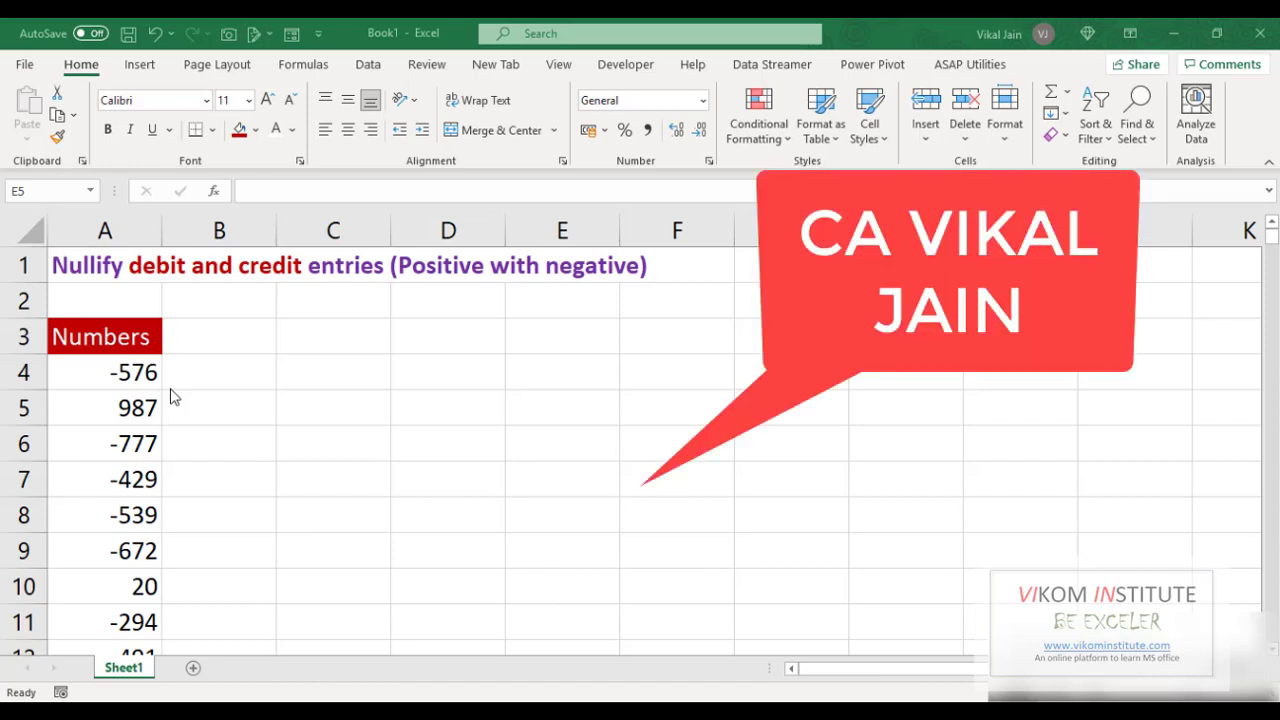
mouse_move(132, 365)
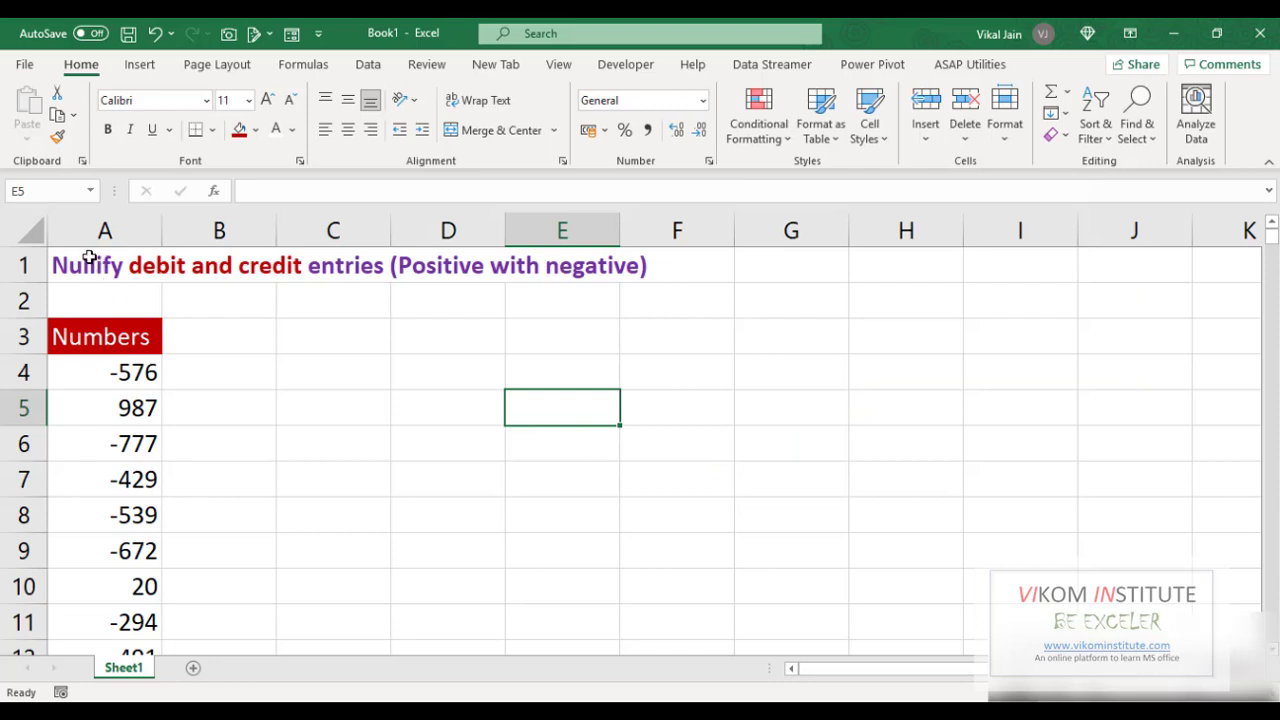
mouse_move(160, 318)
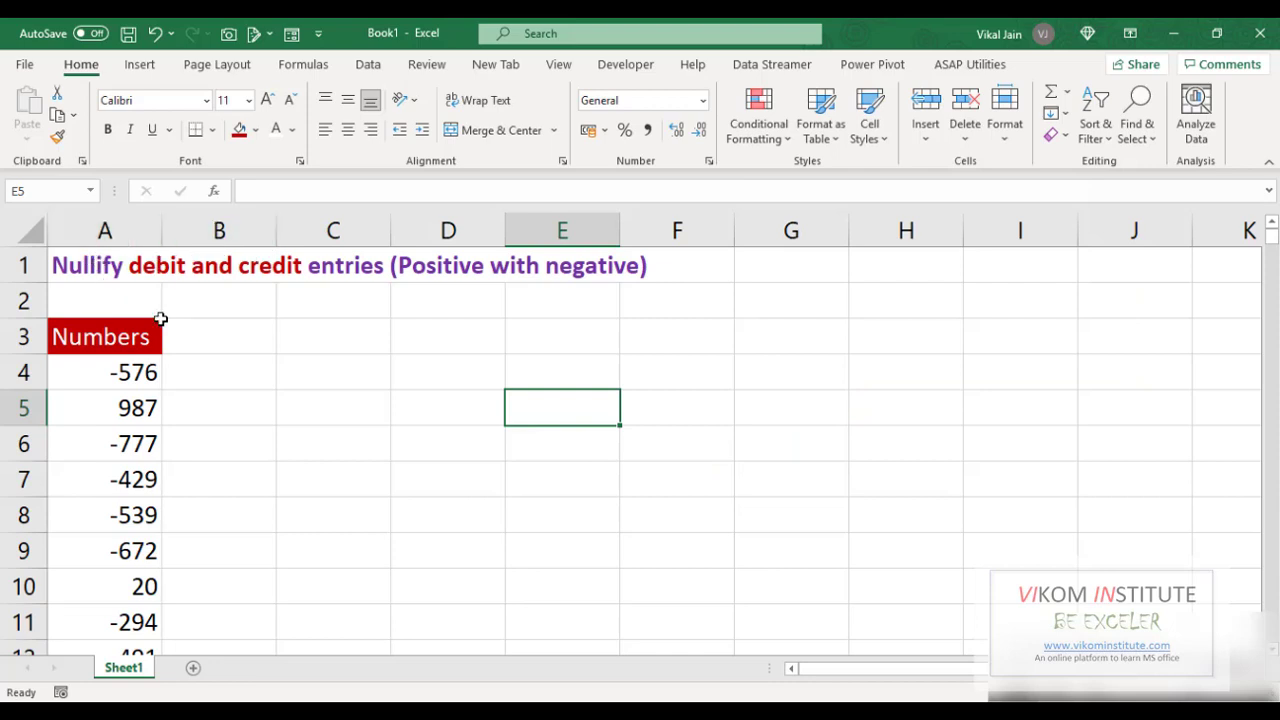
mouse_move(140, 265)
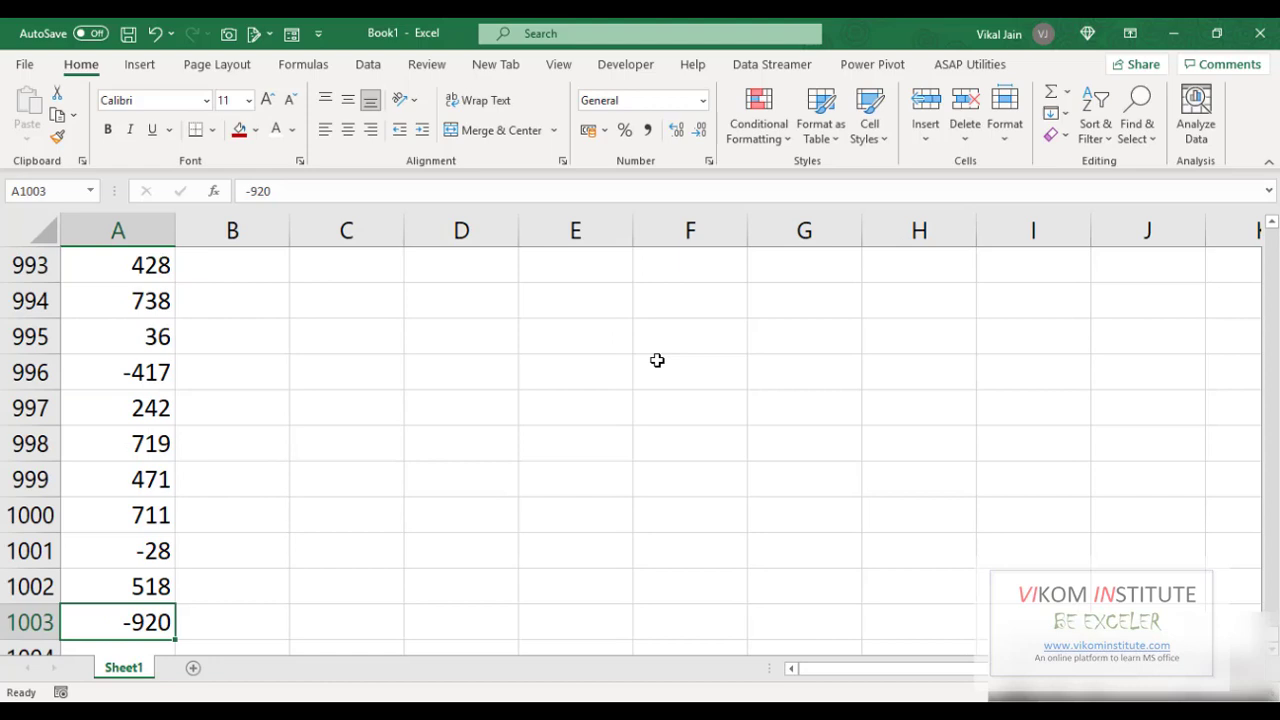
Select the numbers in rows 4–1003, then the title cell and Numbers header.
click(117, 230)
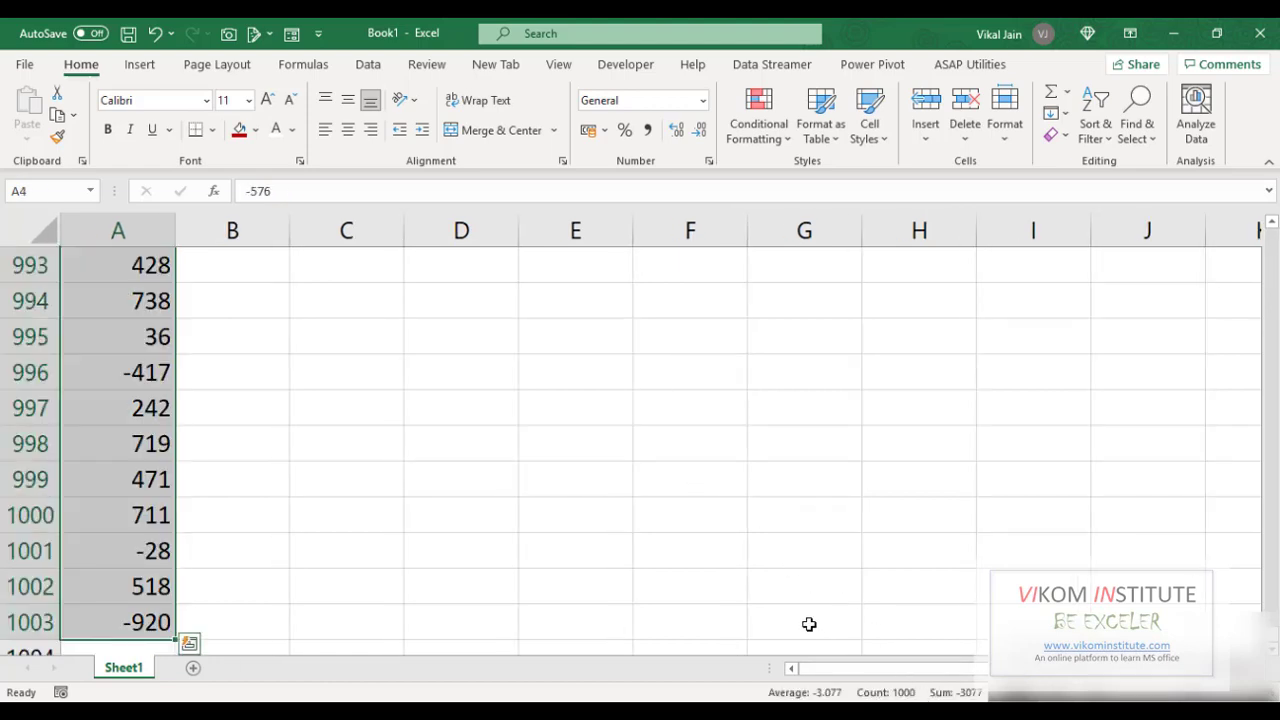
mouse_move(133, 371)
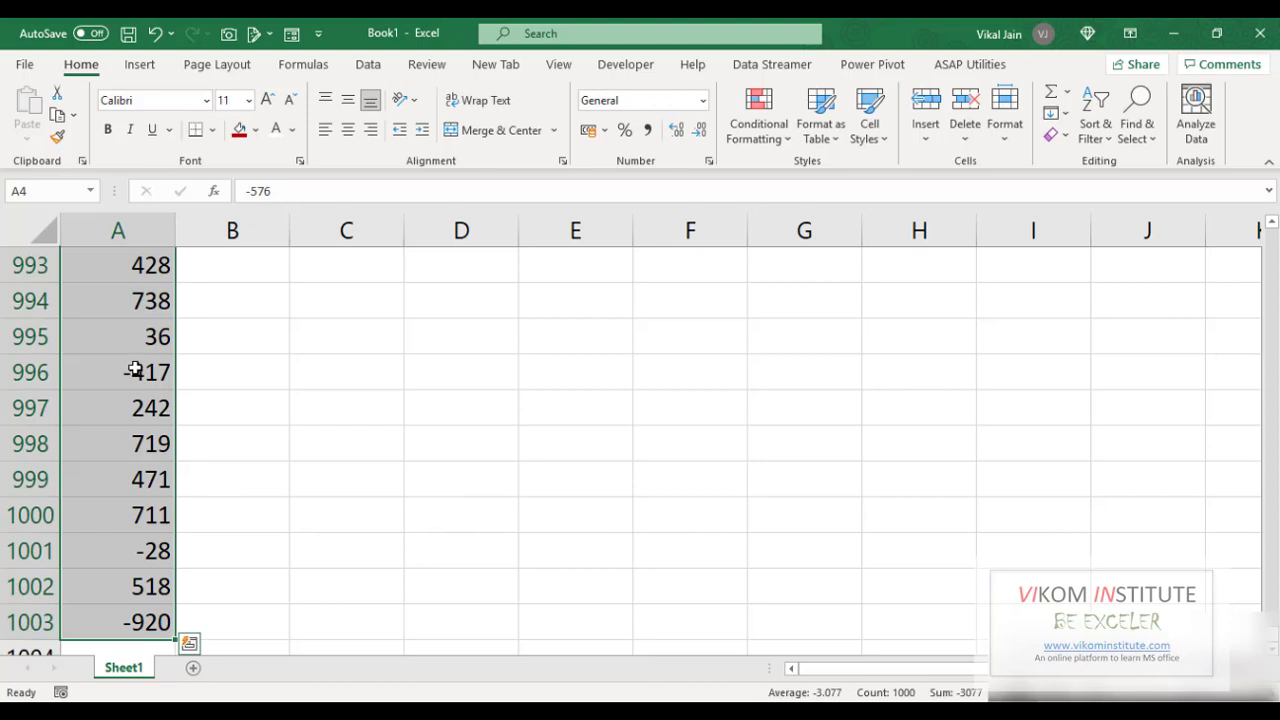
mouse_move(130, 467)
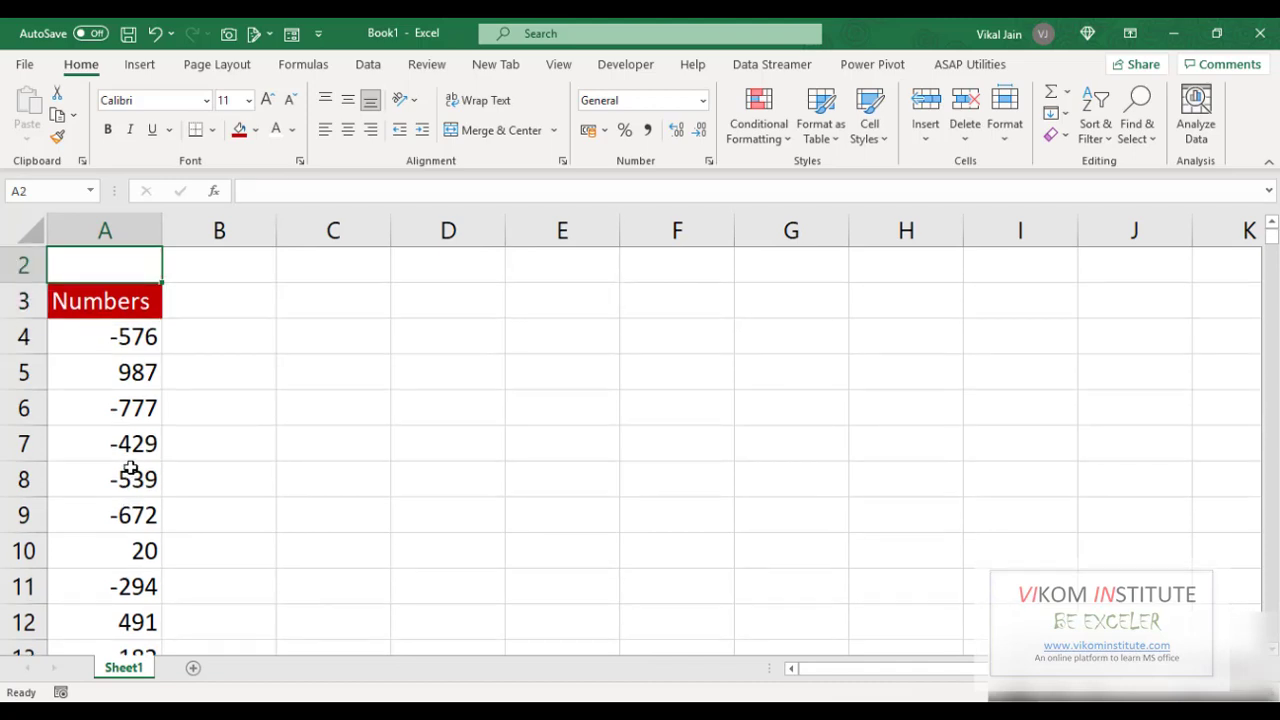
click(104, 265)
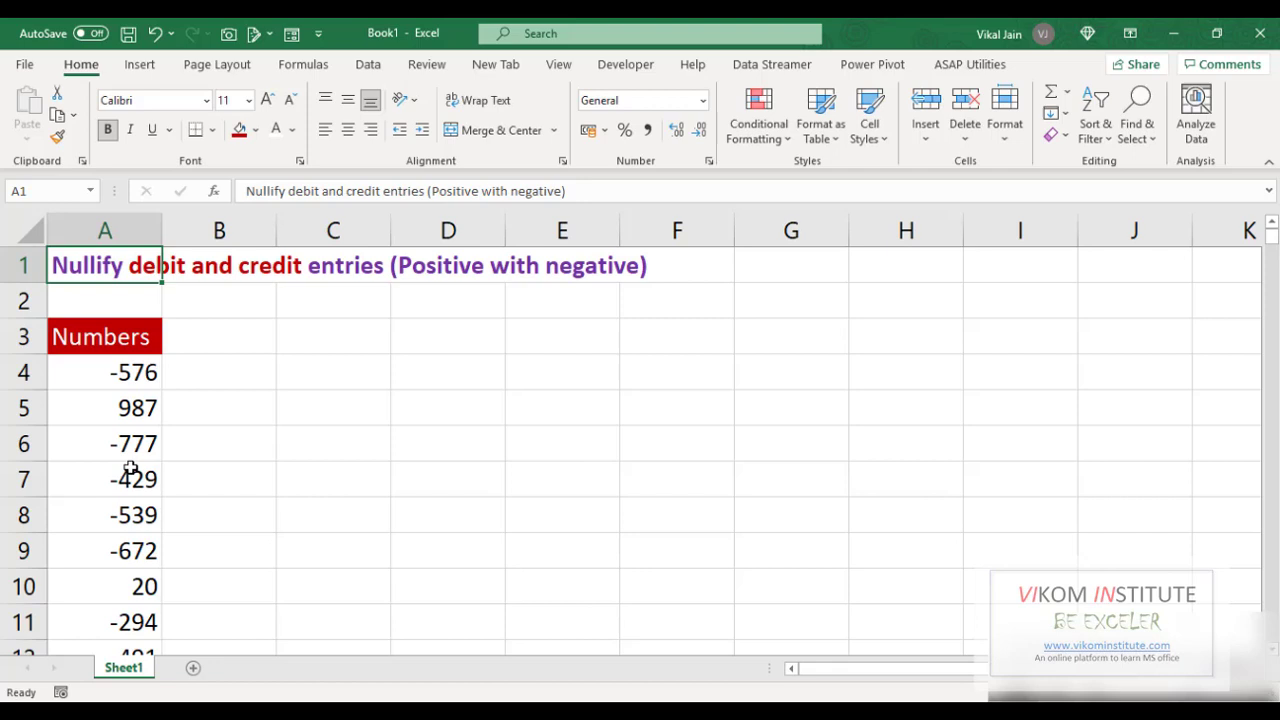
click(104, 336)
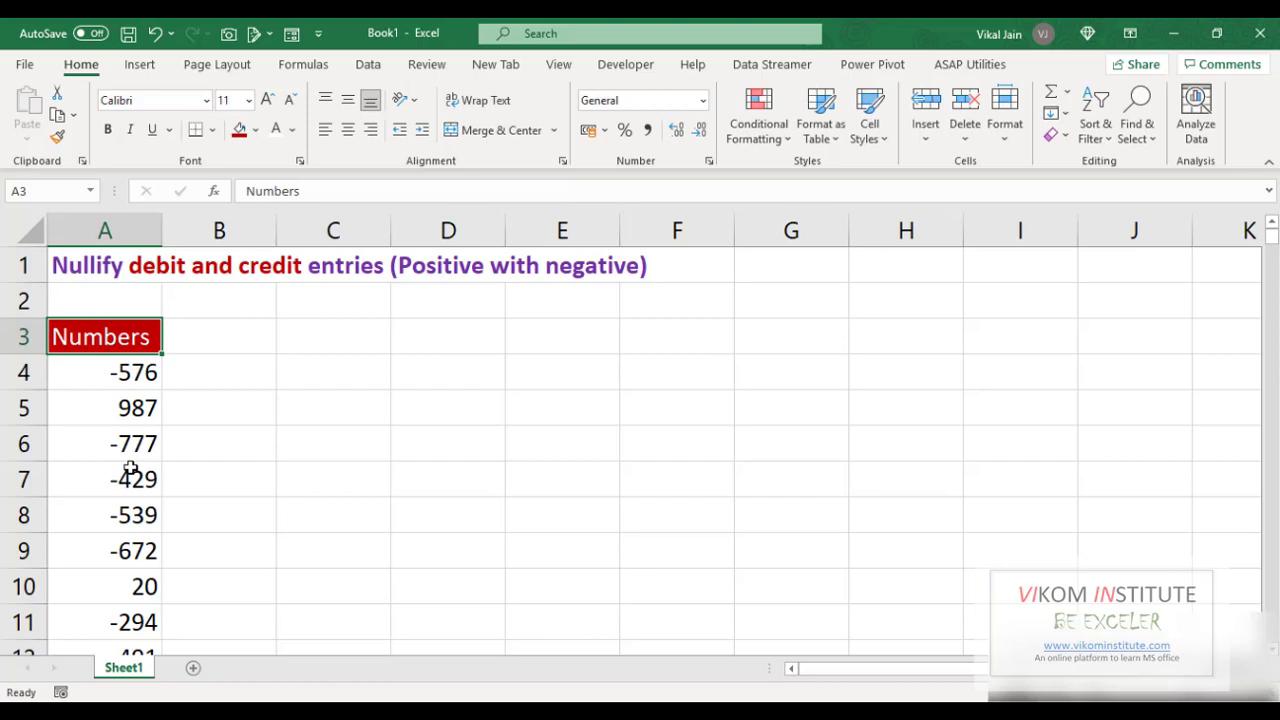
Head B3 'ABS' and start the =ABS(A4) formula beneath it.
click(218, 336)
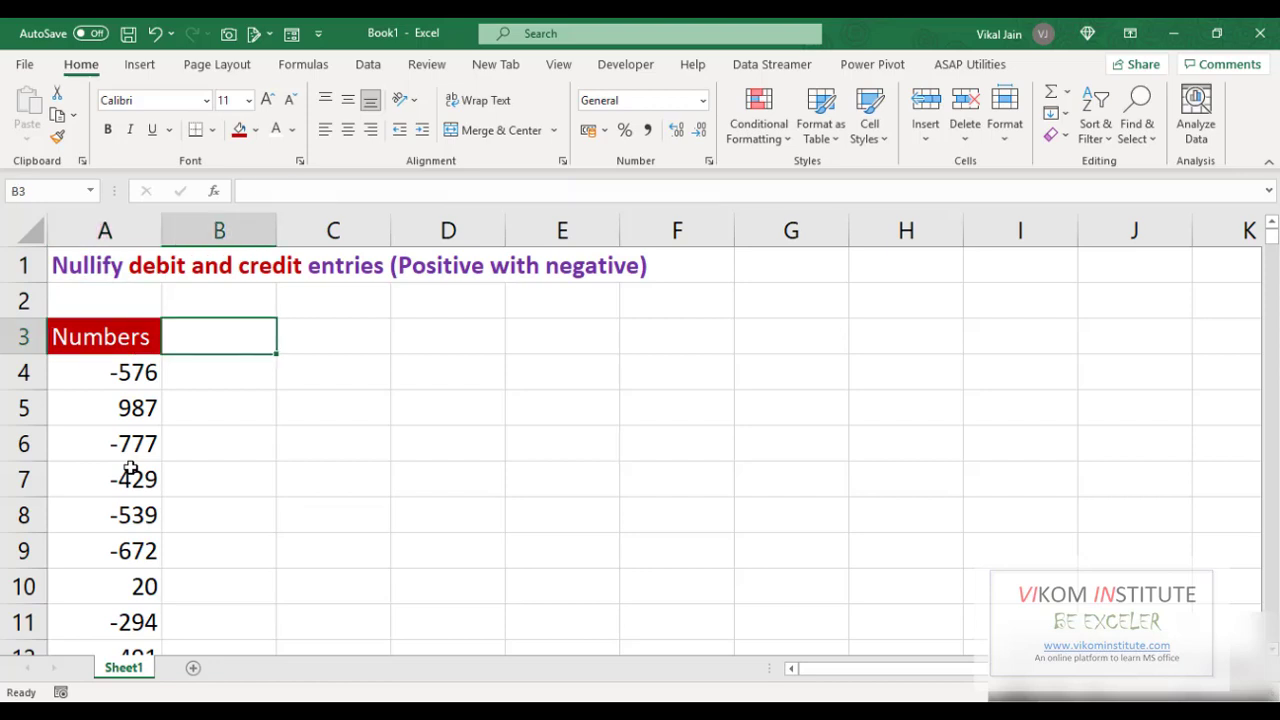
text(BAS)
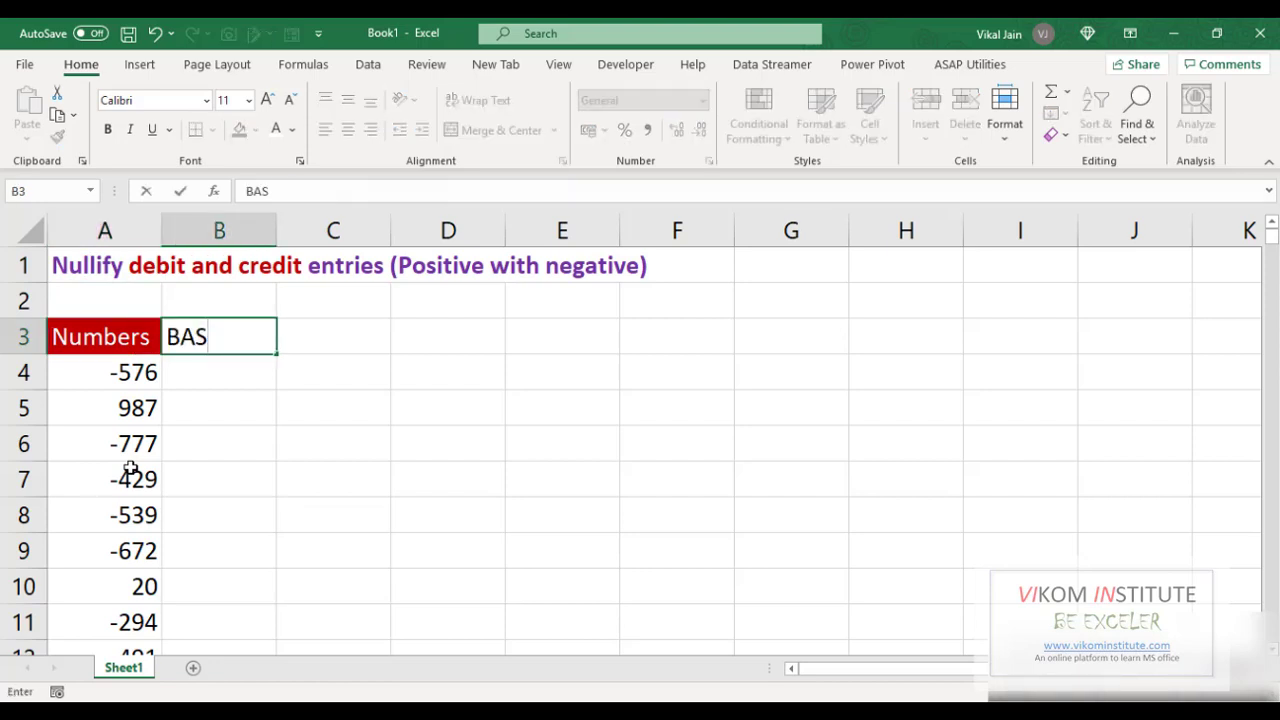
text(ABS)
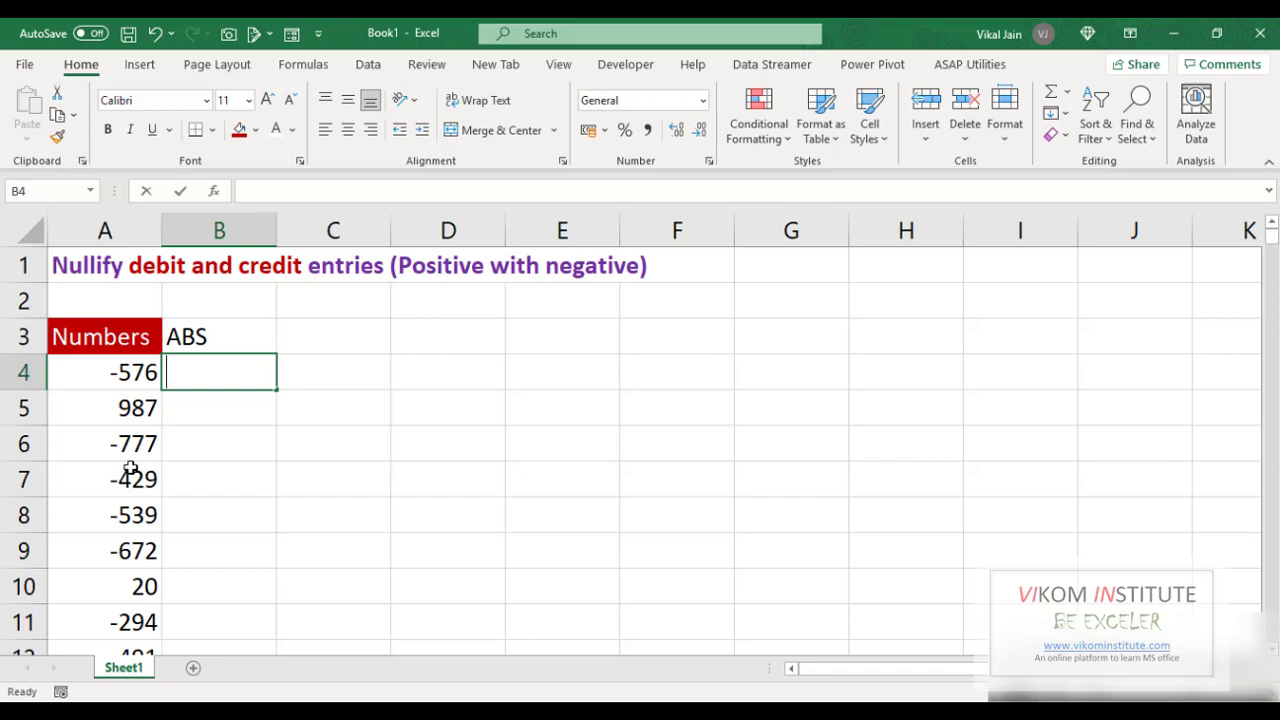
text(=)
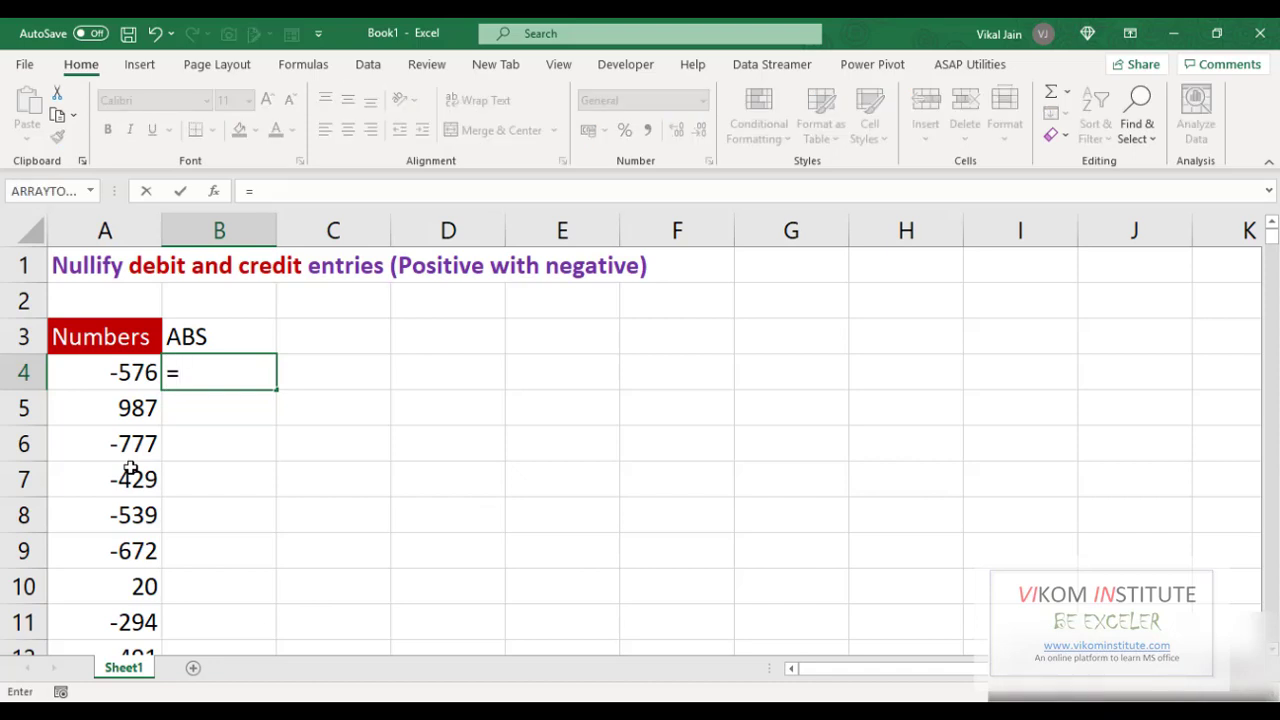
text(ABS()
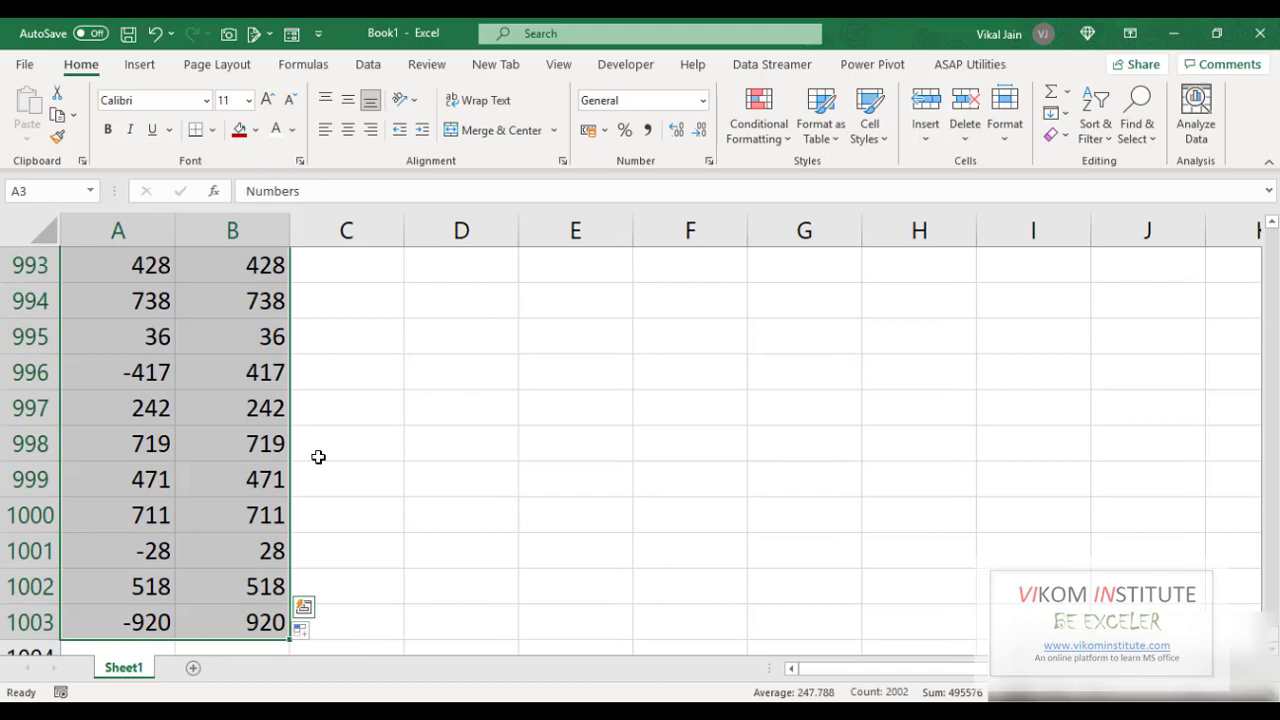
Sort by ABS ascending and confirm cancelling pairs like 2 and -2 sit together.
click(352, 266)
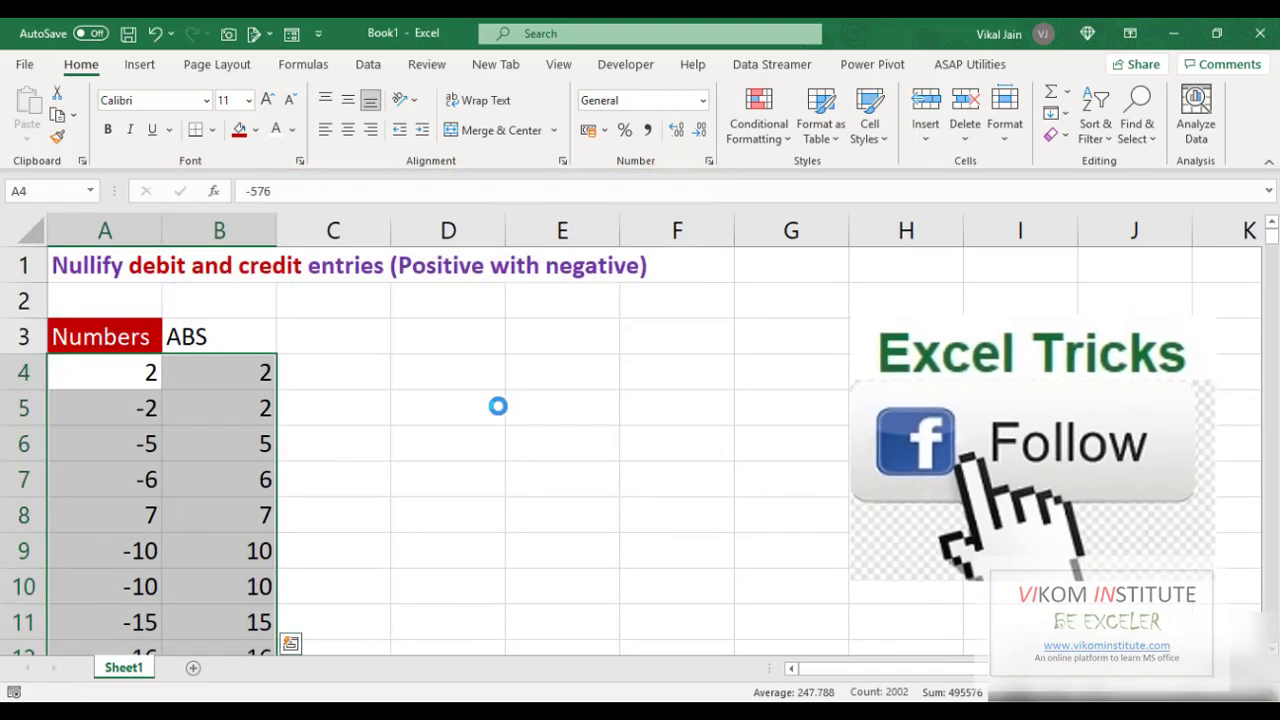
click(219, 372)
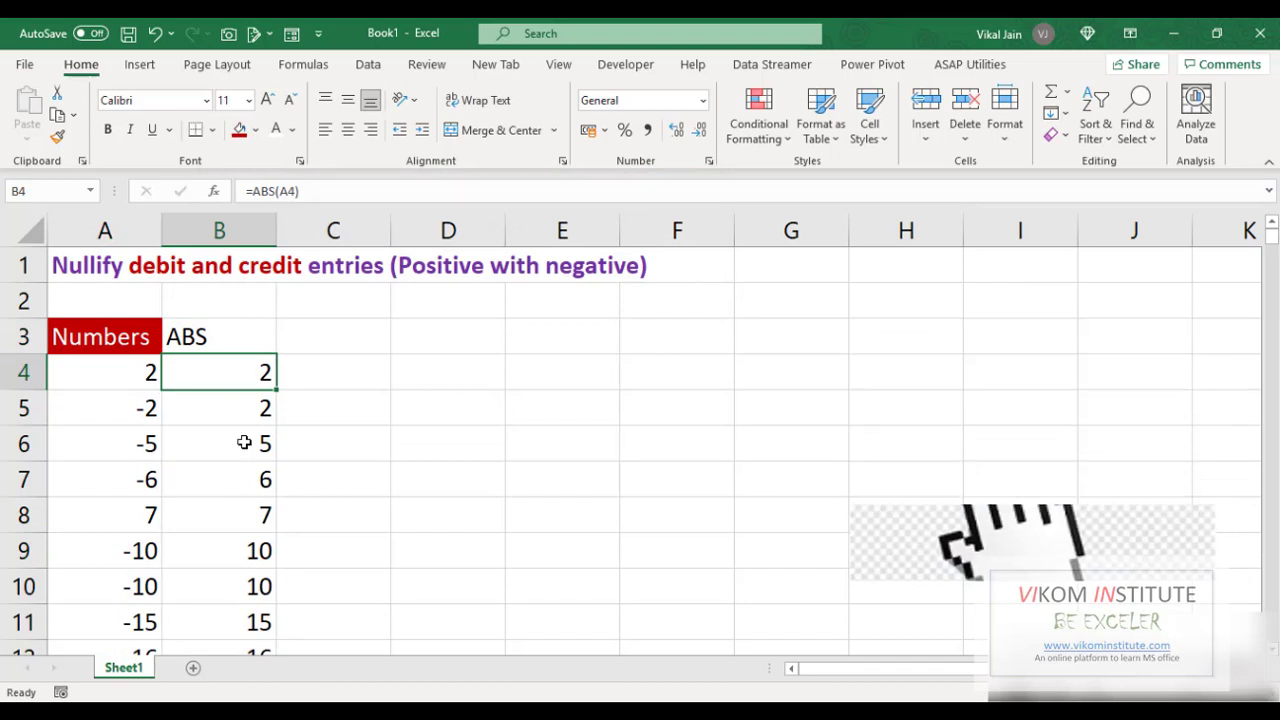
click(104, 372)
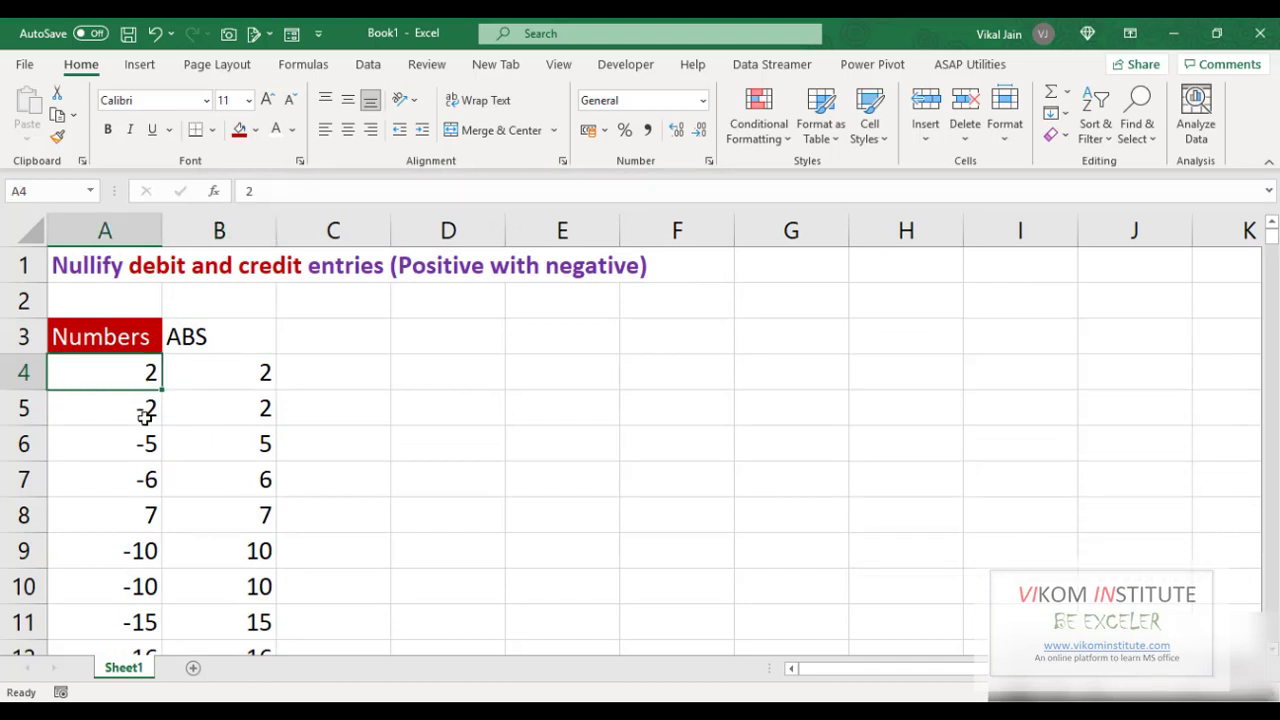
click(104, 443)
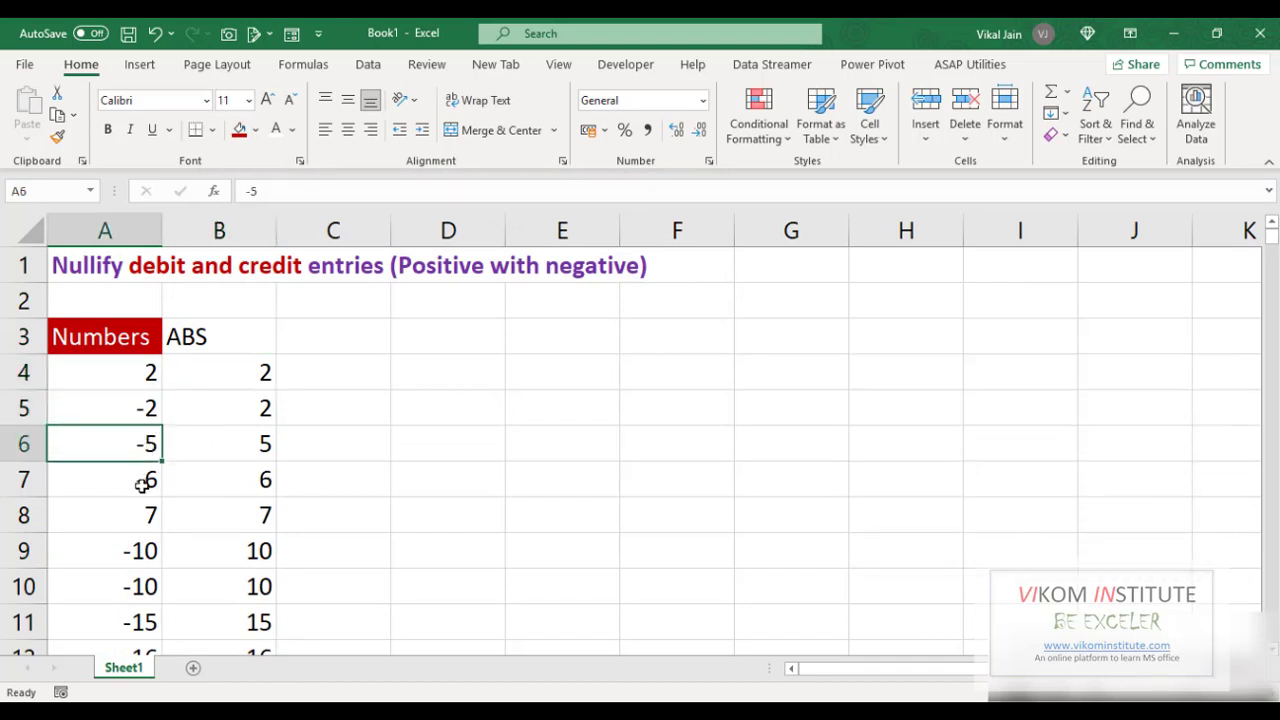
click(104, 479)
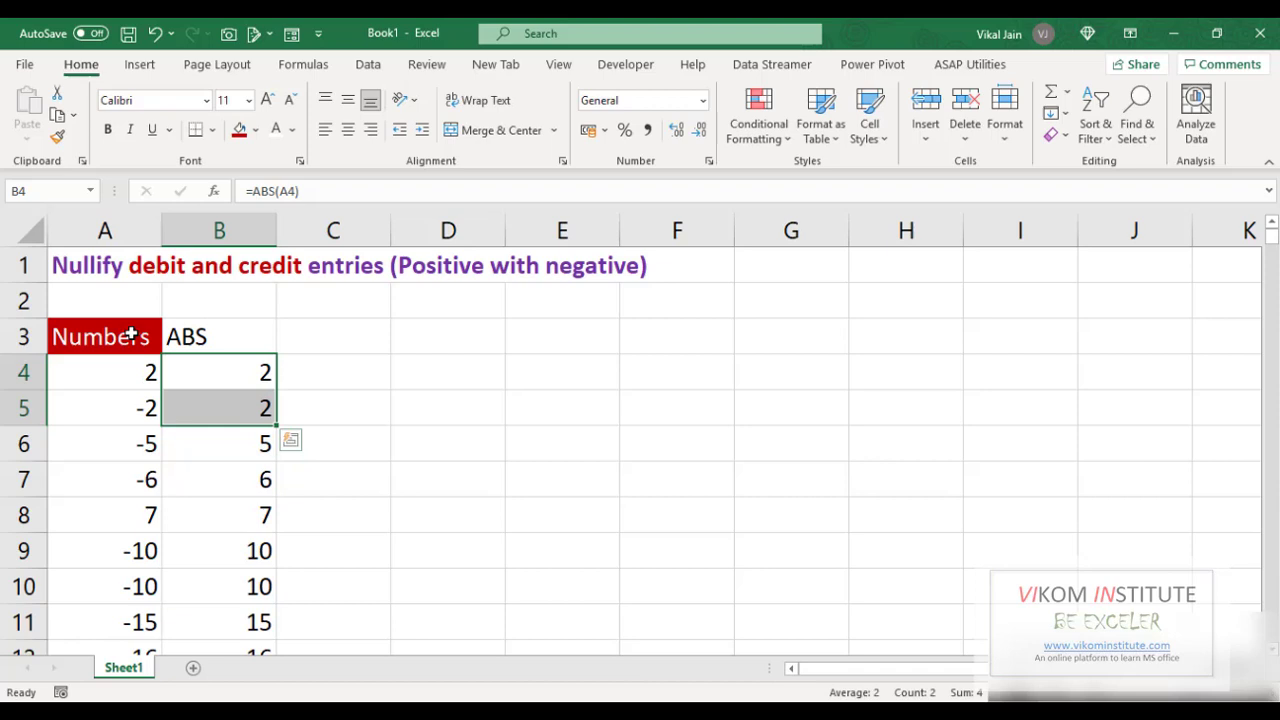
click(101, 336)
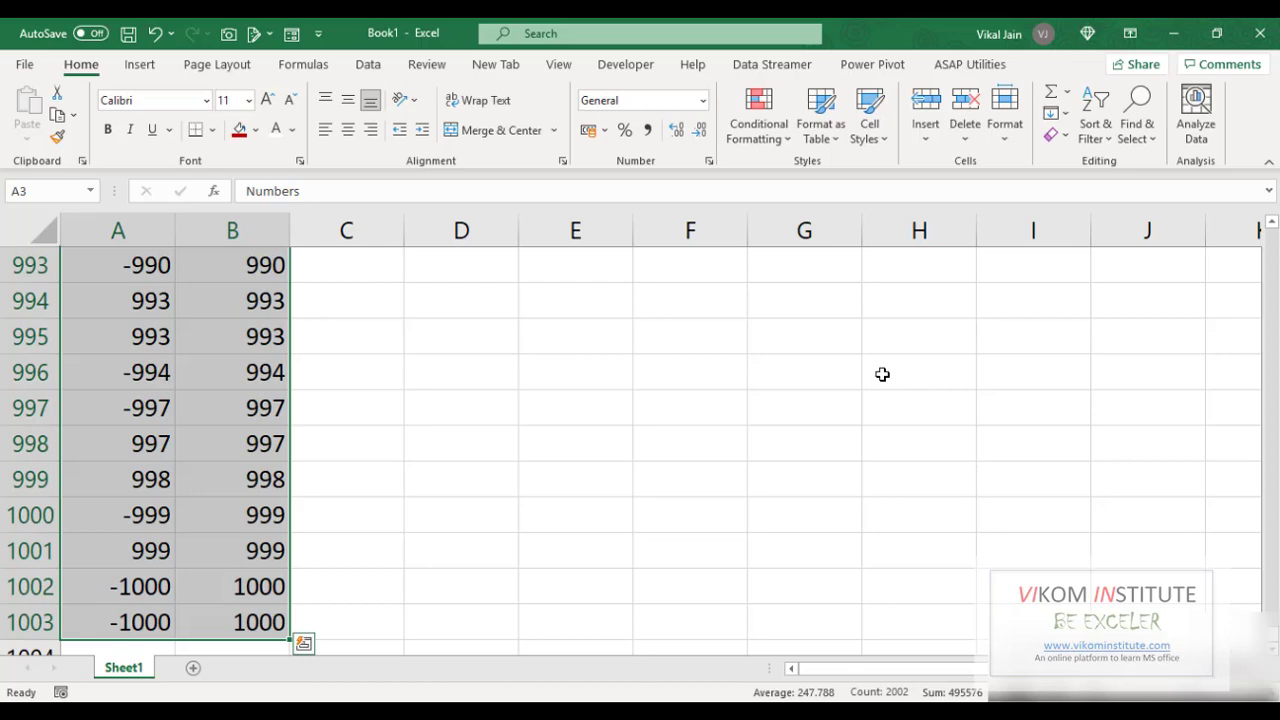
mouse_move(139, 64)
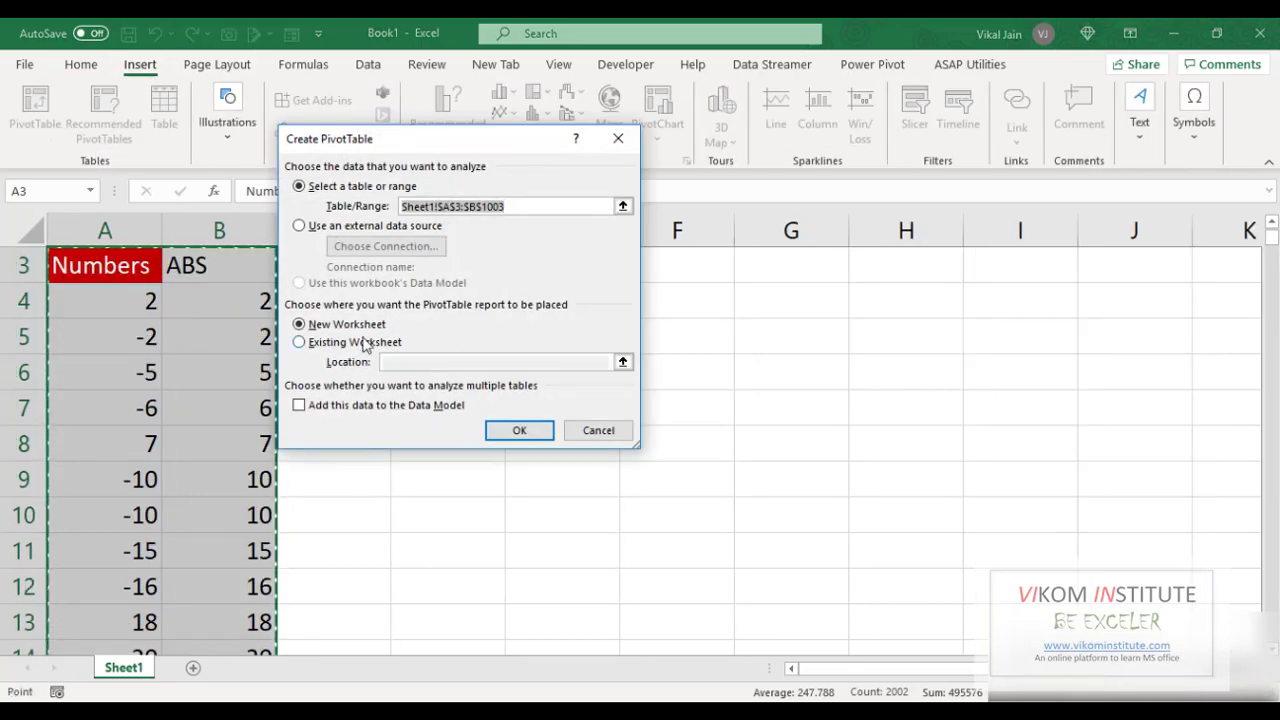
Create a pivot table at D4 with ABS as rows and summed Numbers as values.
click(298, 341)
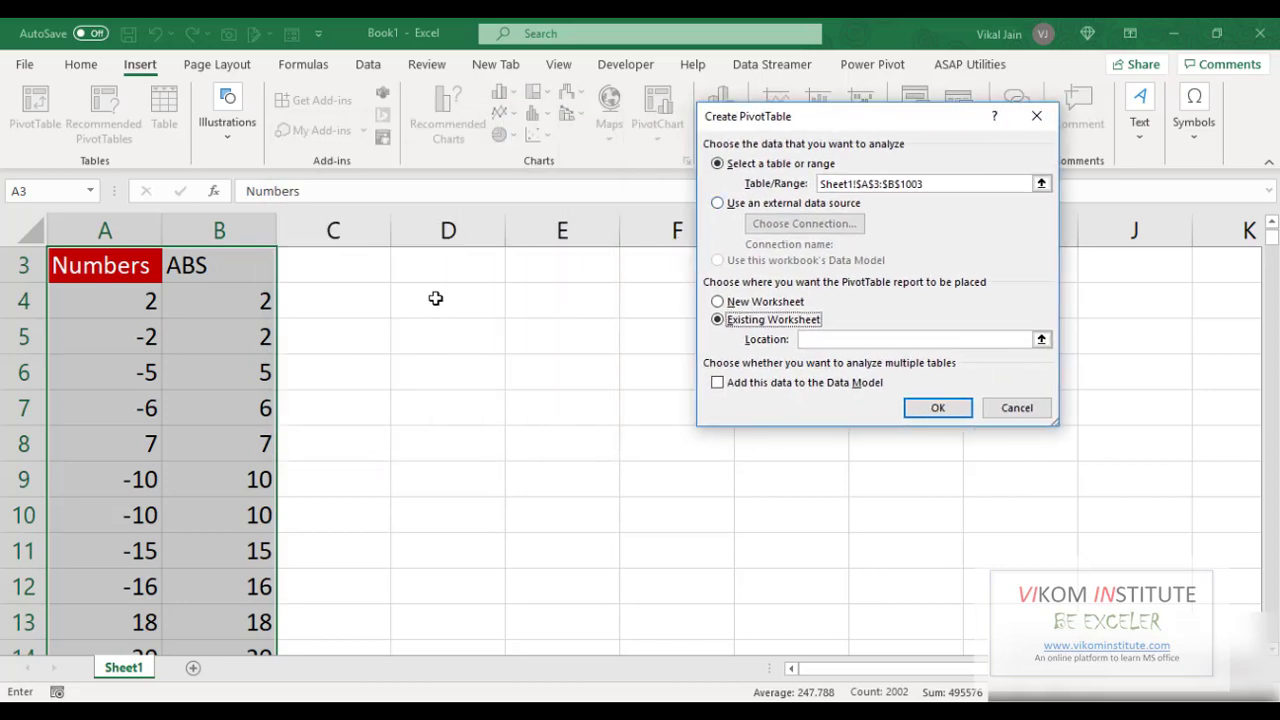
click(1016, 407)
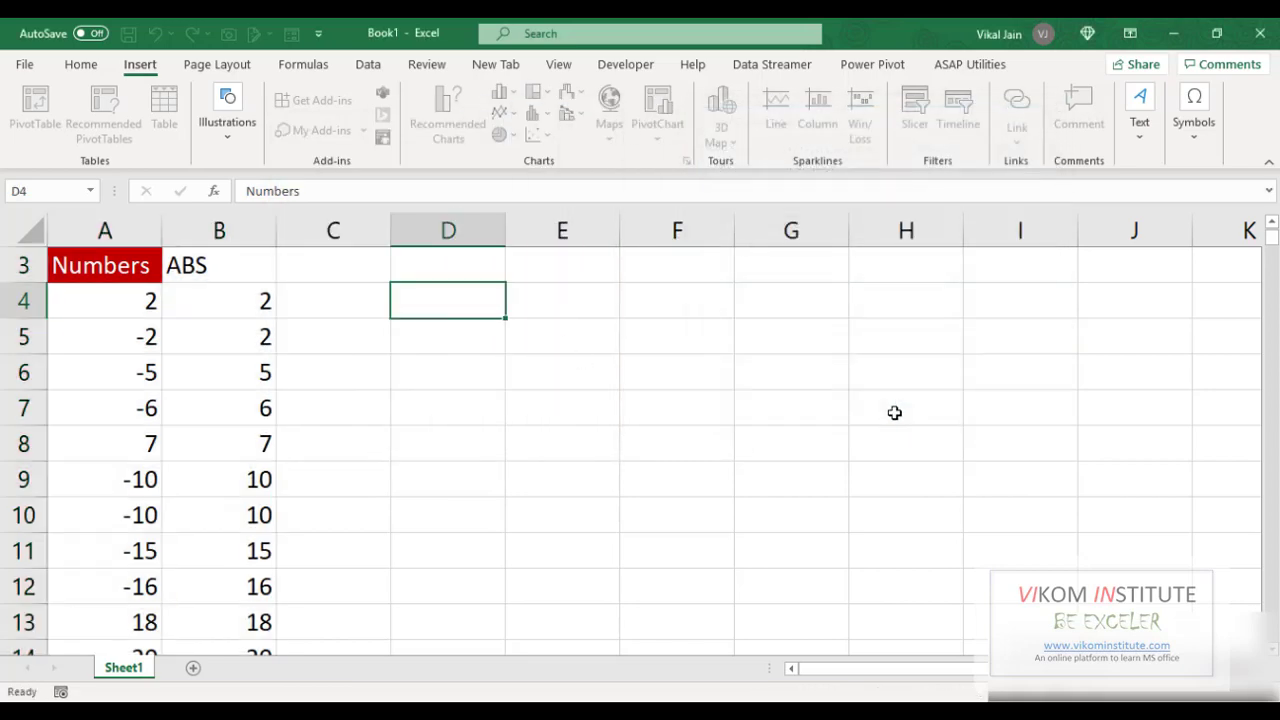
click(35, 110)
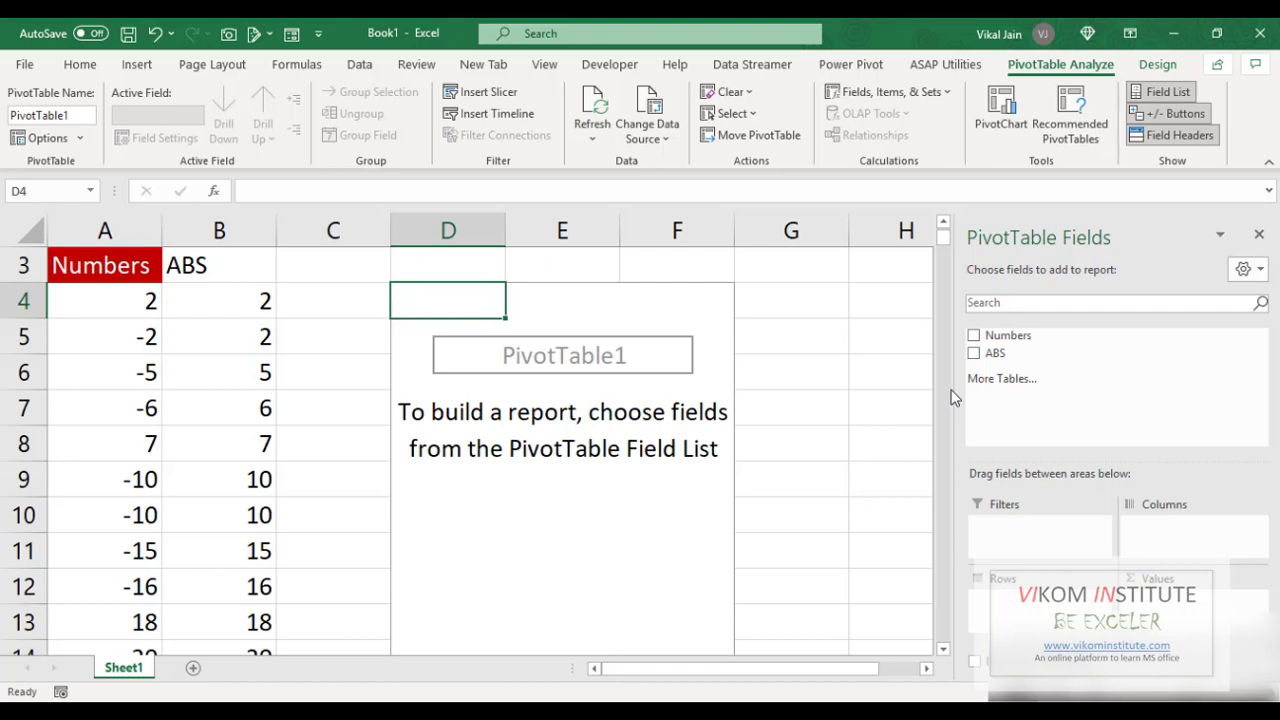
mouse_move(1030, 600)
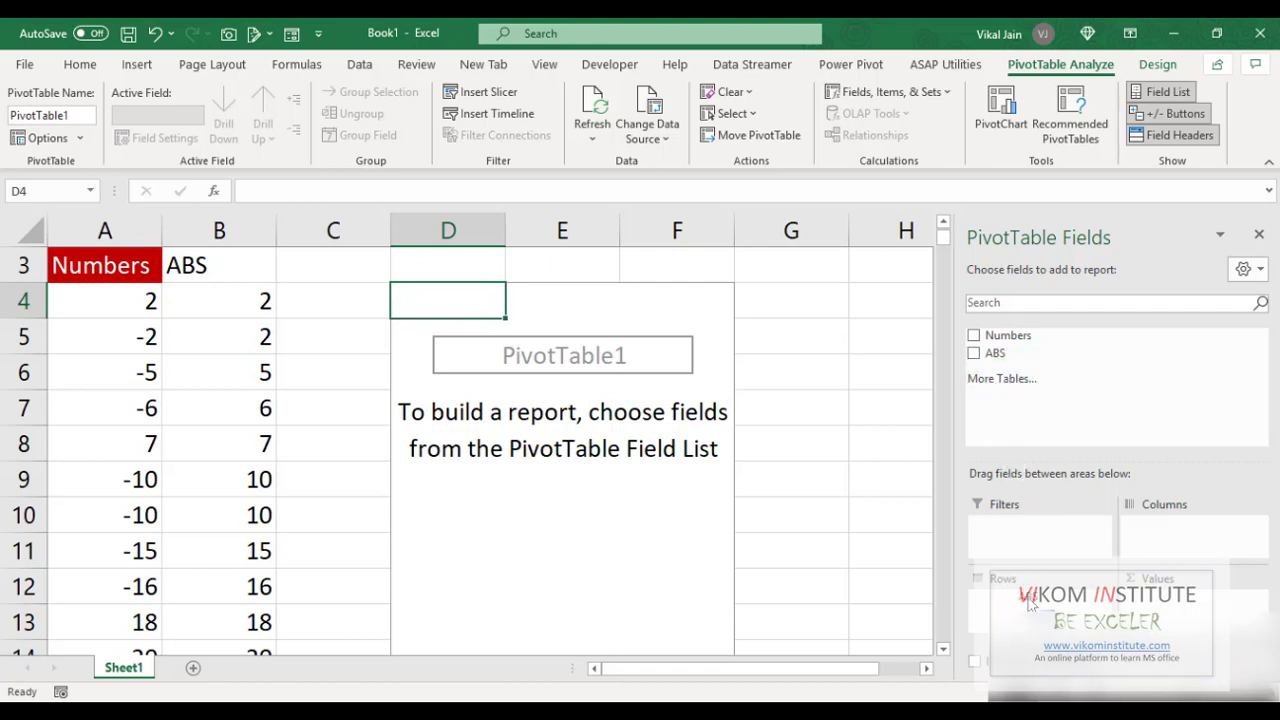
click(974, 353)
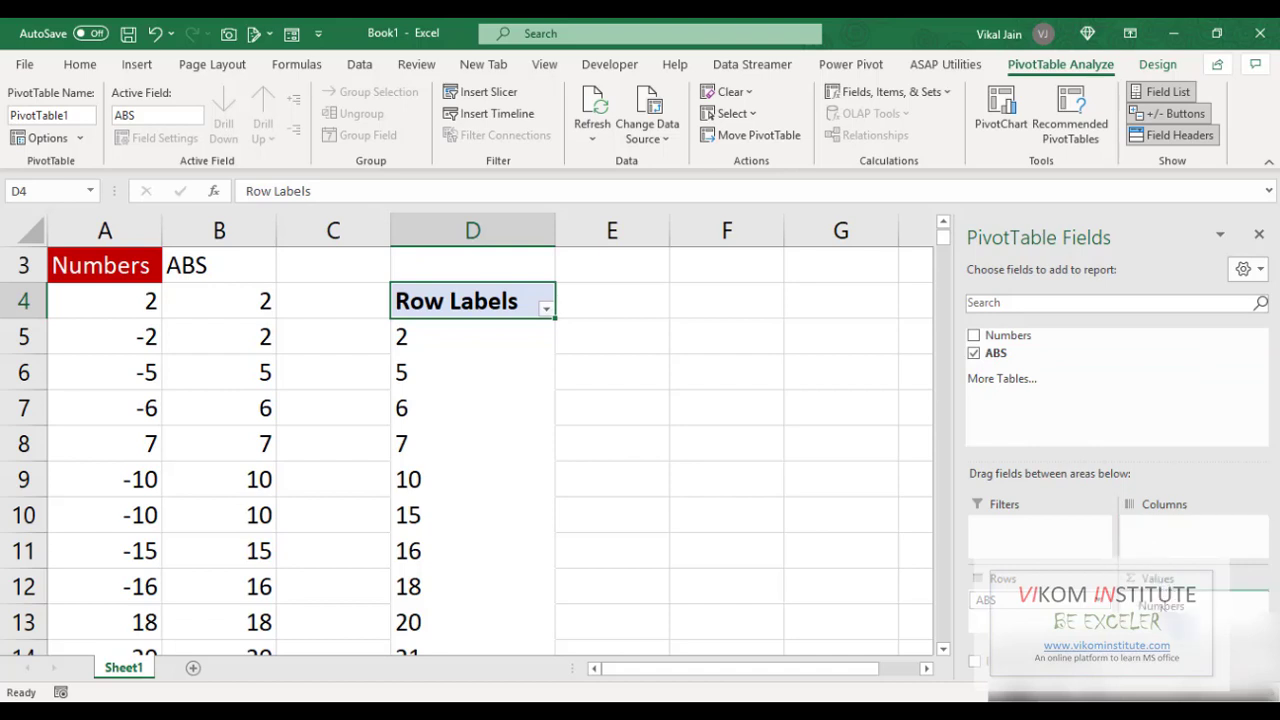
click(973, 335)
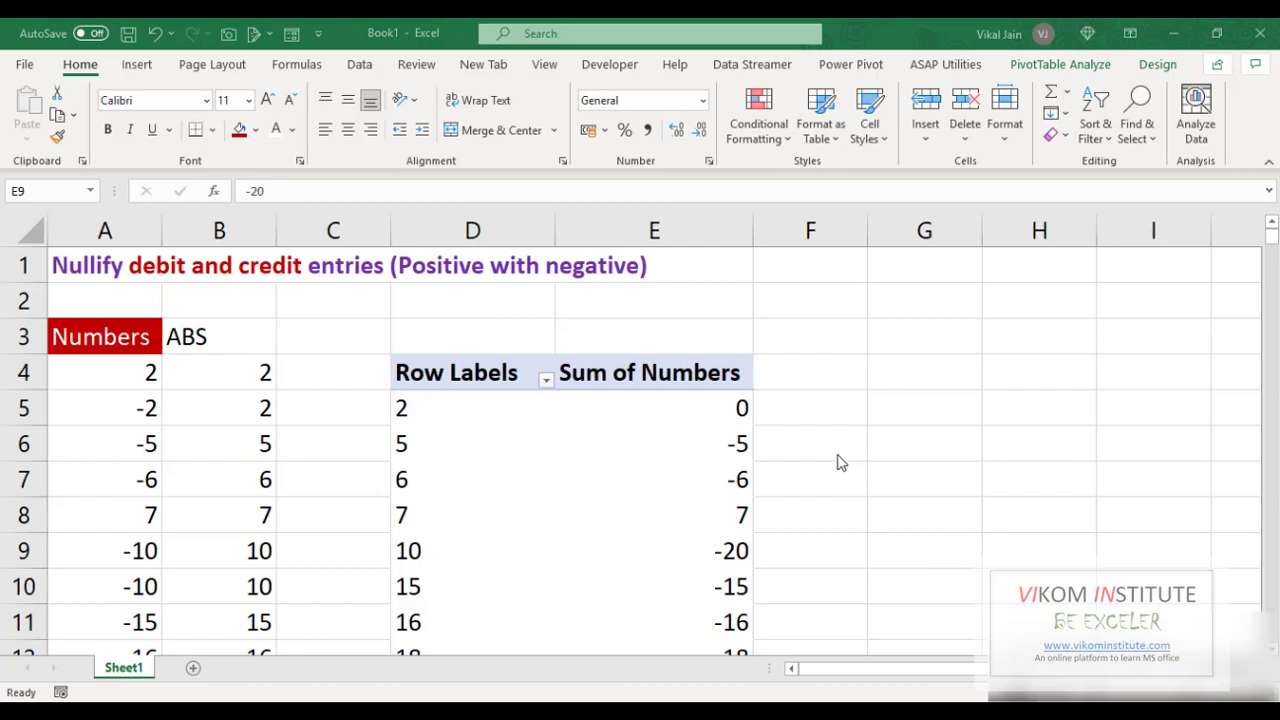
click(810, 407)
text(=)
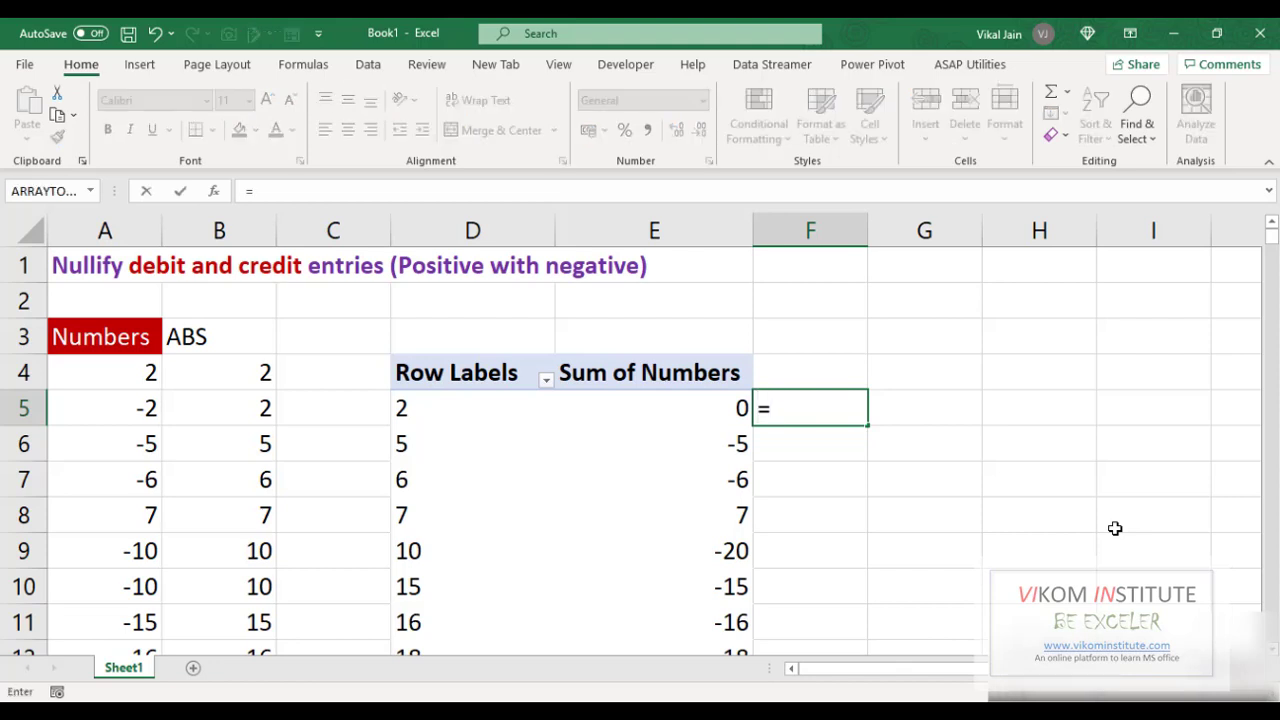
mouse_move(790, 474)
text(e5)
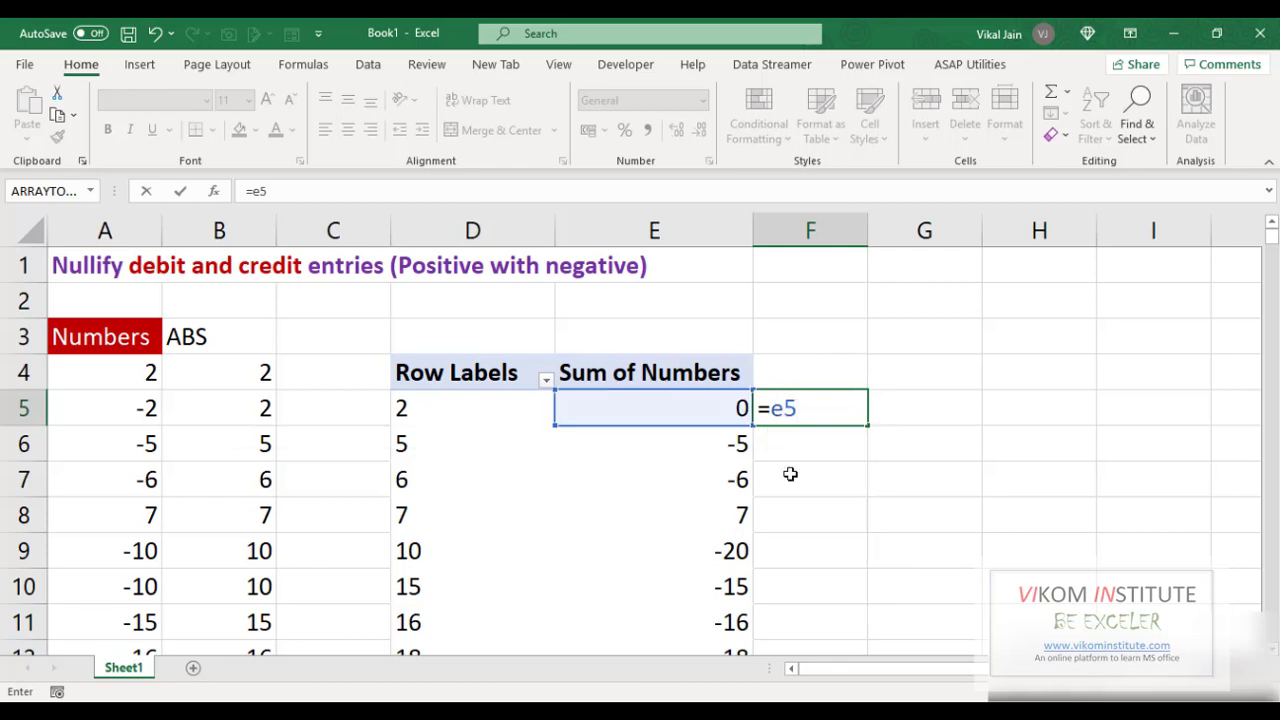
text(/d)
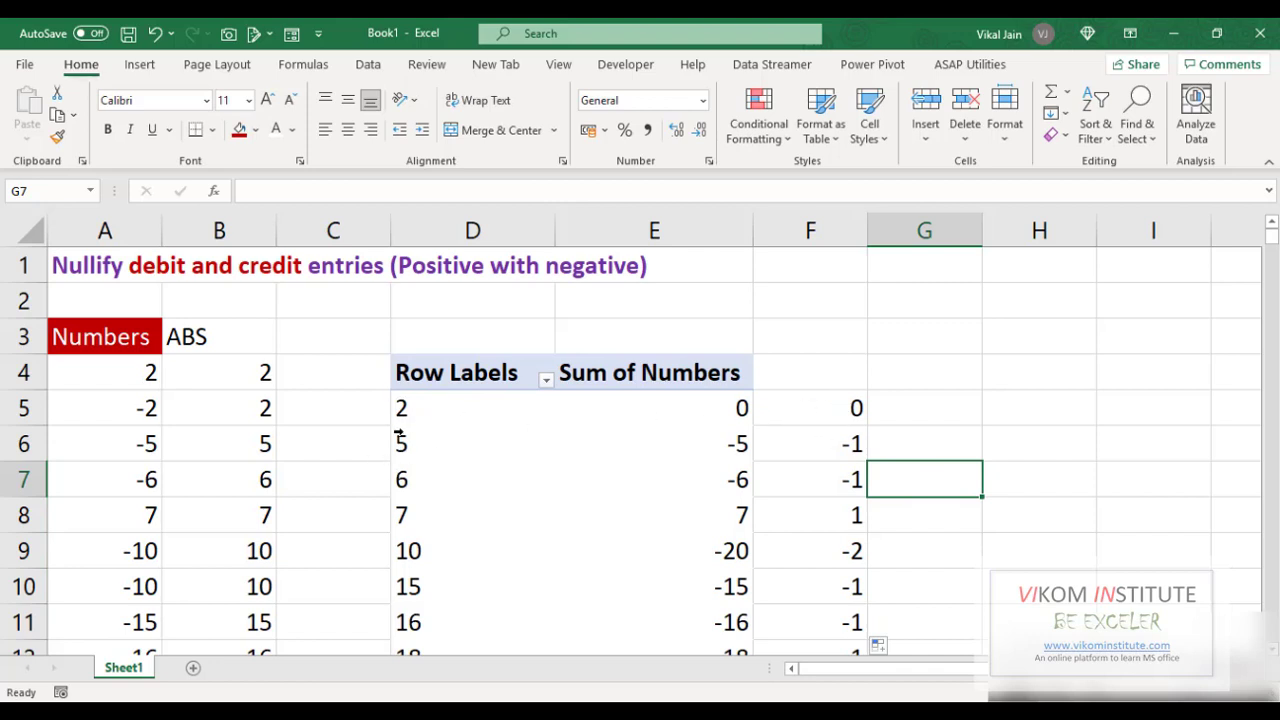
mouse_move(893, 451)
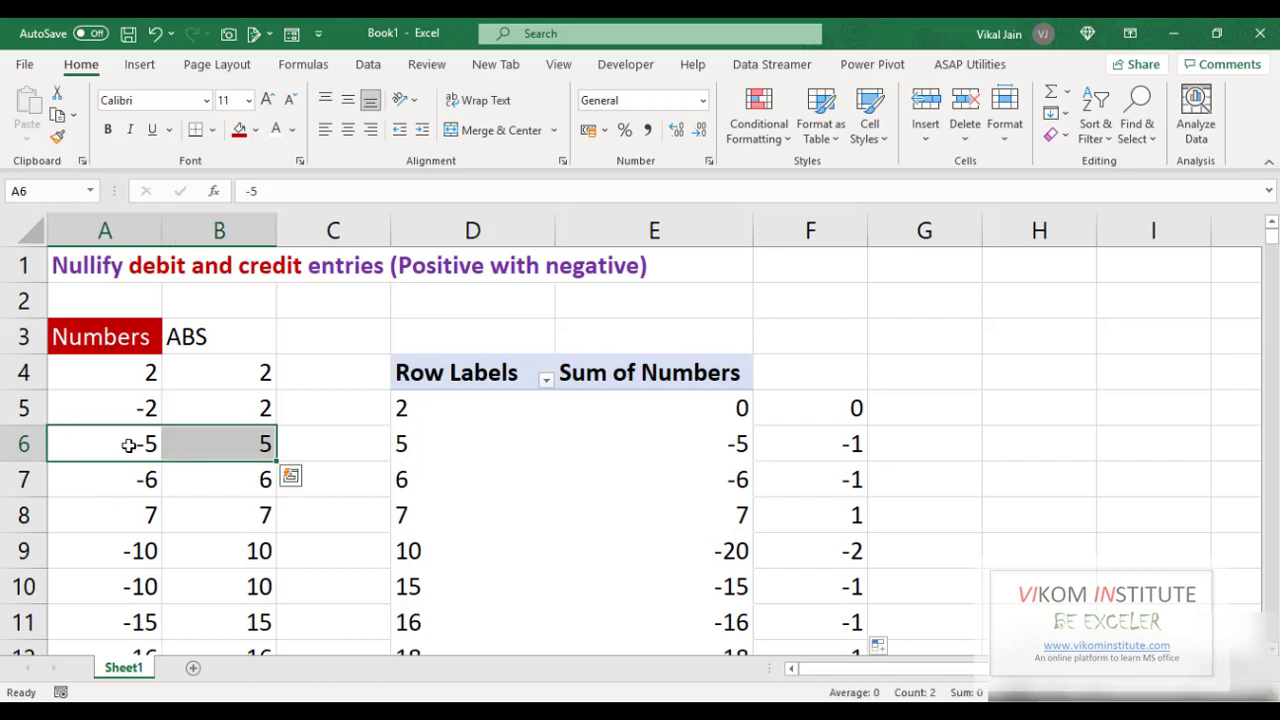
mouse_move(160, 505)
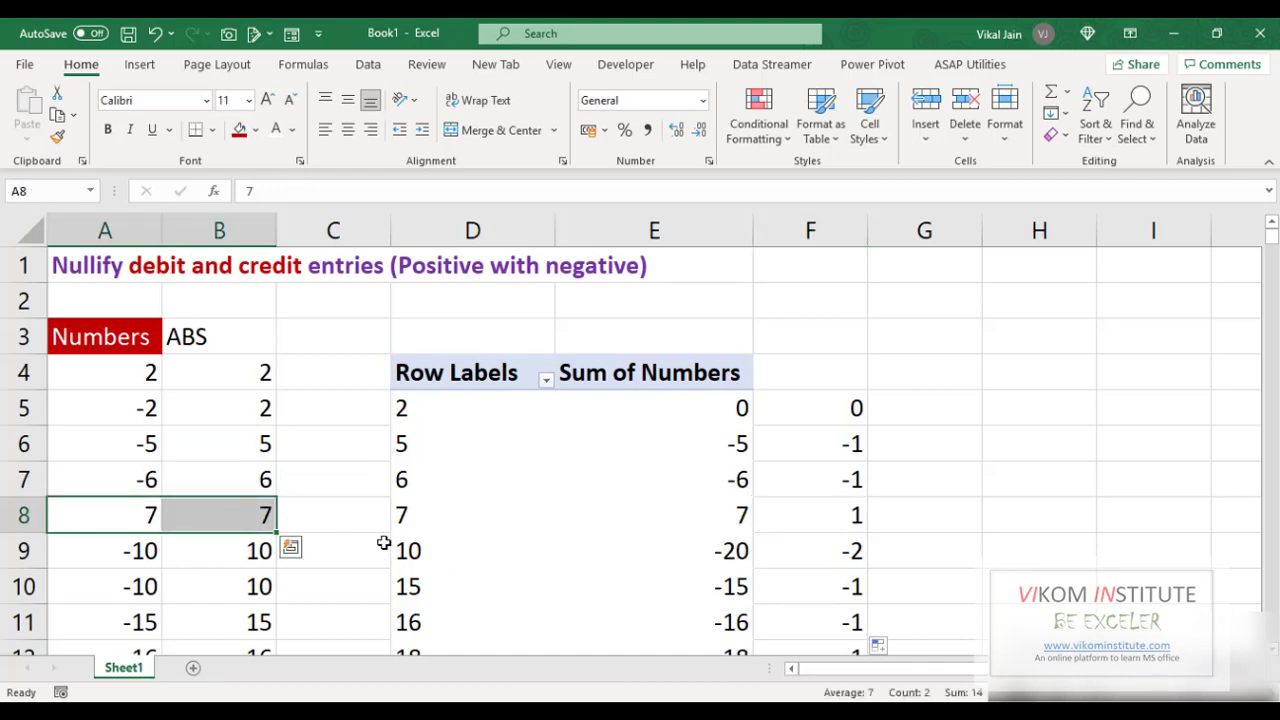
click(104, 550)
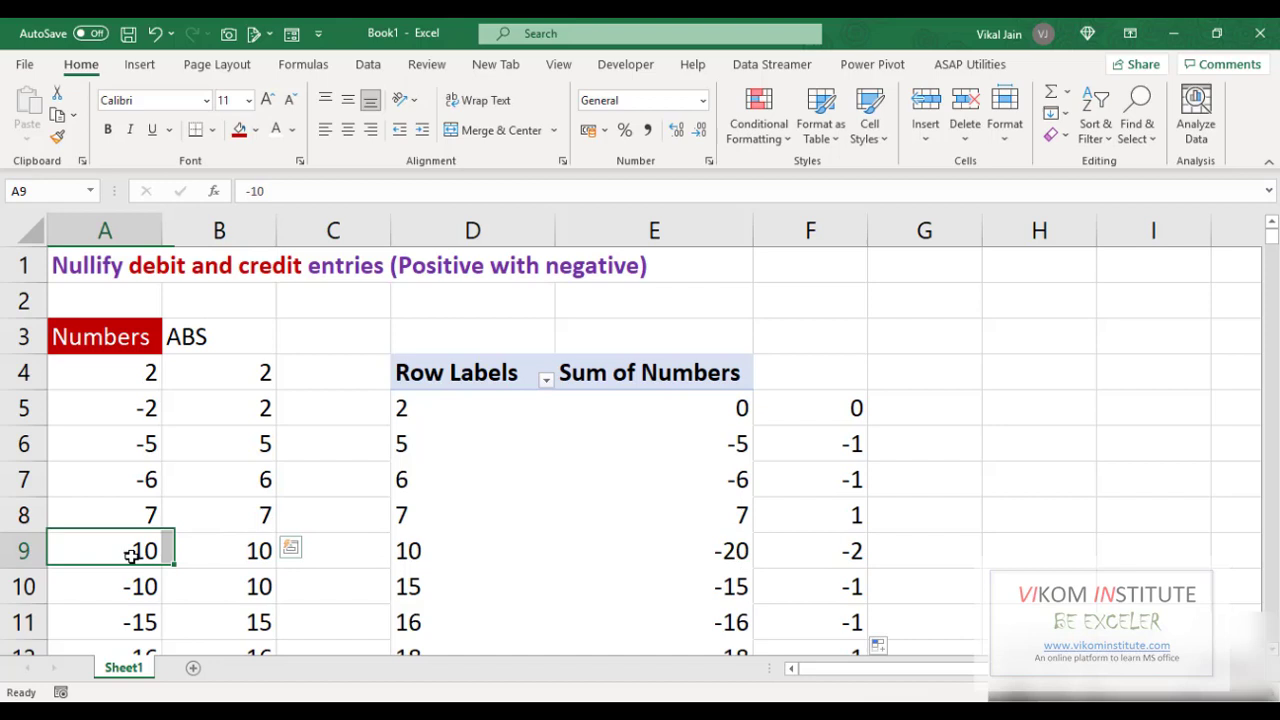
drag(104, 550, 259, 586)
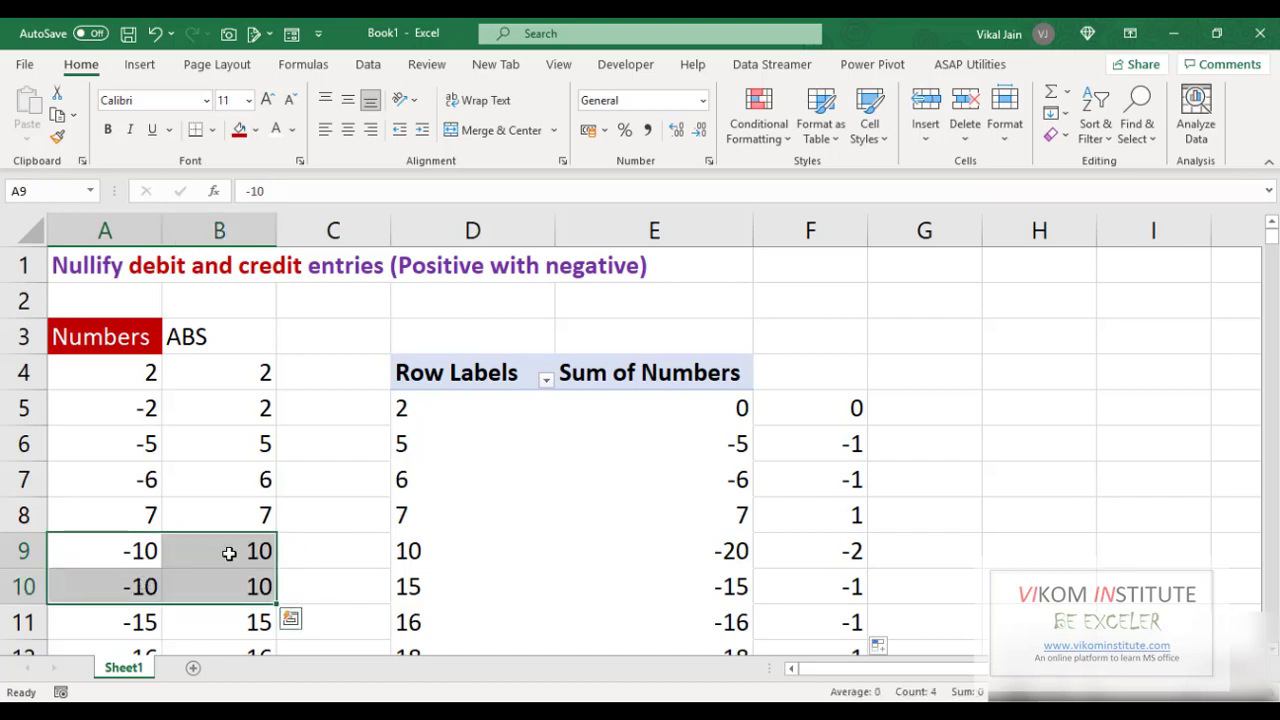
mouse_move(946, 570)
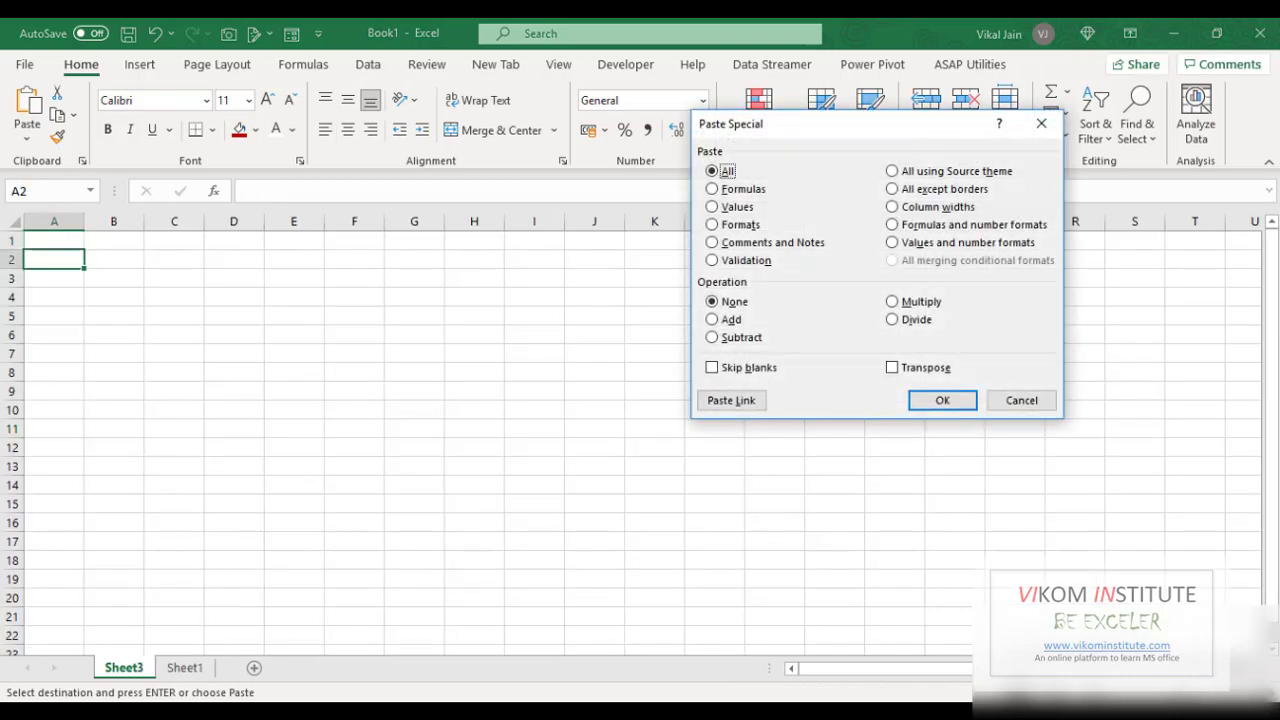
Paste the pivot results as values on Sheet3 and head the first column 'Data'.
click(941, 400)
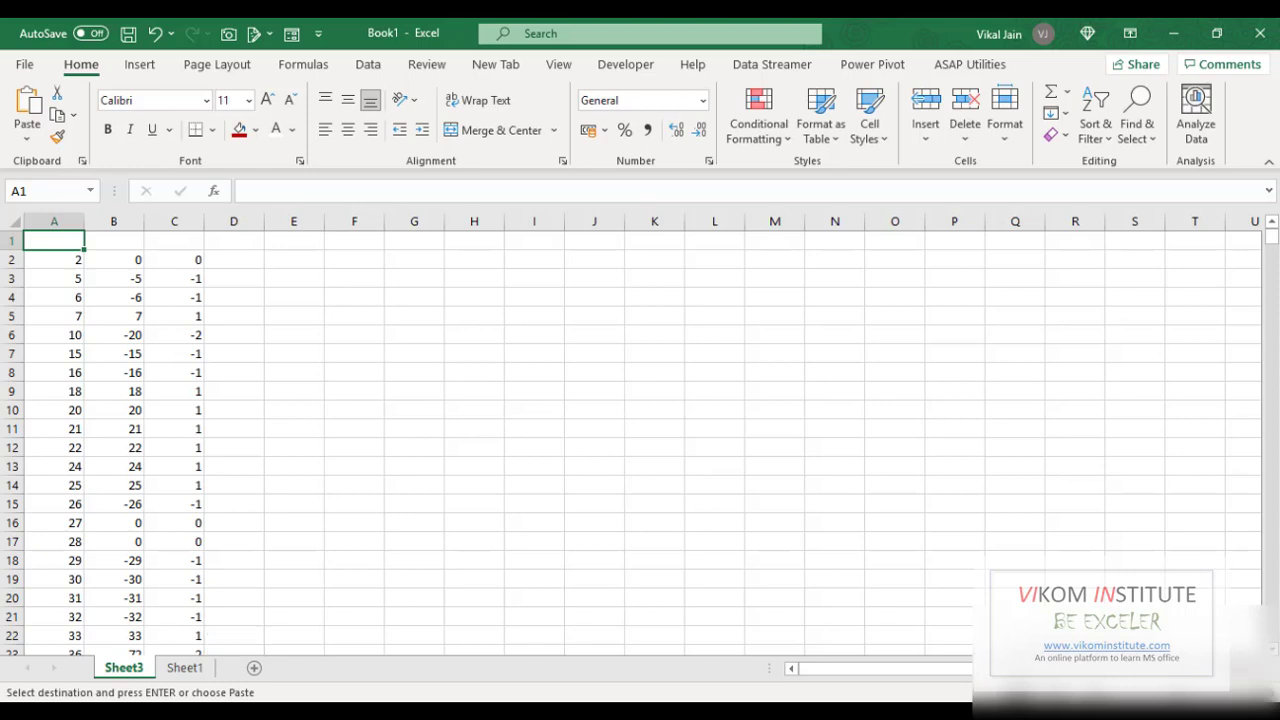
text(Data)
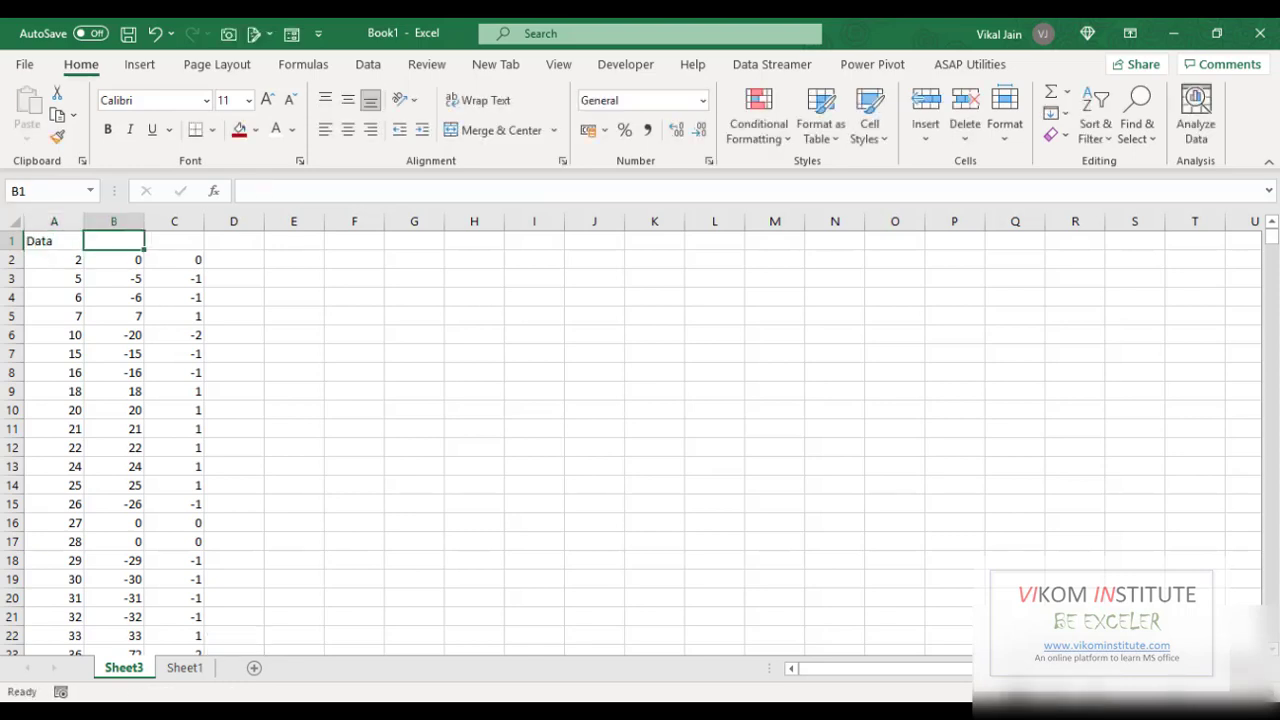
click(174, 240)
text(Count)
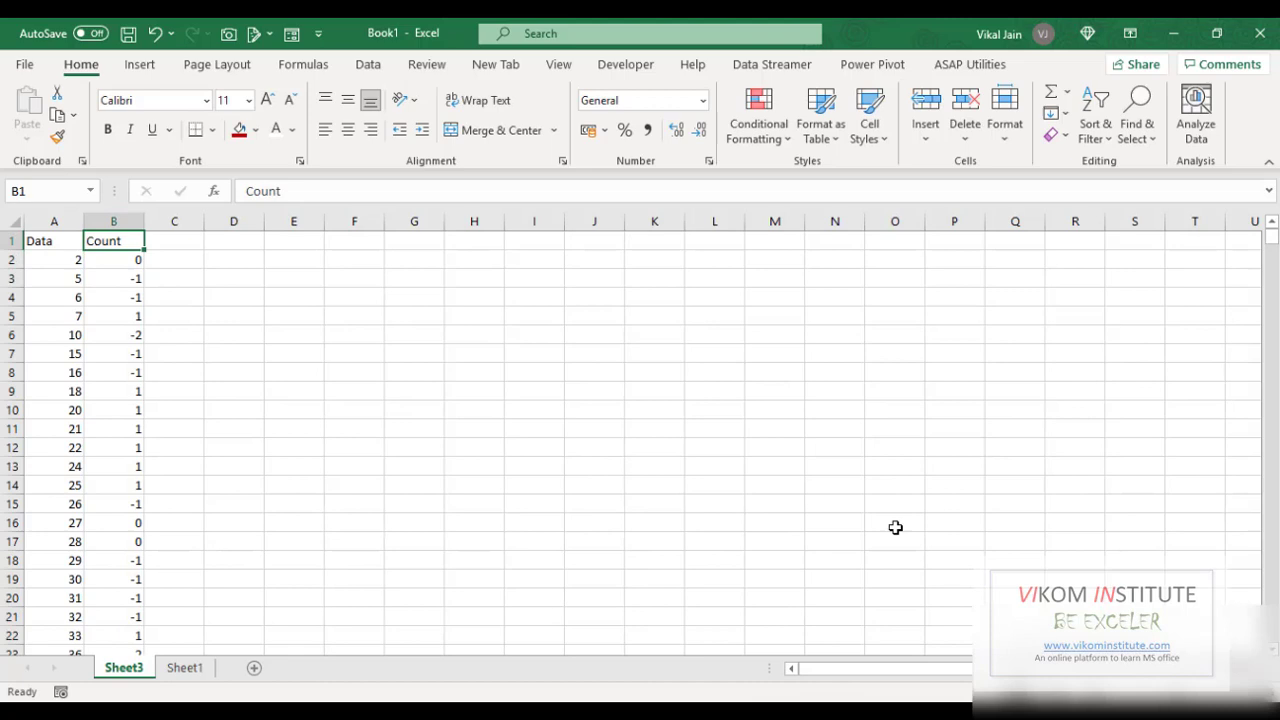
mouse_move(605, 525)
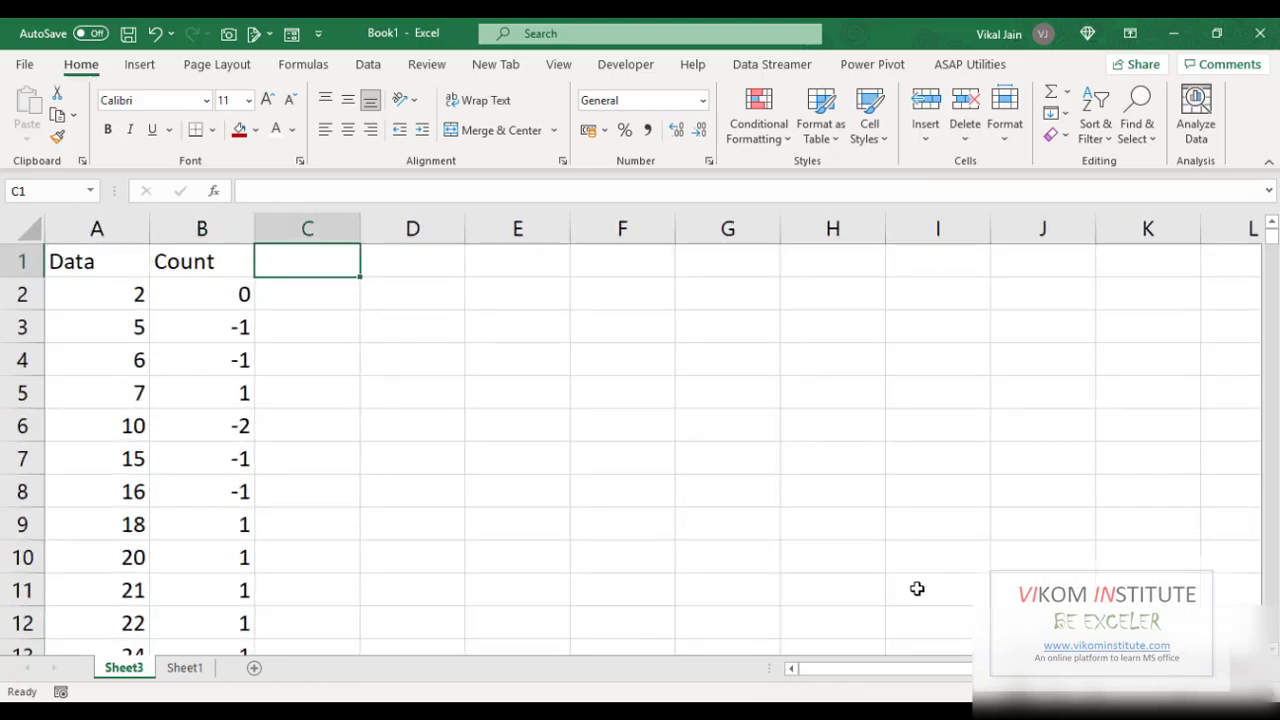
Add an 'ABS' column with =ABS(B2) filled to row 640, and enable filtering.
text(ABS)
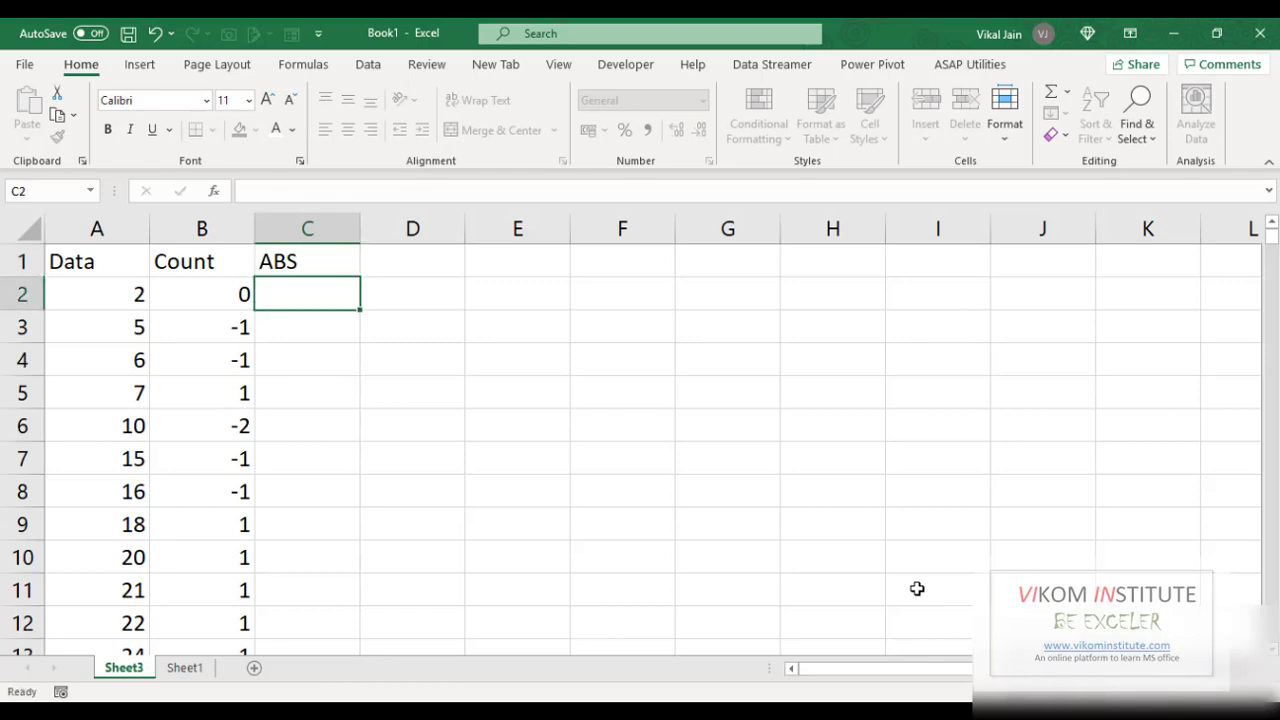
text(=a)
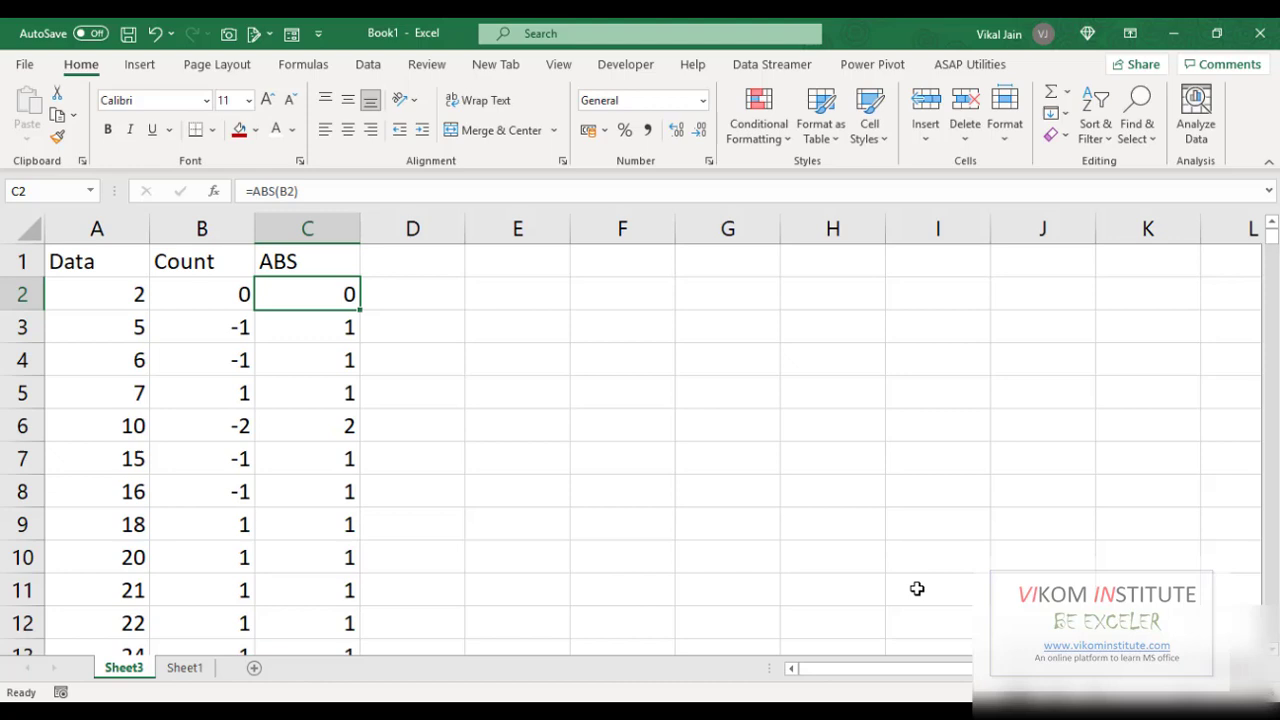
mouse_move(333, 261)
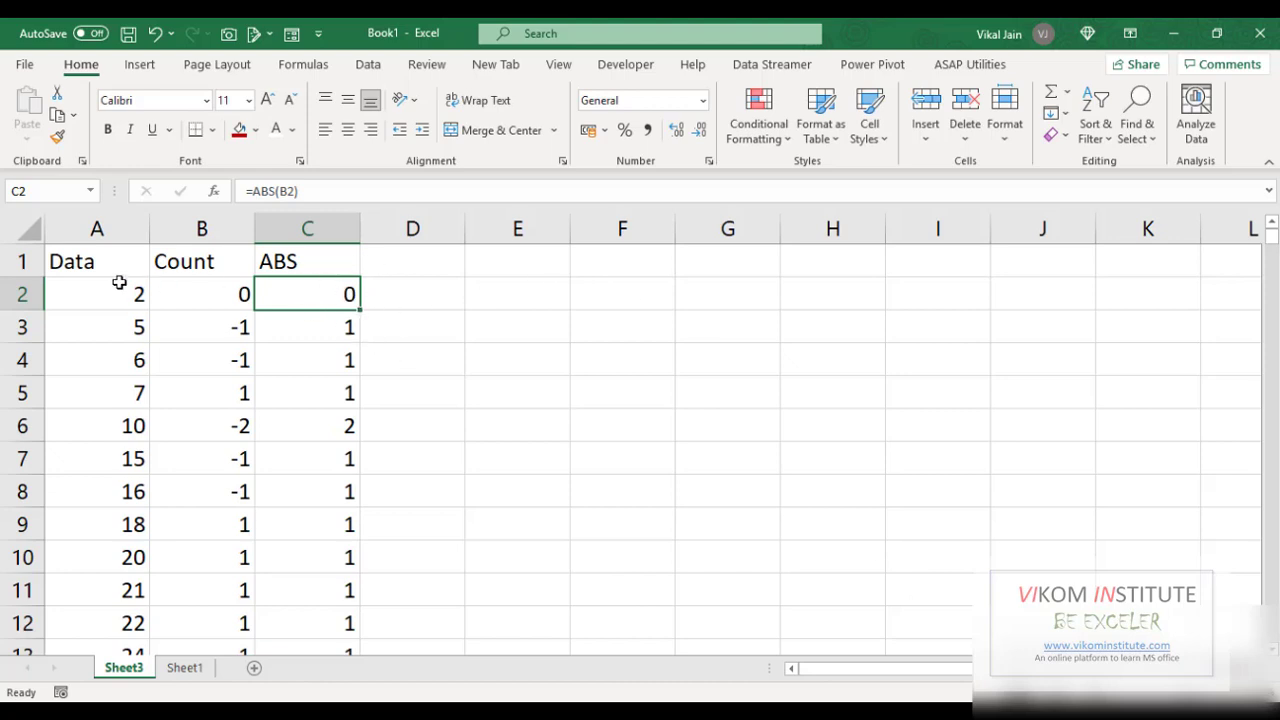
mouse_move(175, 286)
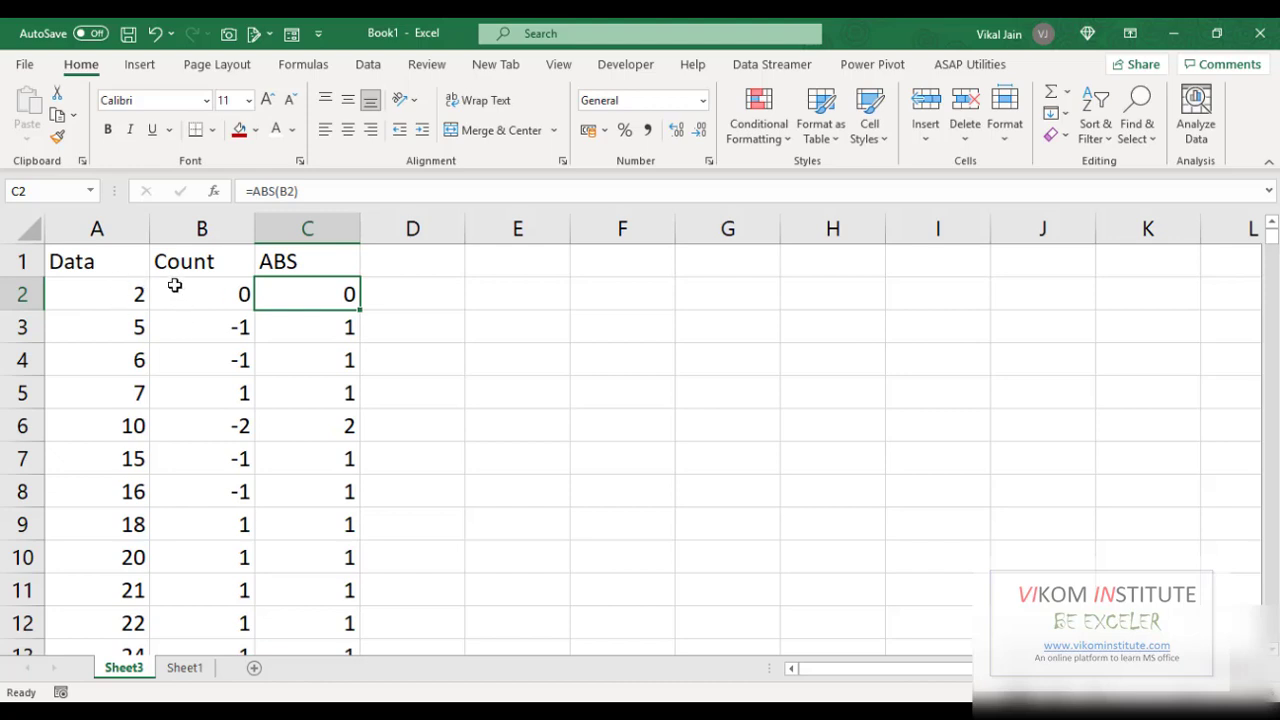
mouse_move(342, 335)
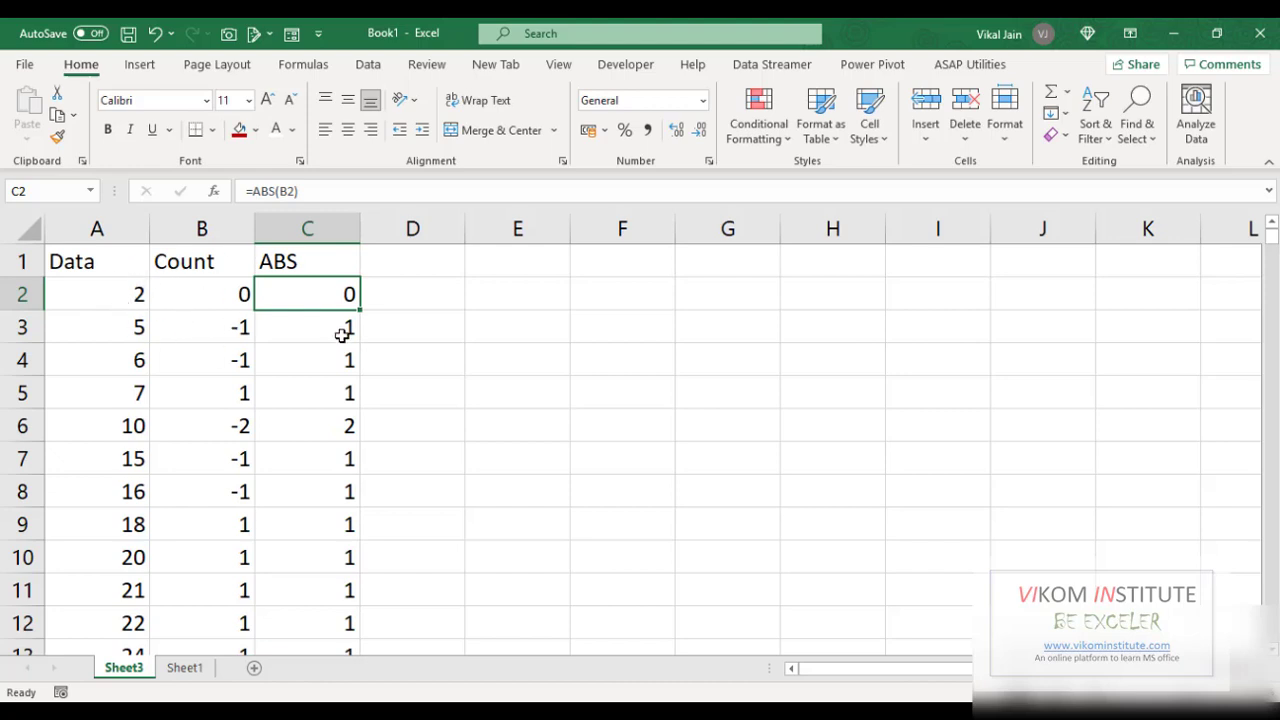
click(97, 261)
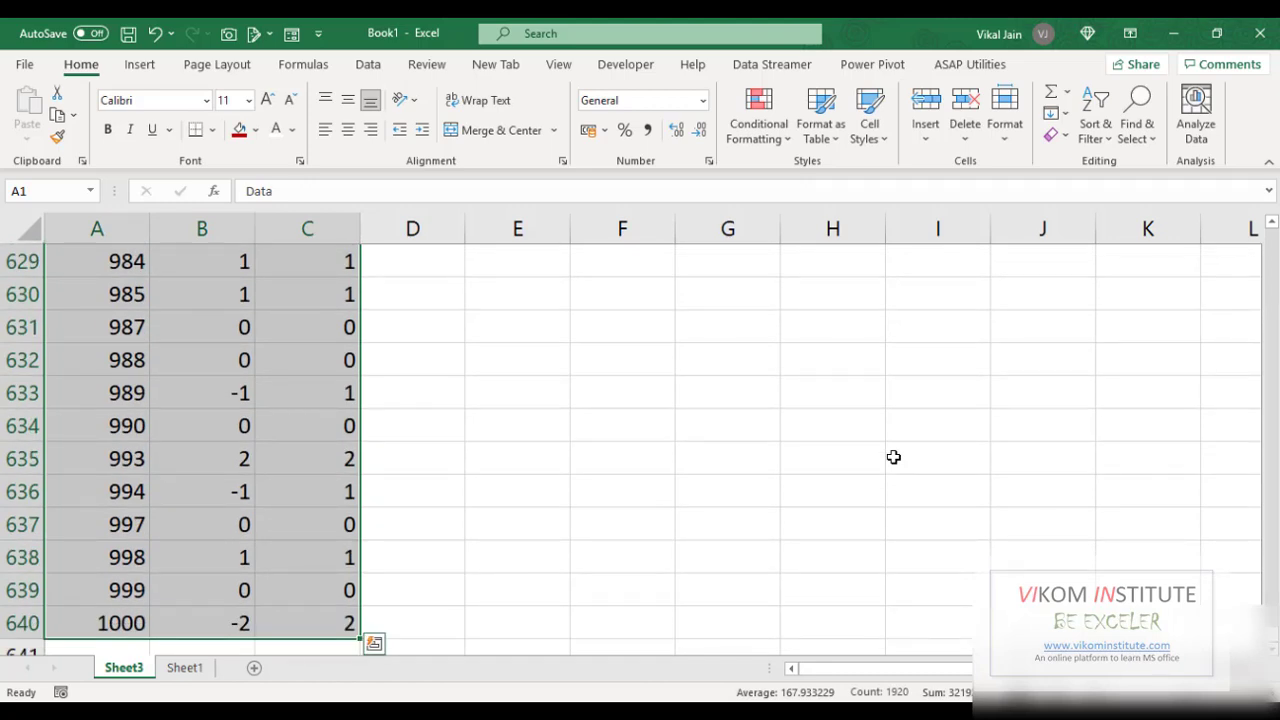
scroll(up, 3)
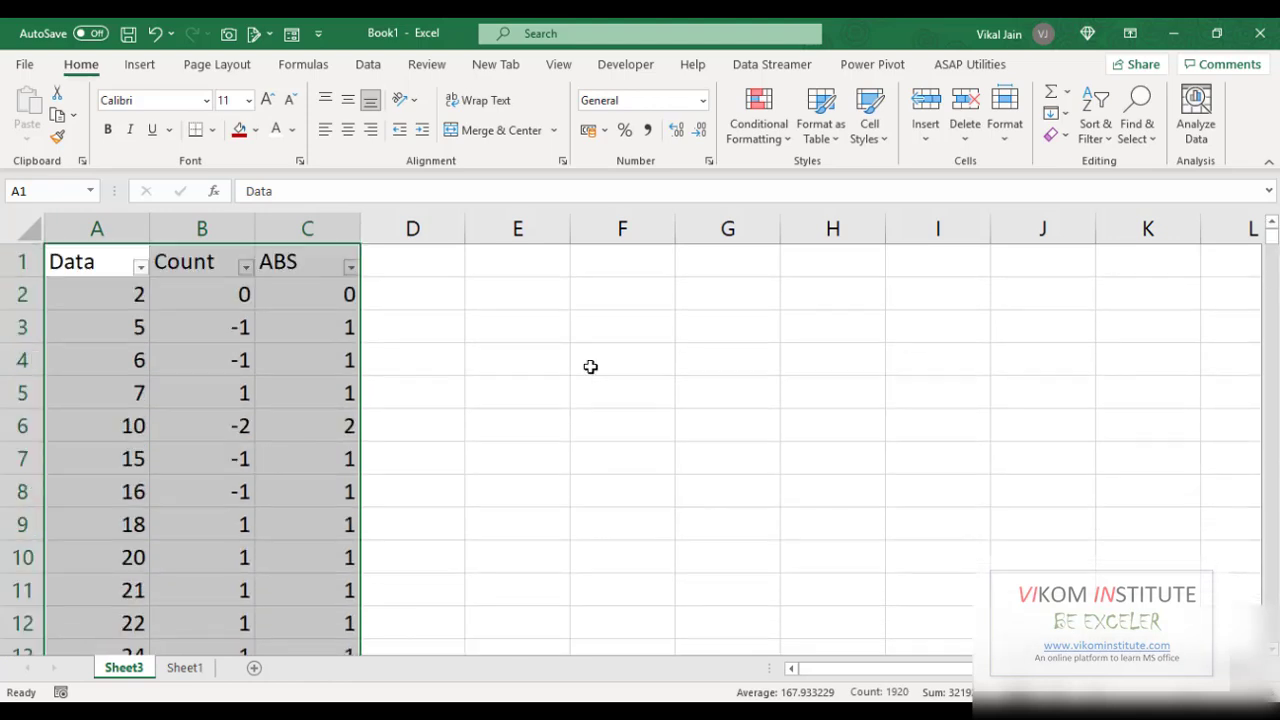
click(350, 266)
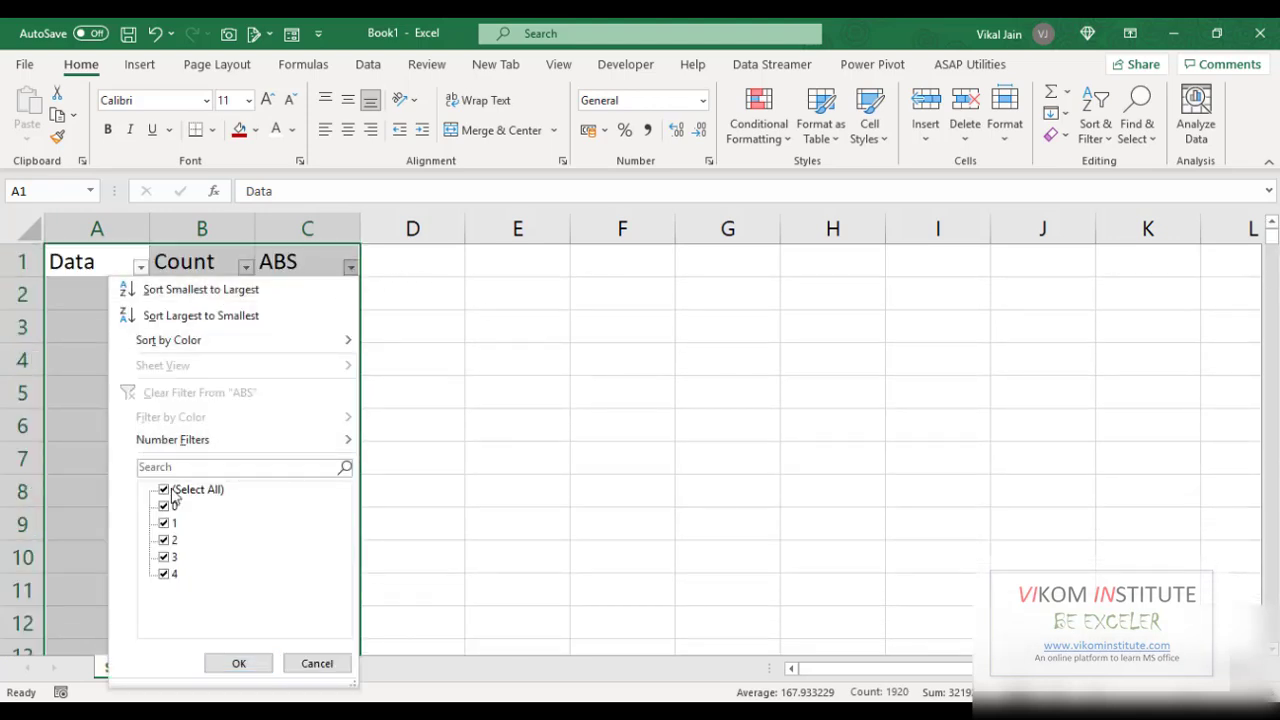
Filter ABS to 0, delete those zero-count rows, and clear the filter.
click(238, 663)
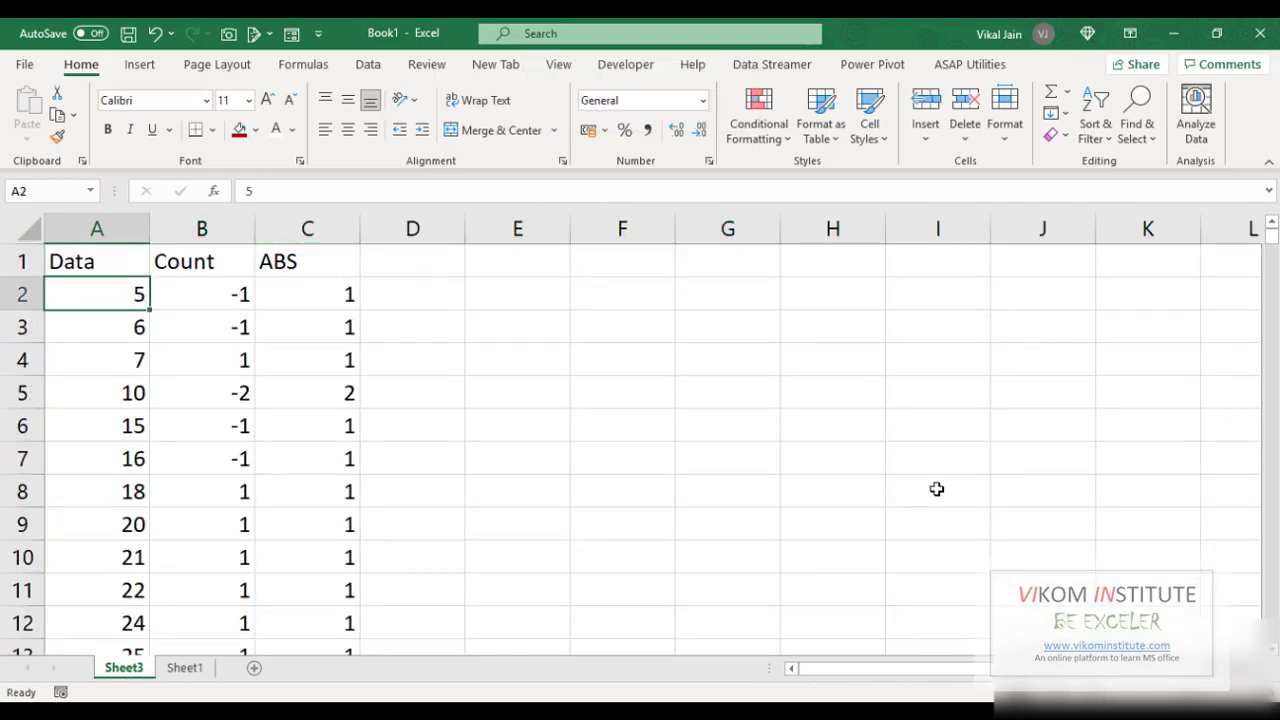
click(97, 261)
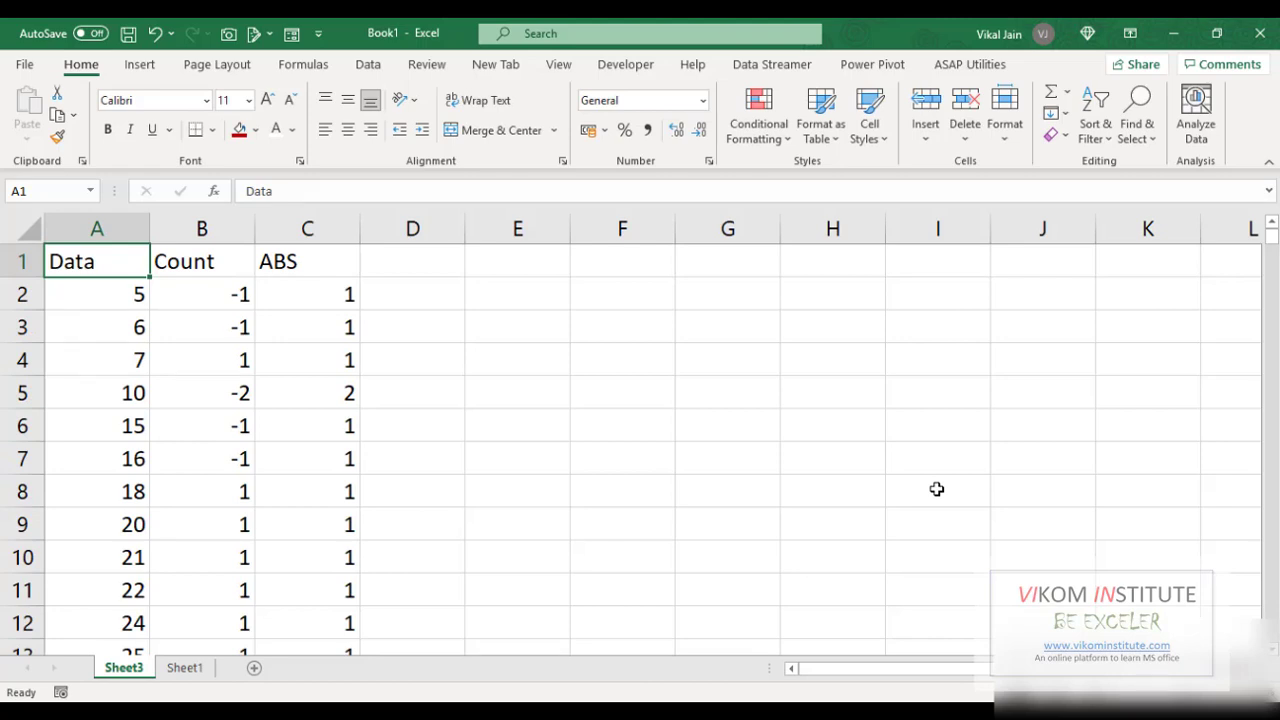
click(97, 293)
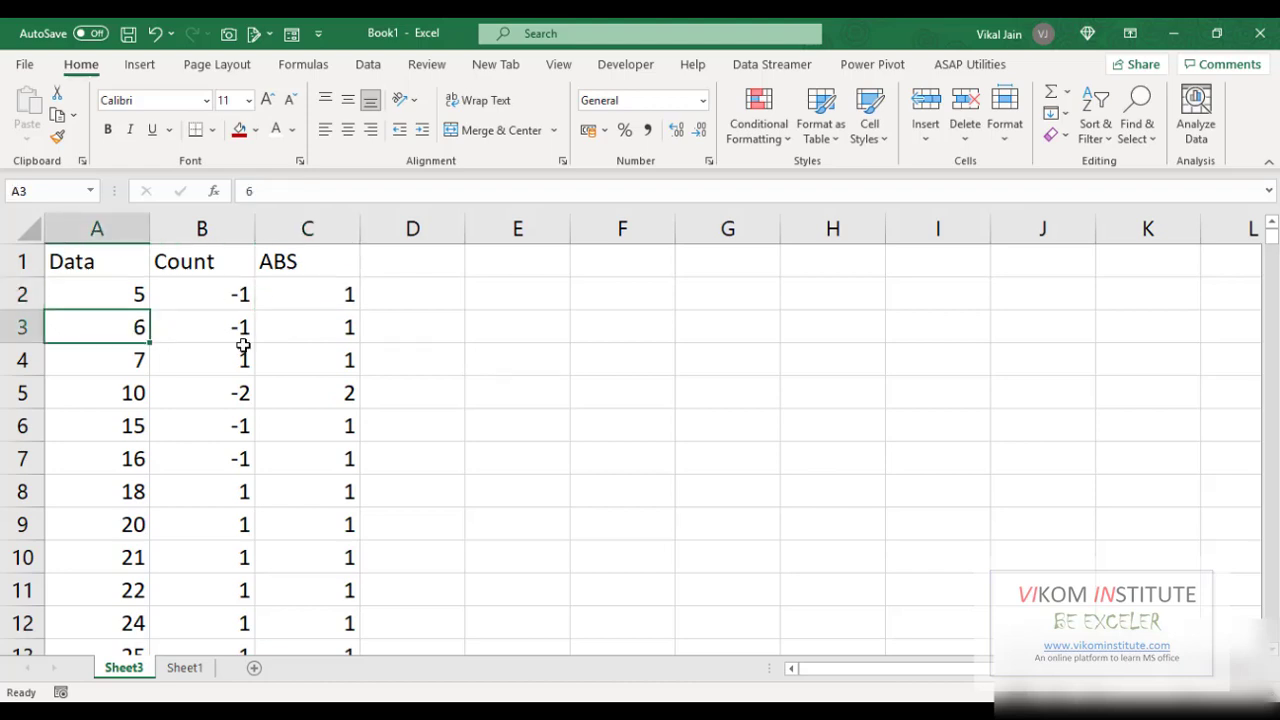
click(307, 392)
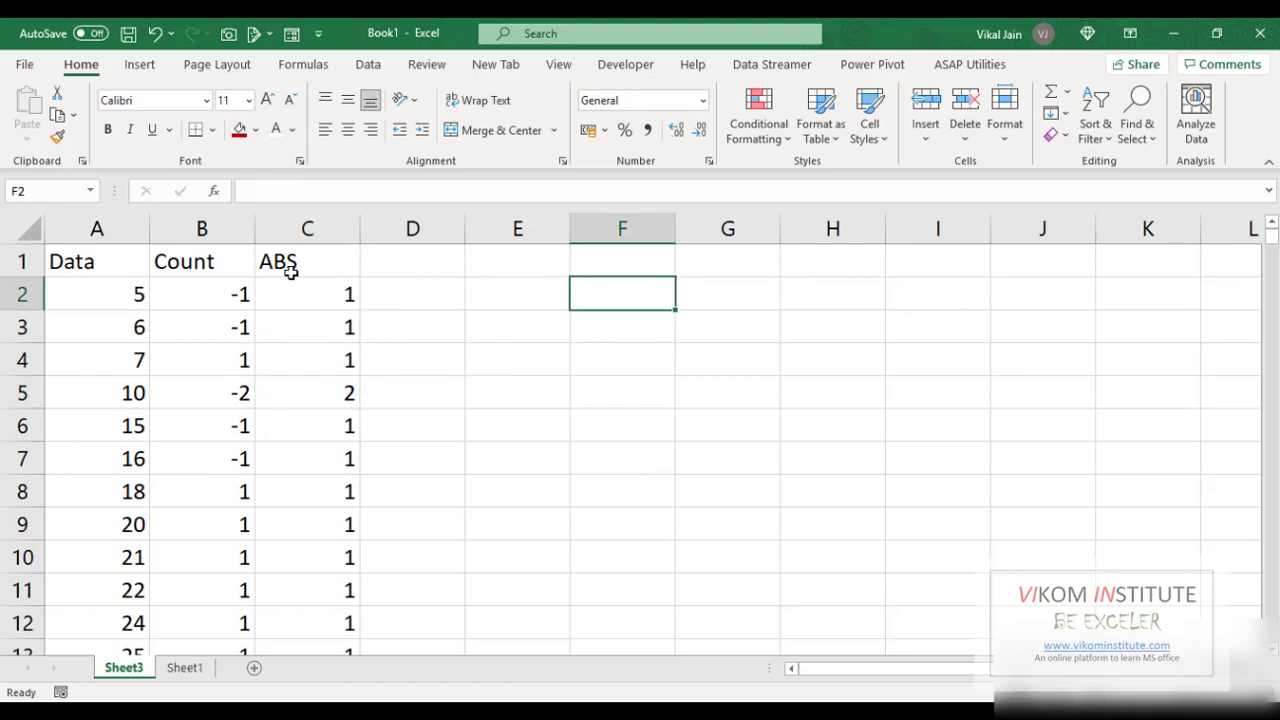
click(412, 261)
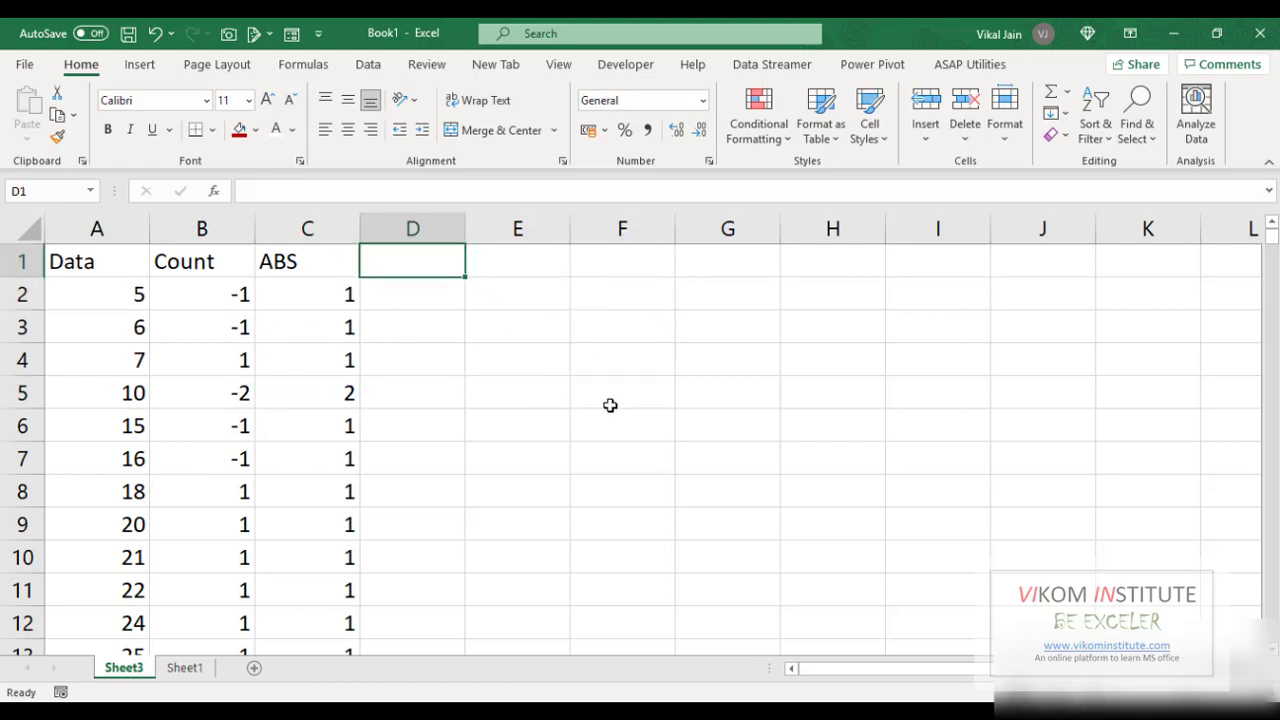
Enter the 'Cumm' header, 1 in D2, and begin the =D2+C3 running-total formula.
text(Cumm)
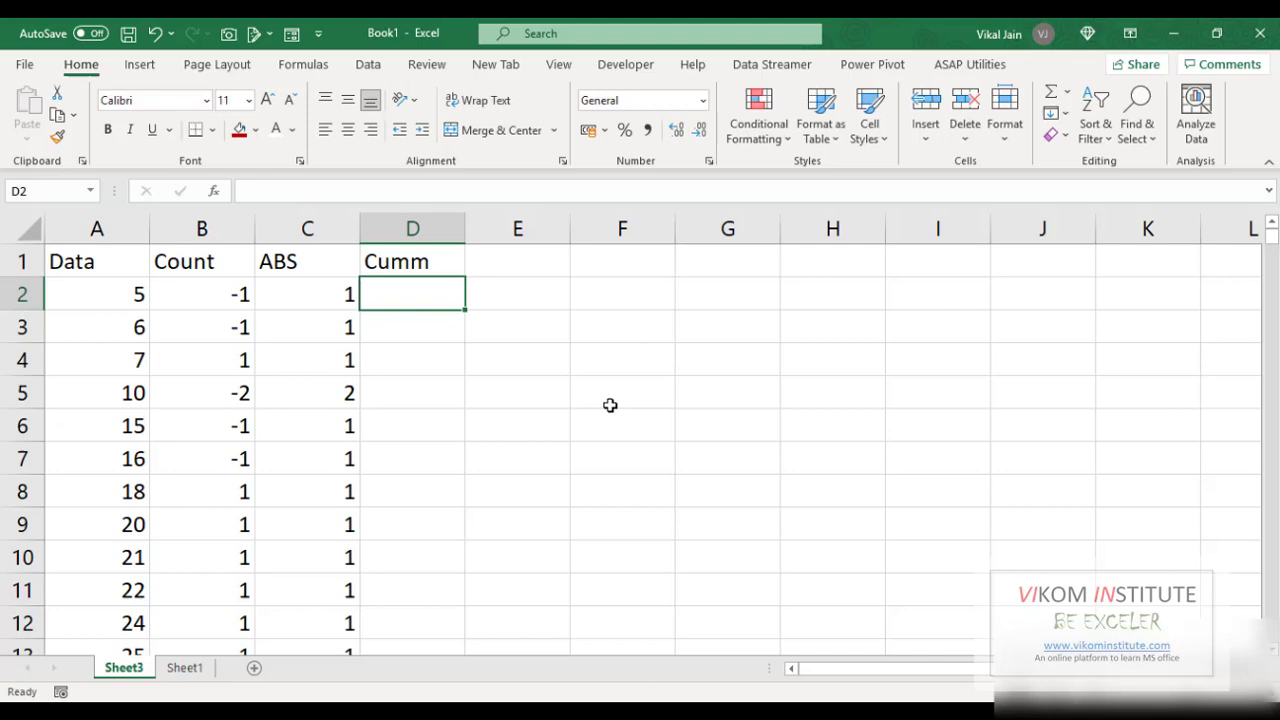
text(1)
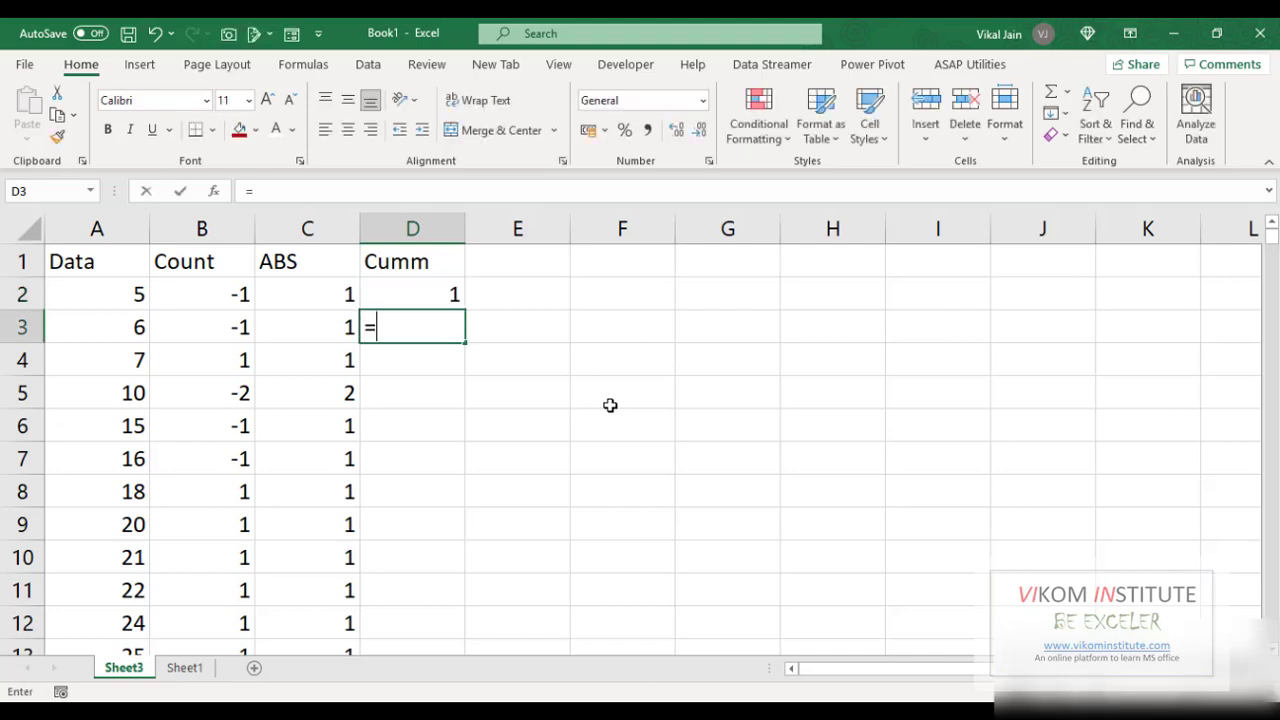
click(412, 293)
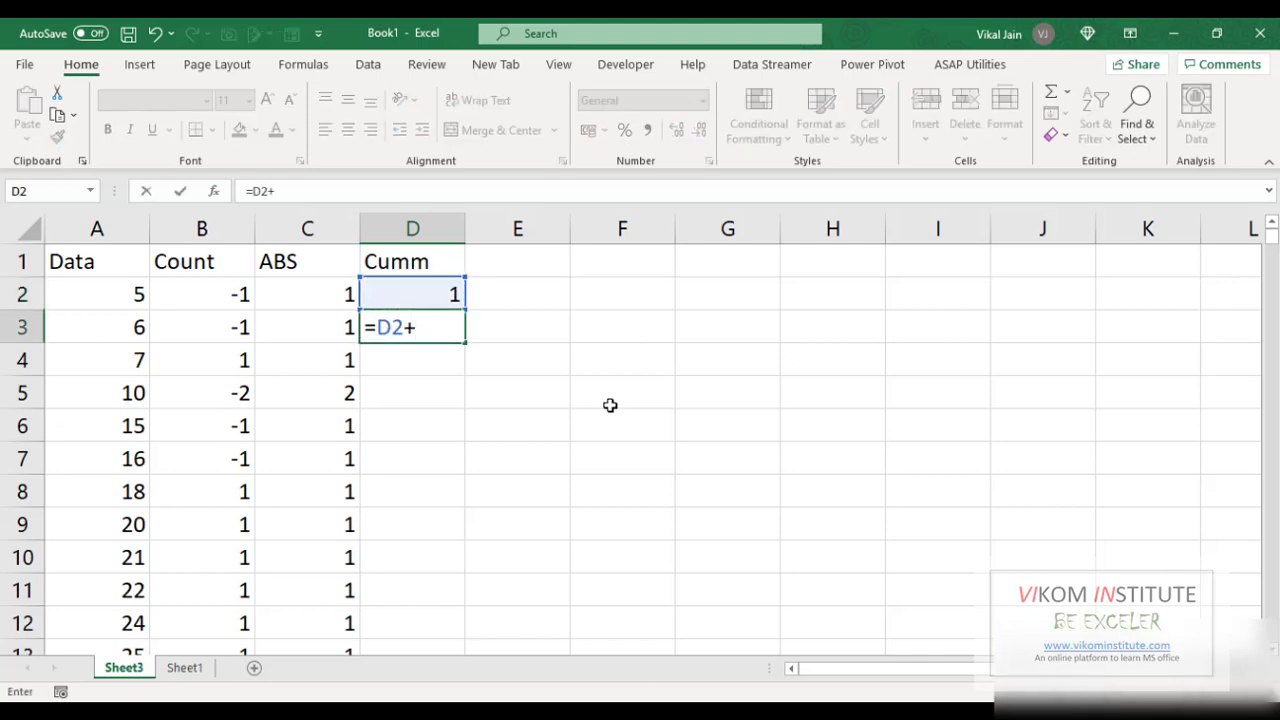
mouse_move(435, 302)
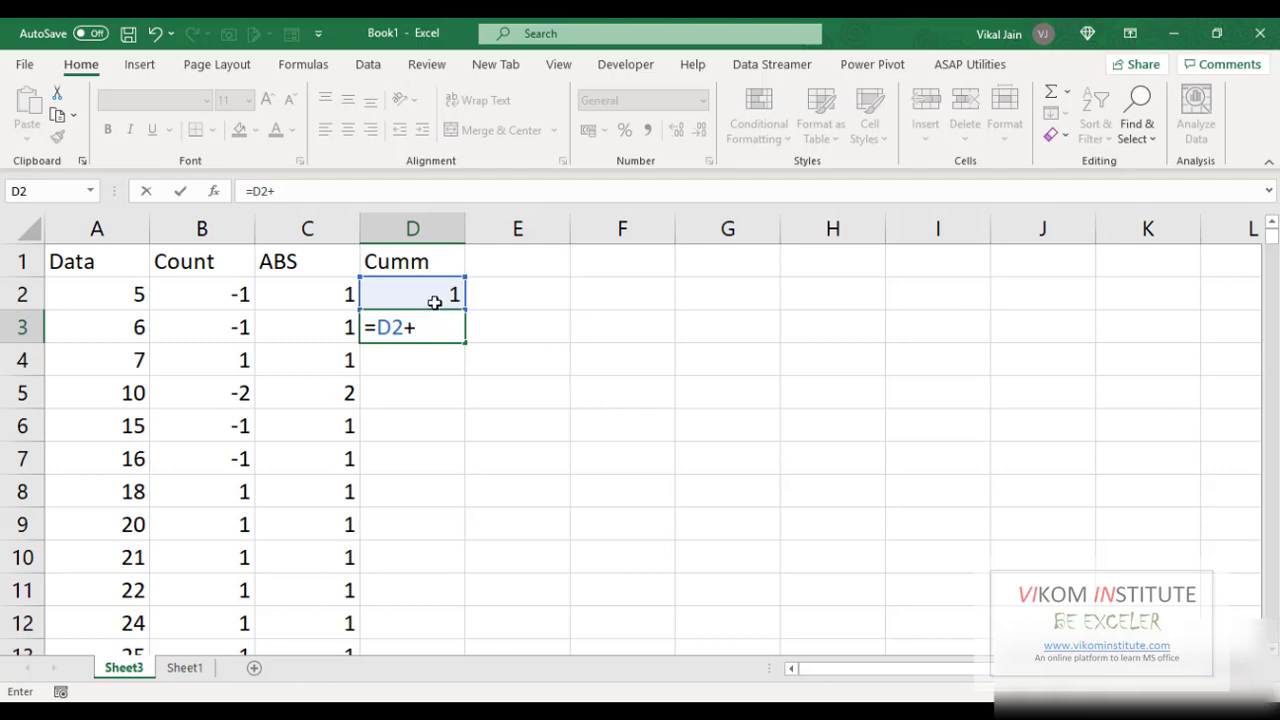
mouse_move(356, 335)
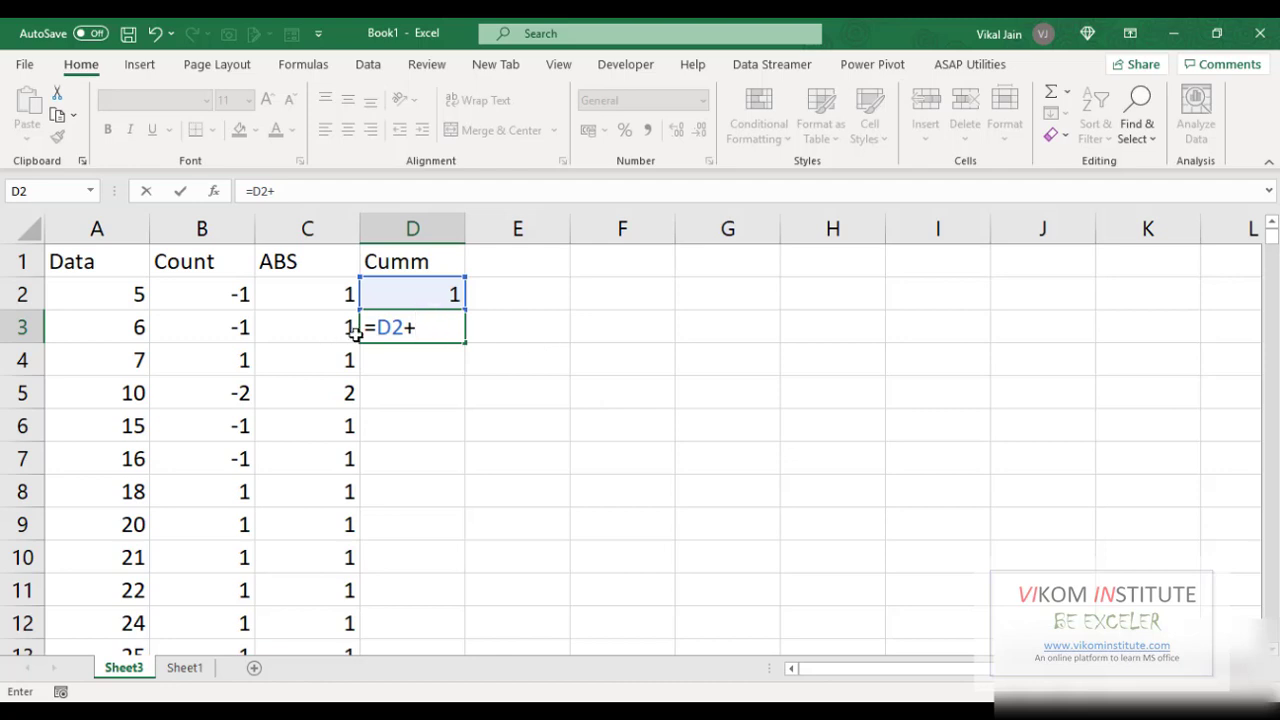
mouse_move(929, 376)
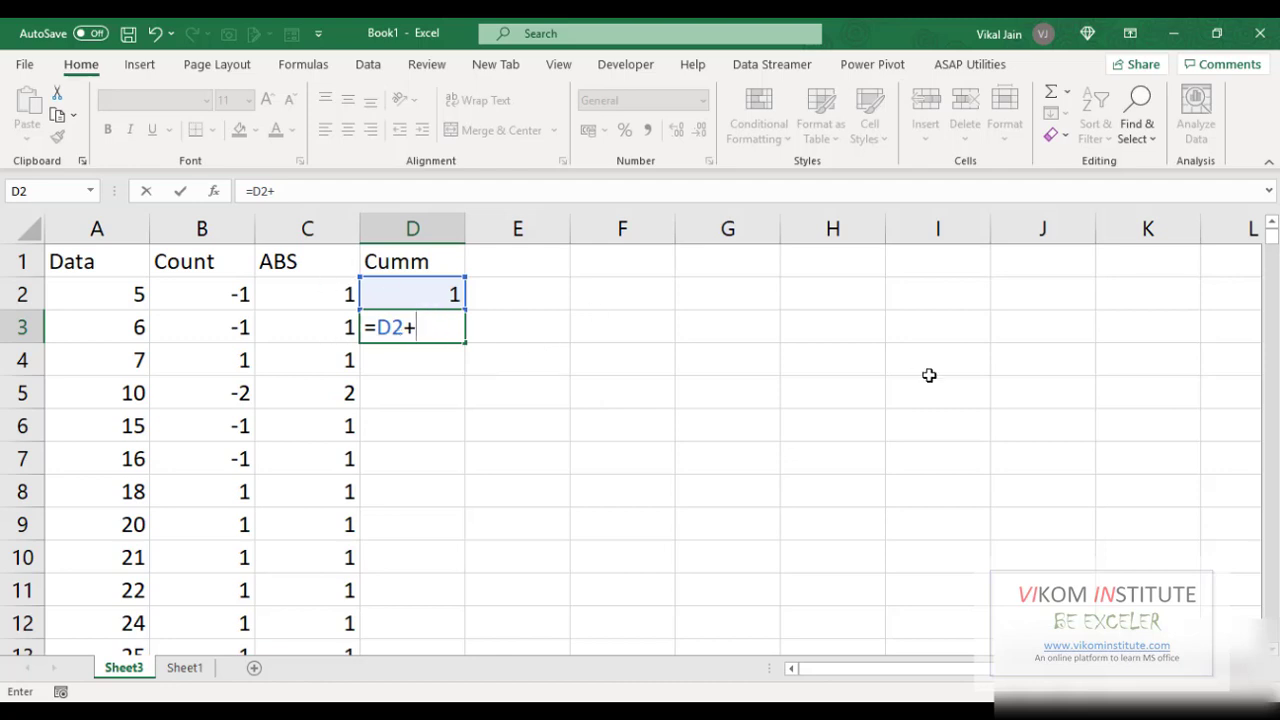
mouse_move(345, 290)
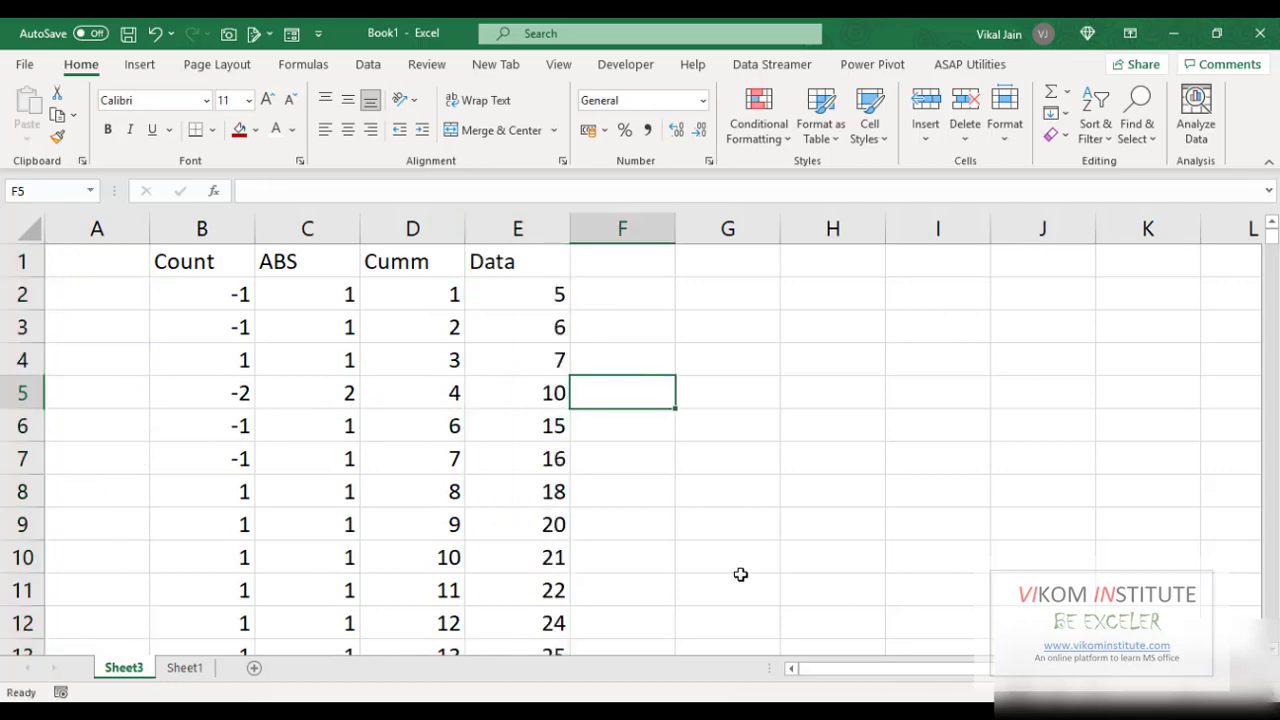
Start column G with 1 and =G2+1, then bring up Go To (F5).
click(412, 293)
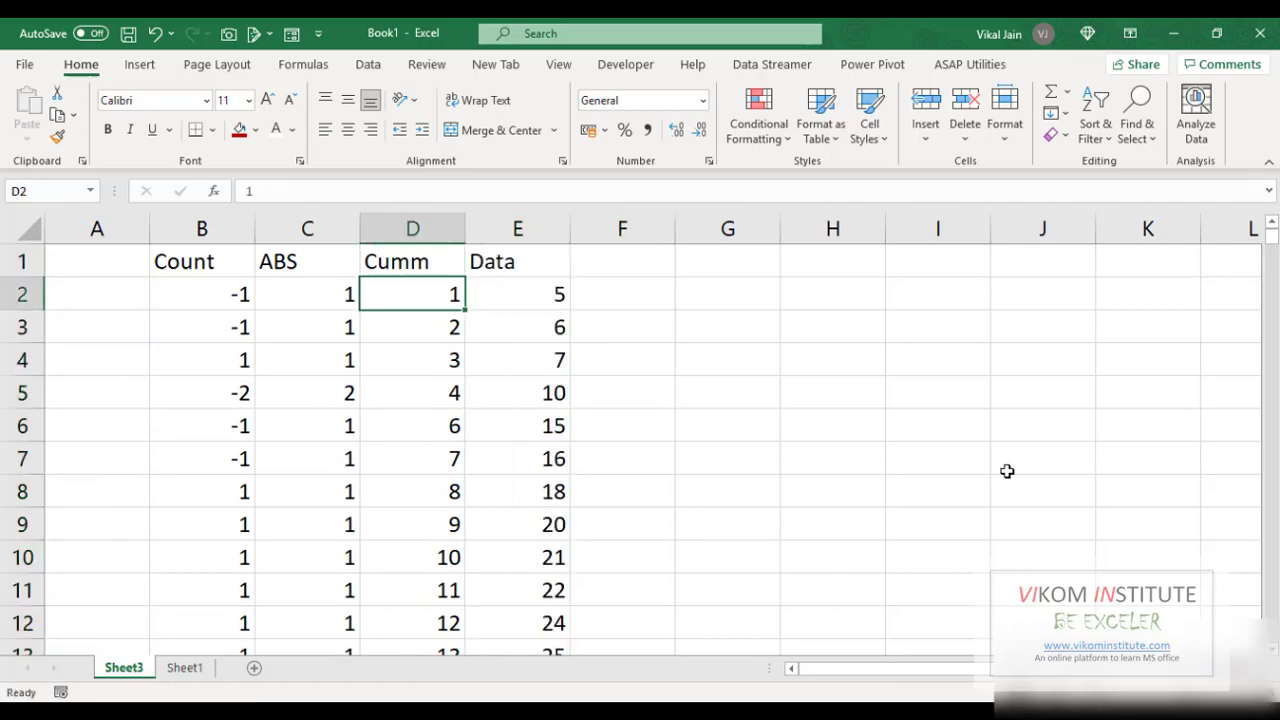
click(412, 261)
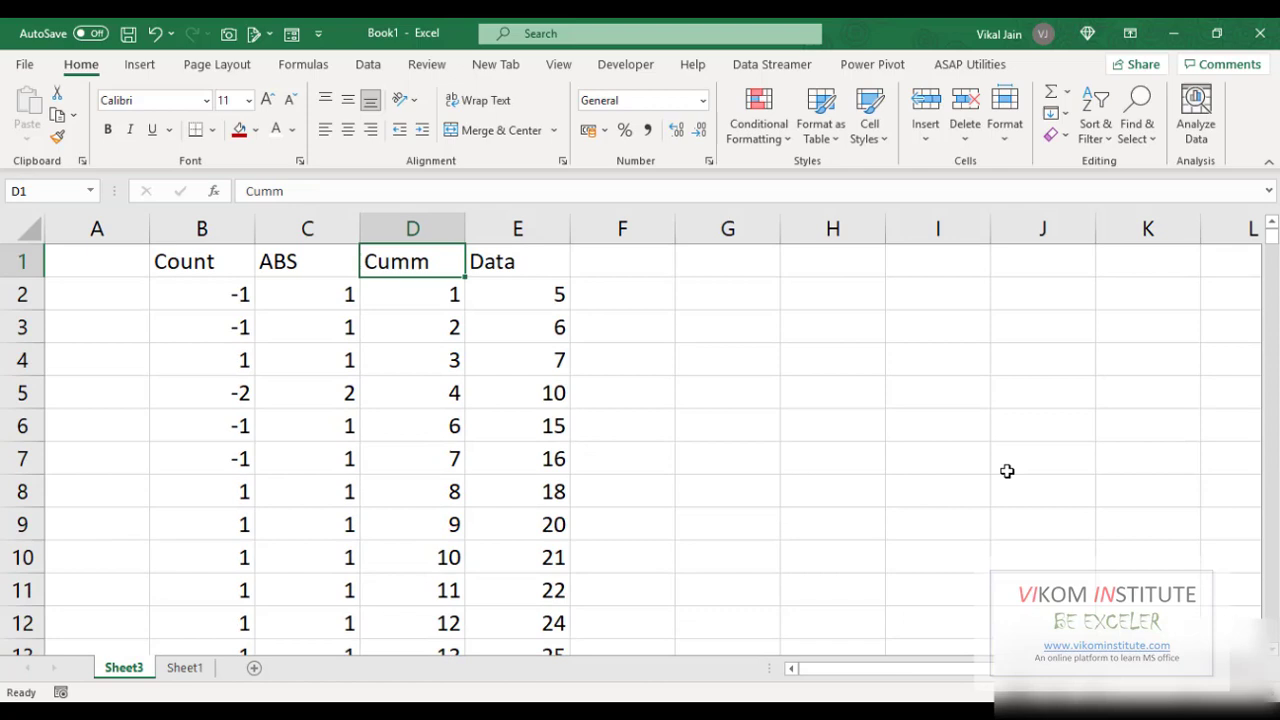
click(727, 293)
text(1)
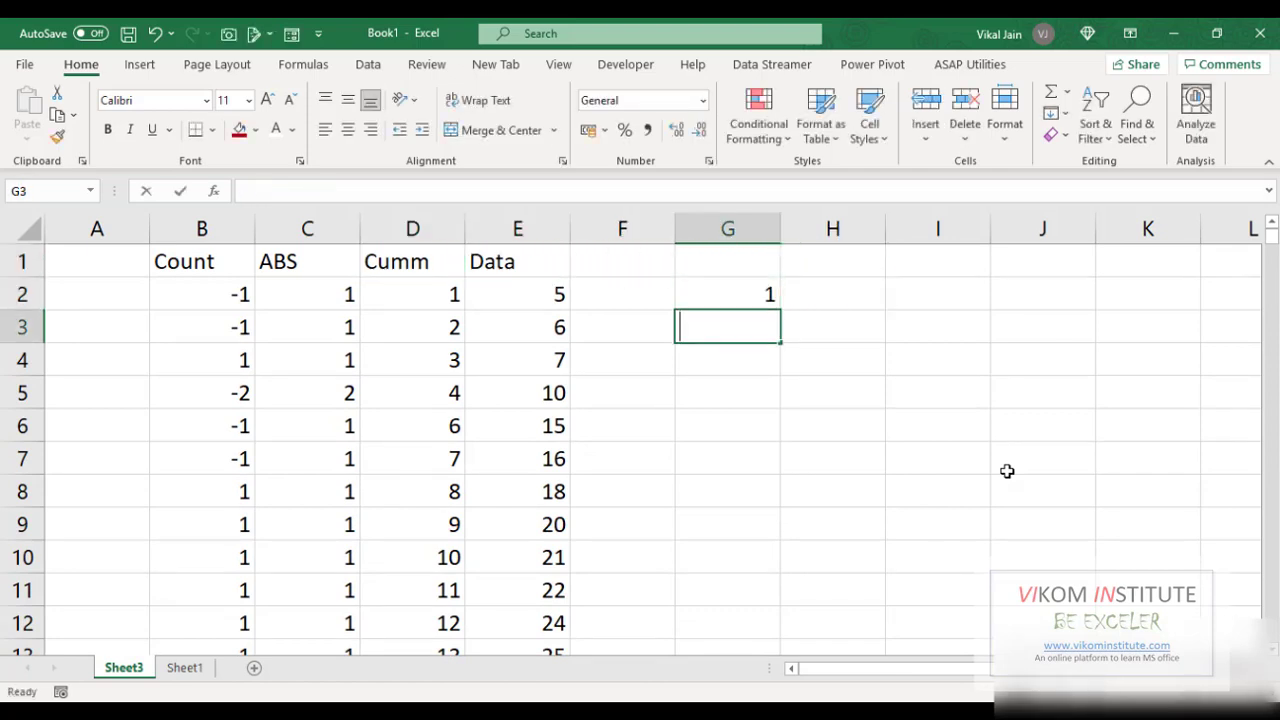
text(=G2)
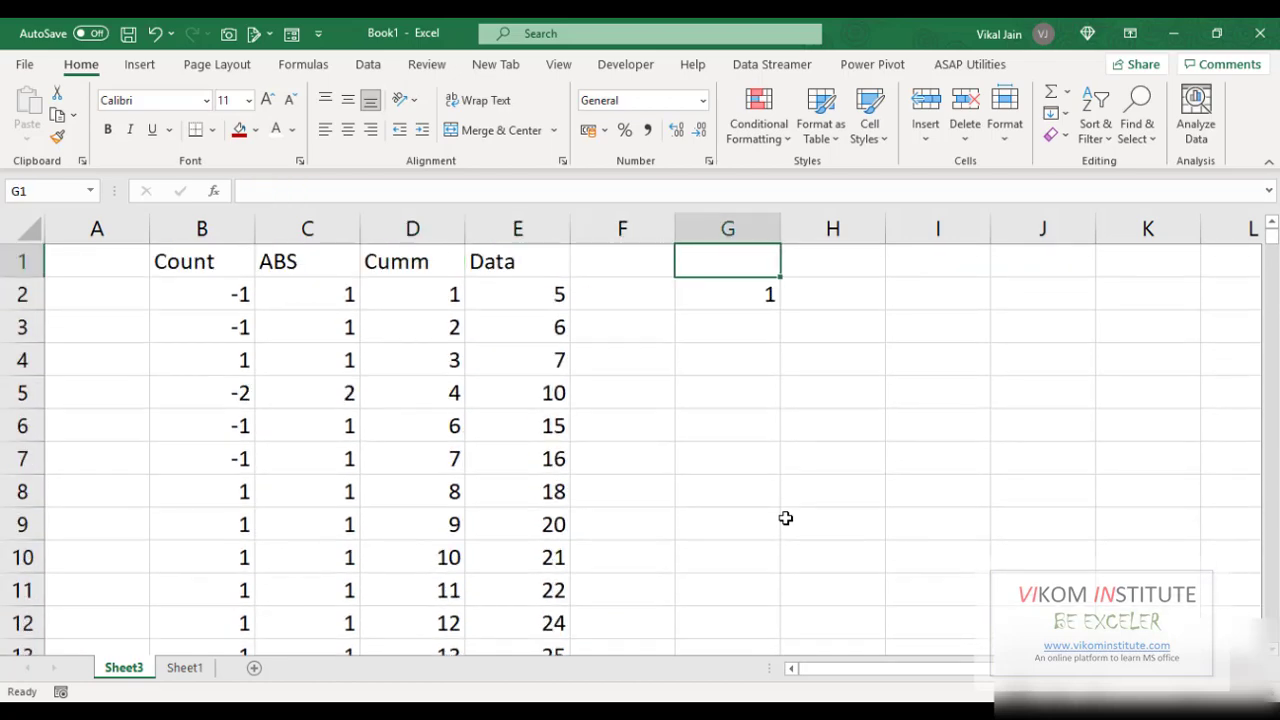
click(727, 326)
text(=G2+1)
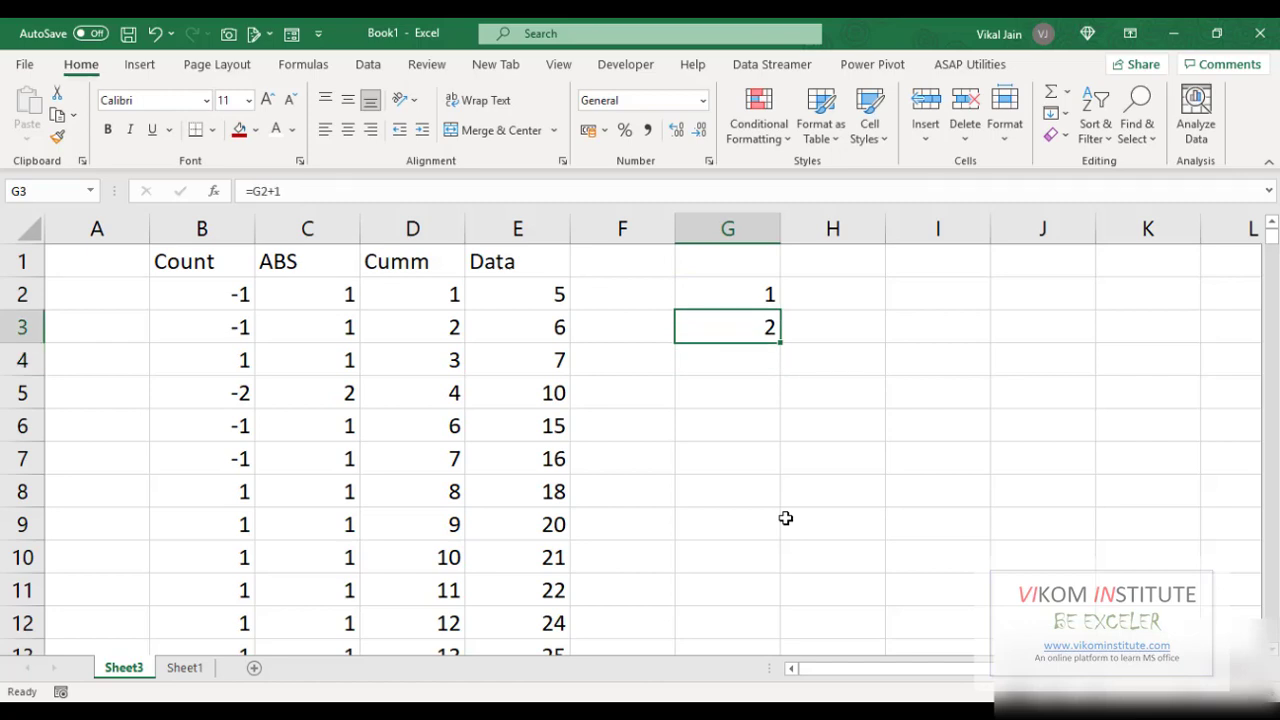
mouse_move(723, 323)
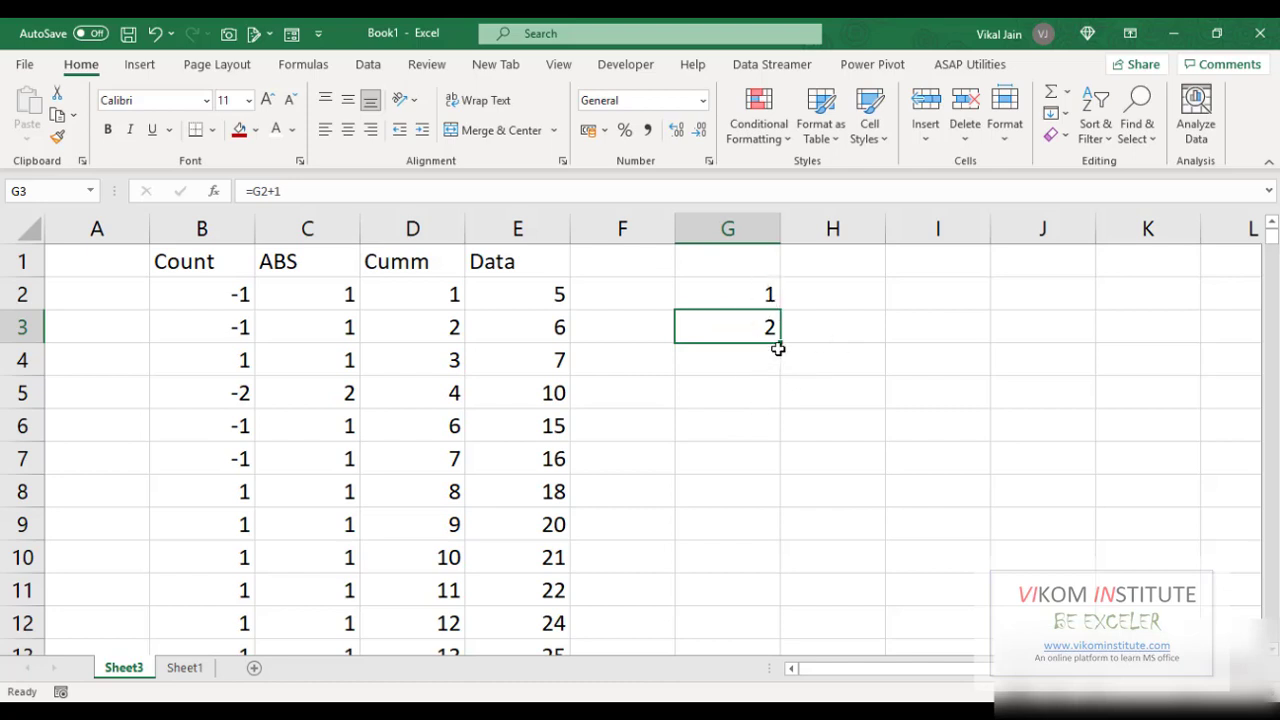
key(f5)
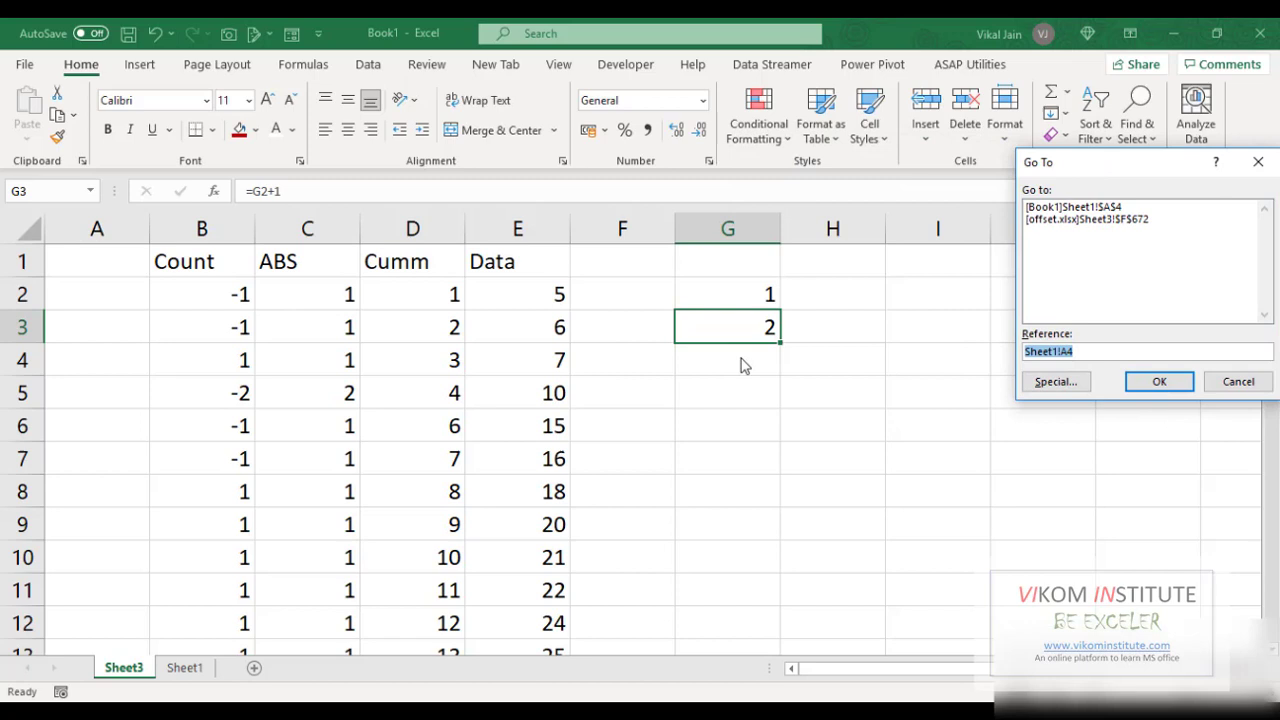
mouse_move(919, 541)
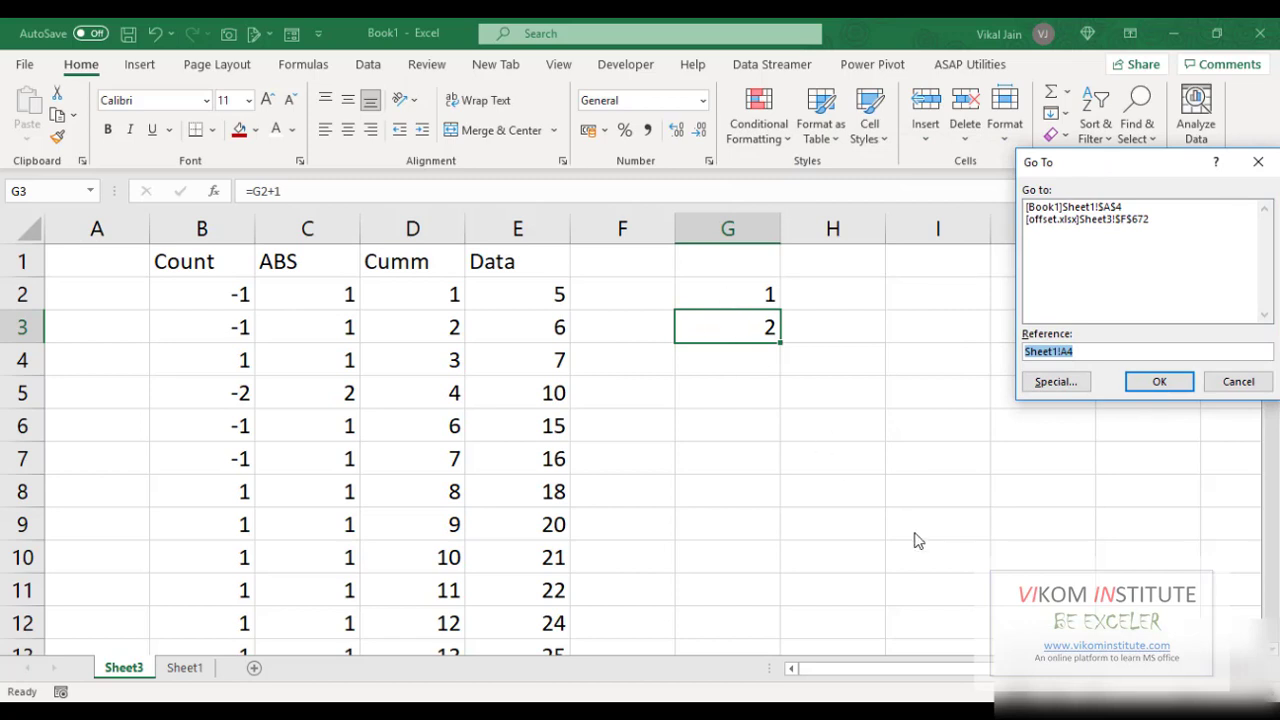
mouse_move(735, 235)
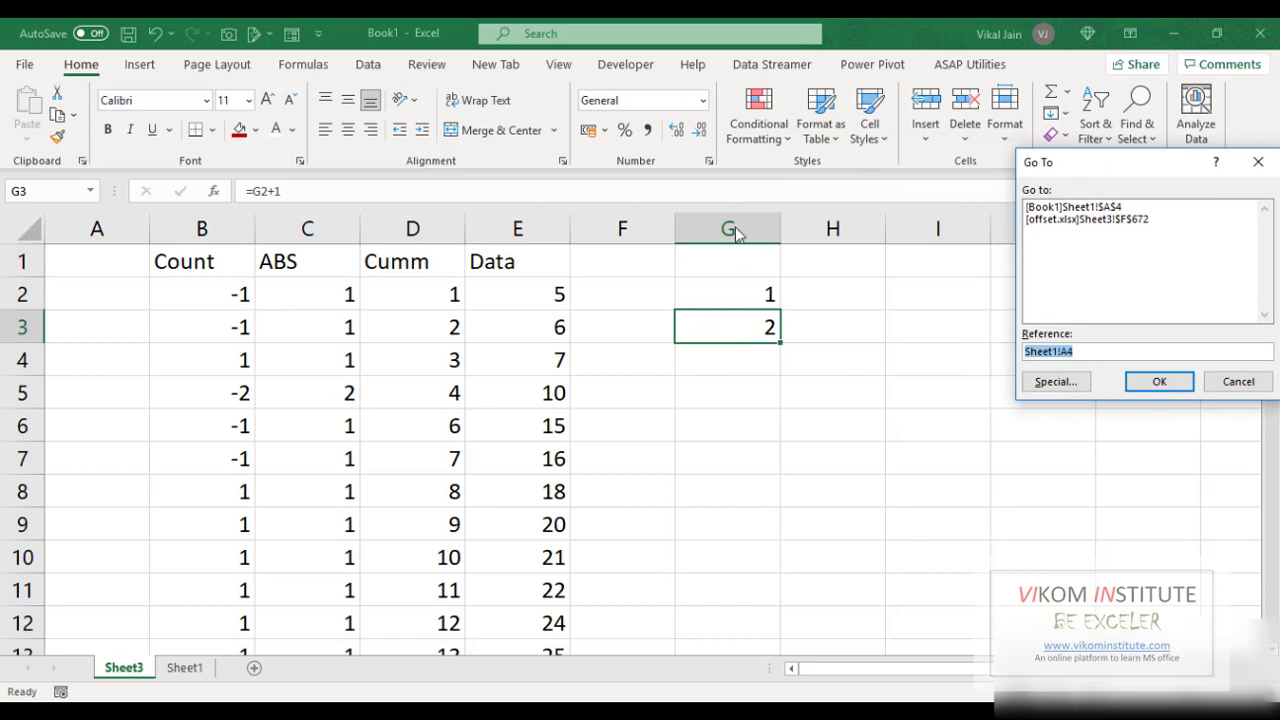
mouse_move(620, 560)
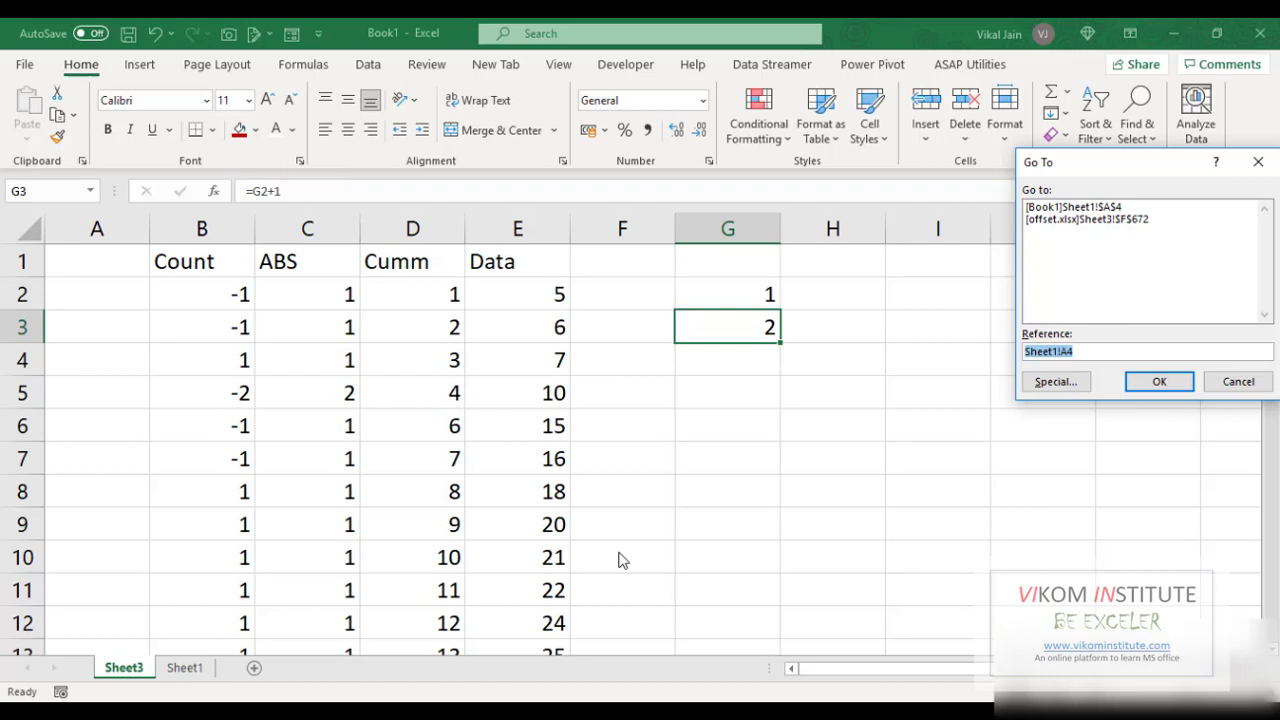
Select G3 through G658 via Go To and fill the serial numbers down.
text(658)
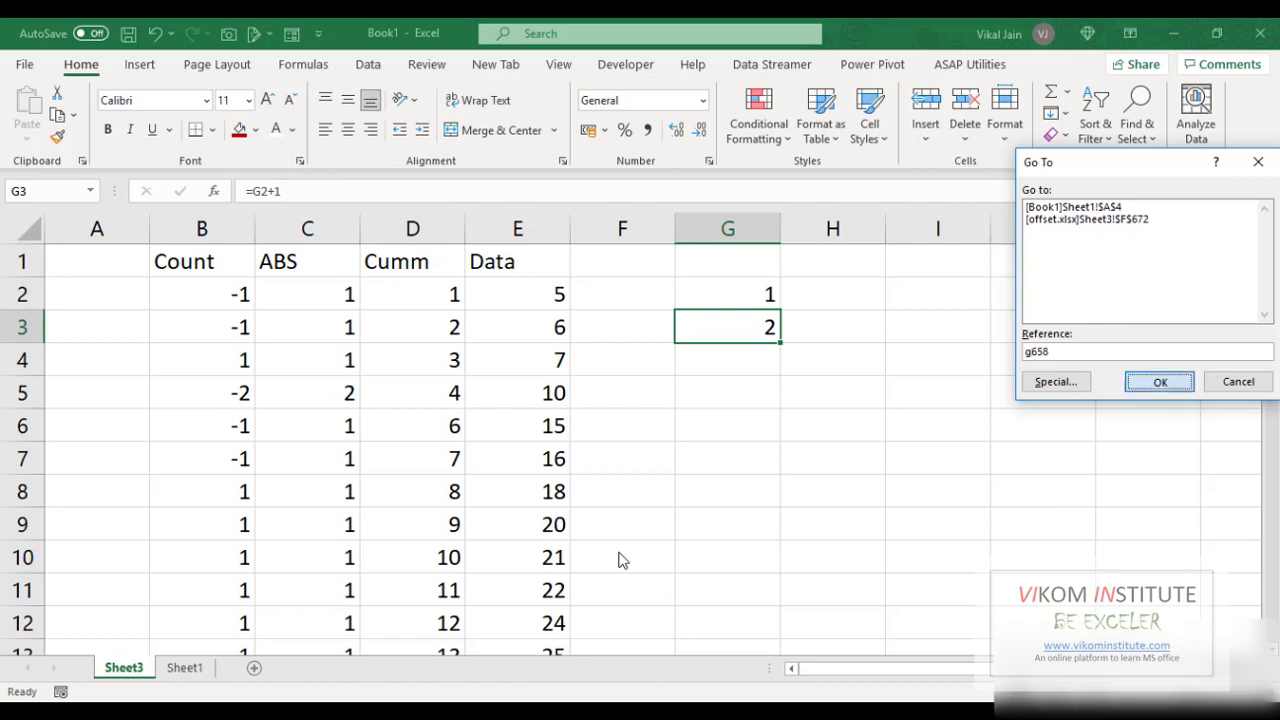
click(1159, 381)
text(=VLOOKUP()
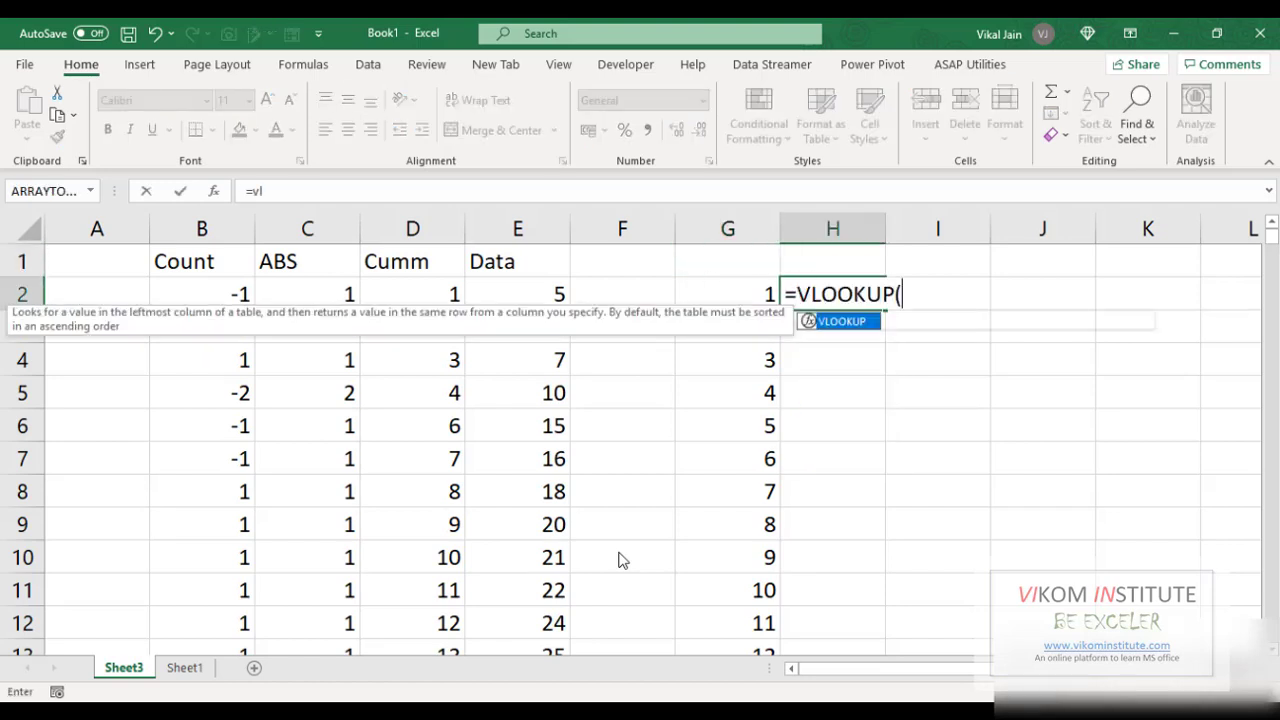
Enter =VLOOKUP(G2,$D$1:$E$528,2,1) in H2 and fill it down column H.
click(728, 293)
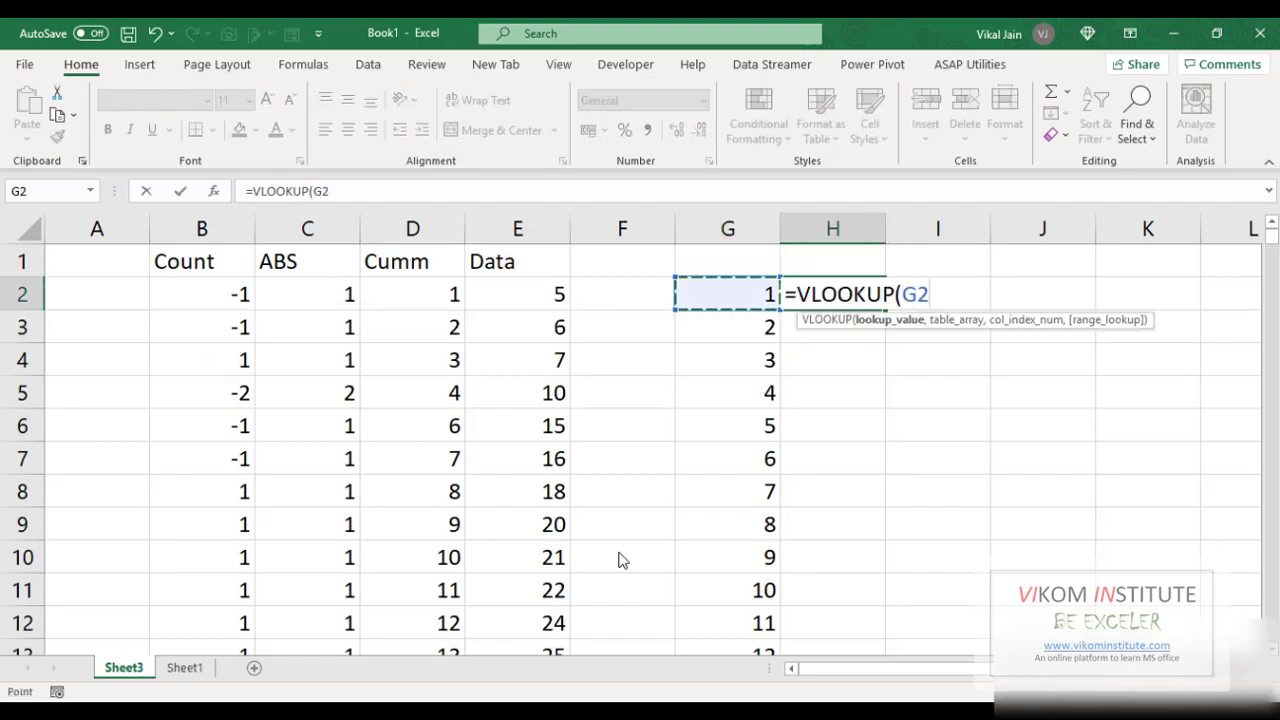
click(517, 293)
text(,$D$1:$E$528,2)
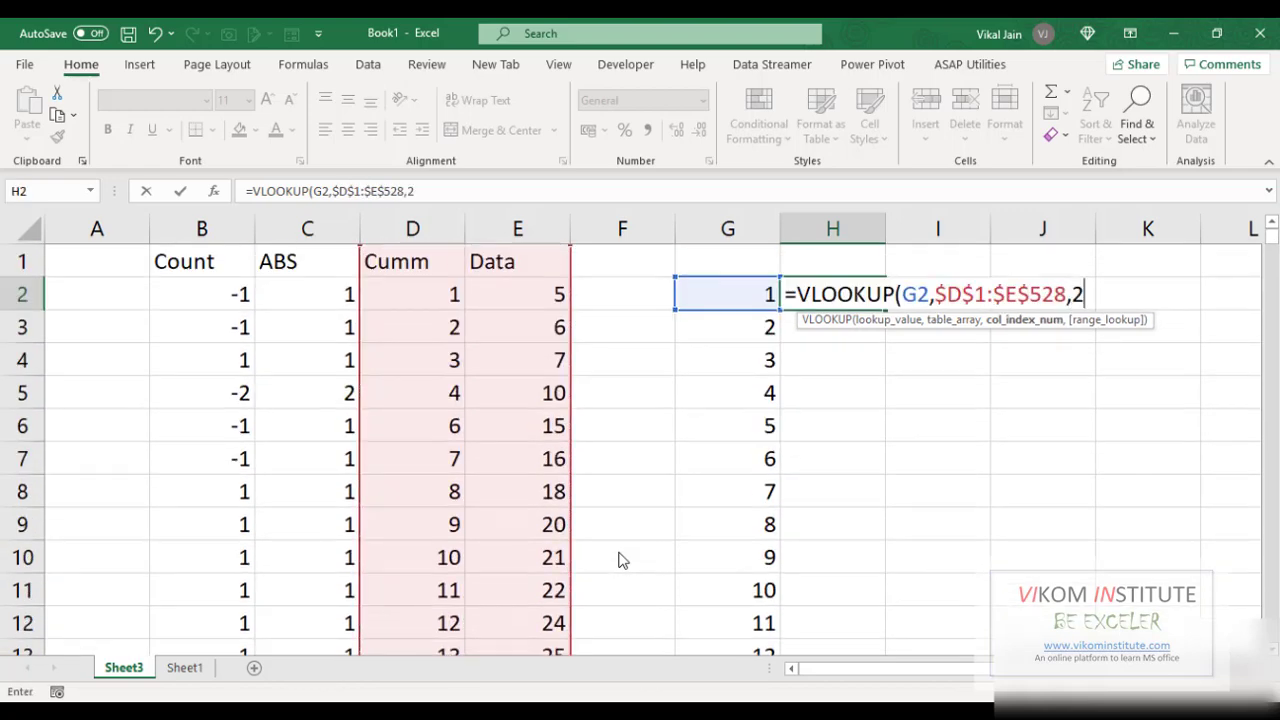
text(1)
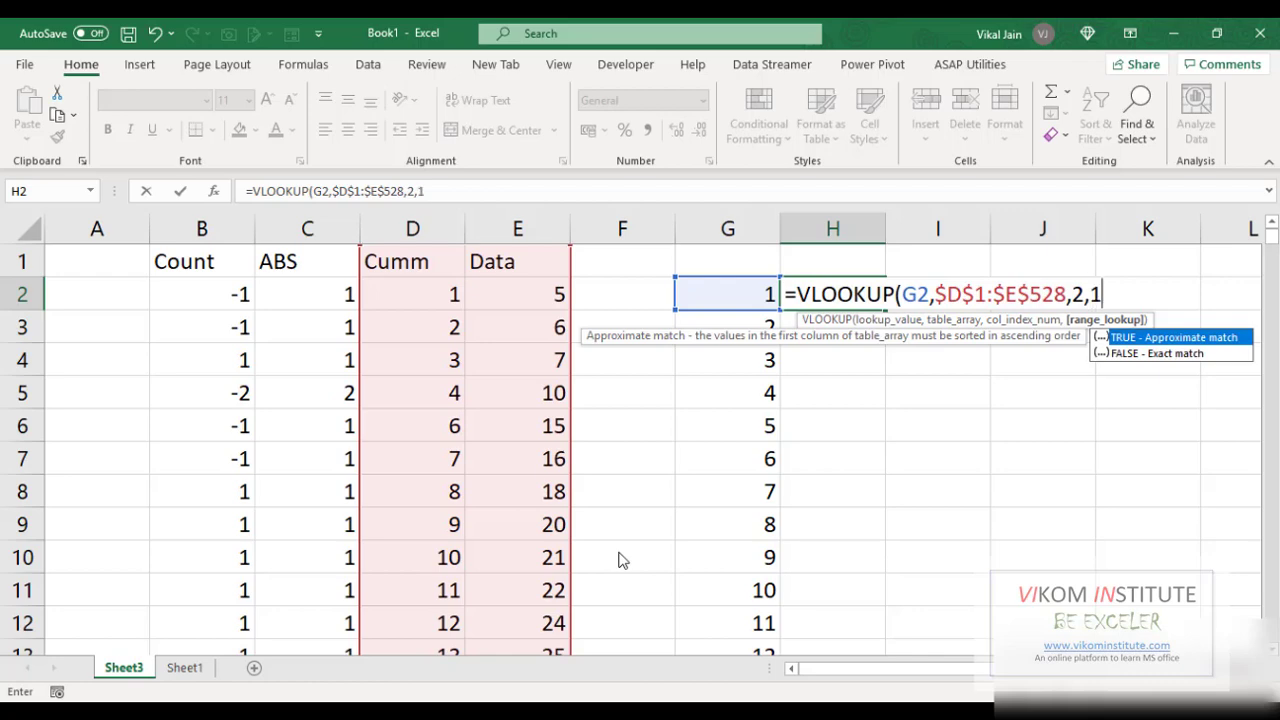
key(enter)
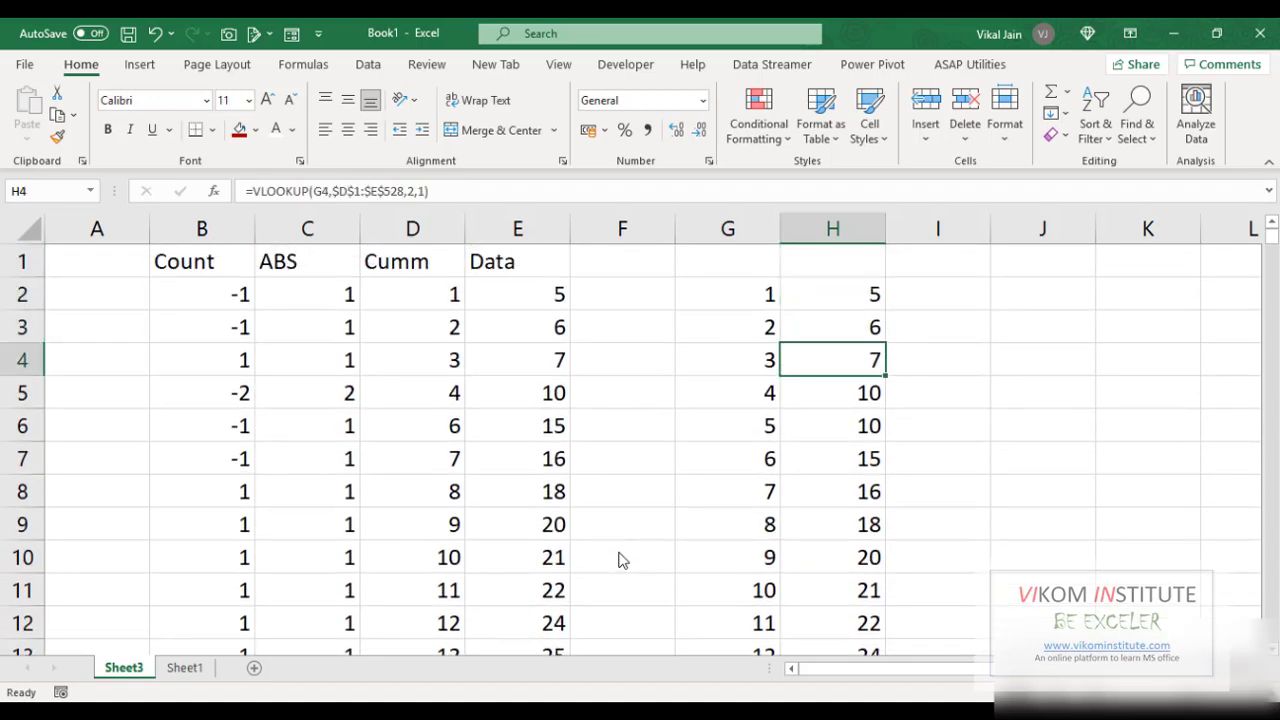
click(307, 392)
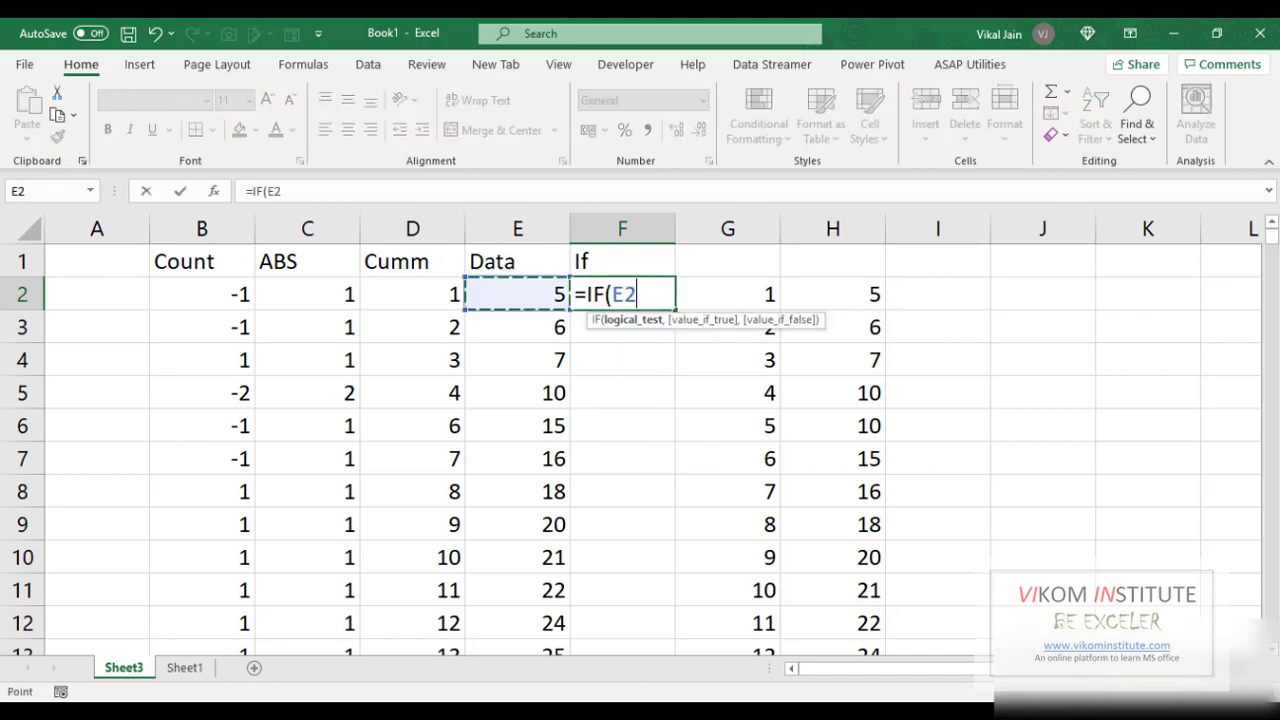
Enter =IF(B2<0,-1,1) in the If column so negative Counts show -1, others 1.
click(201, 293)
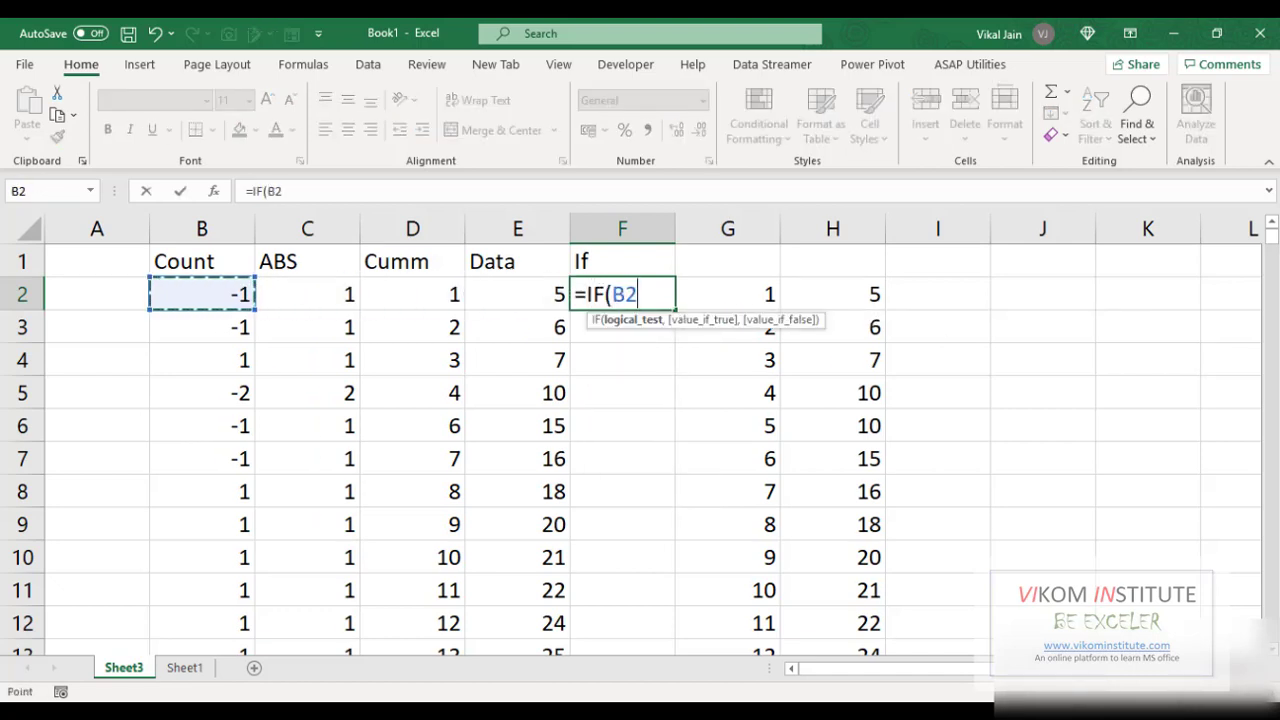
text(<)
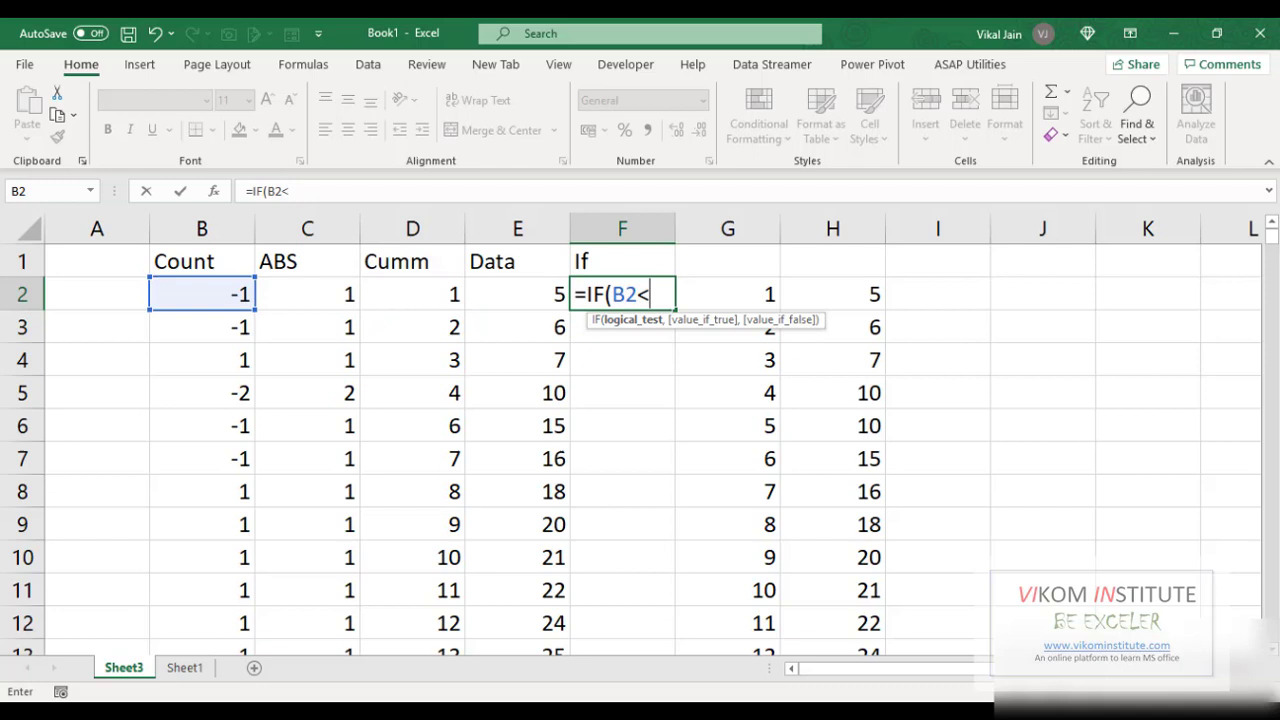
text(0,)
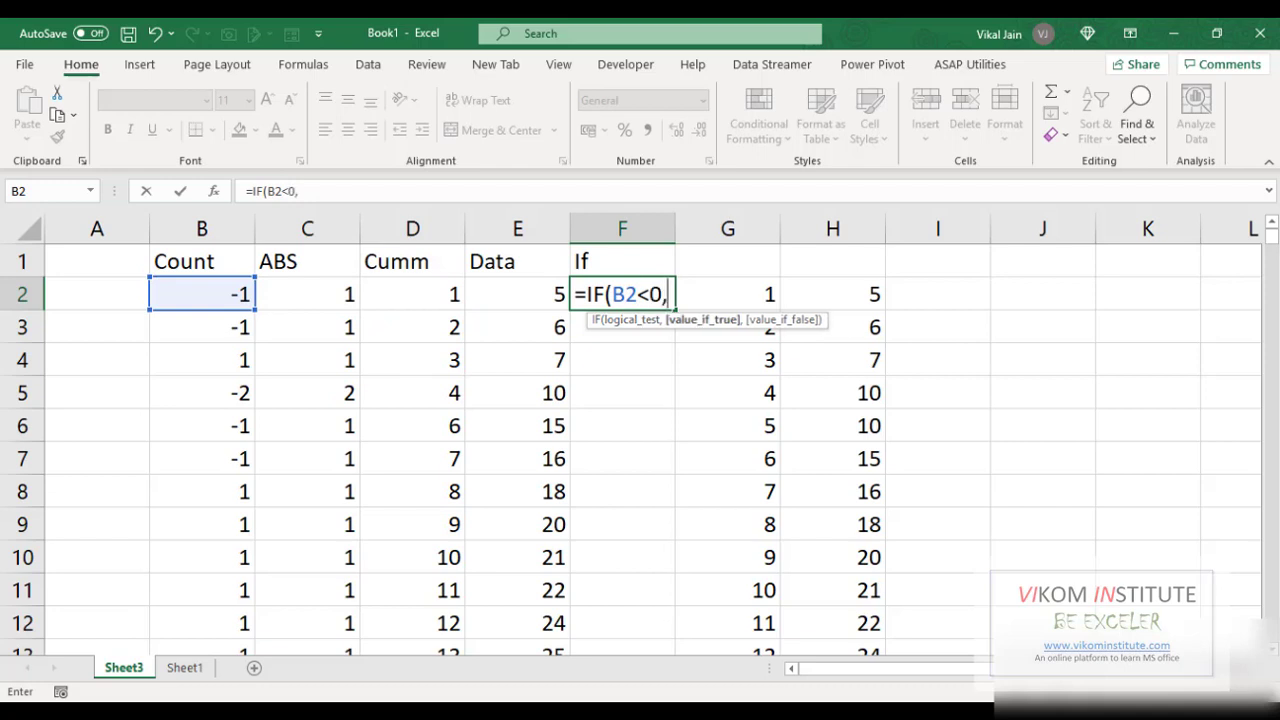
text(-1)
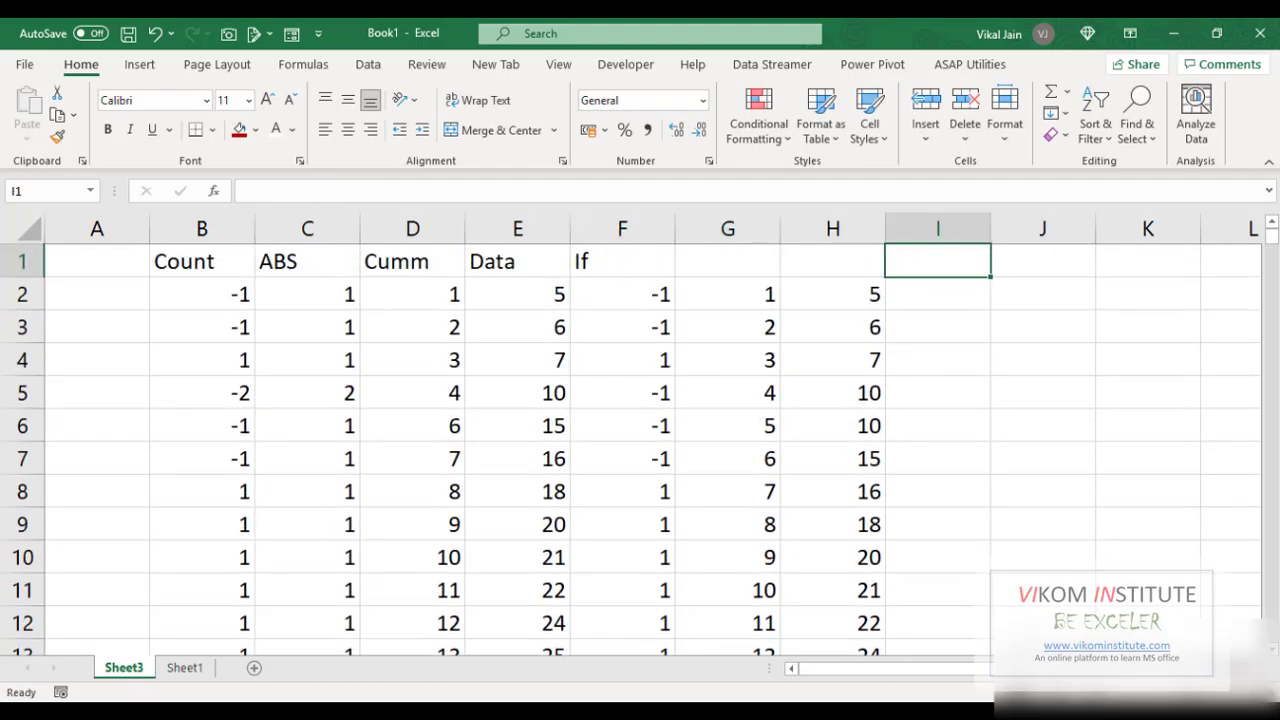
click(937, 293)
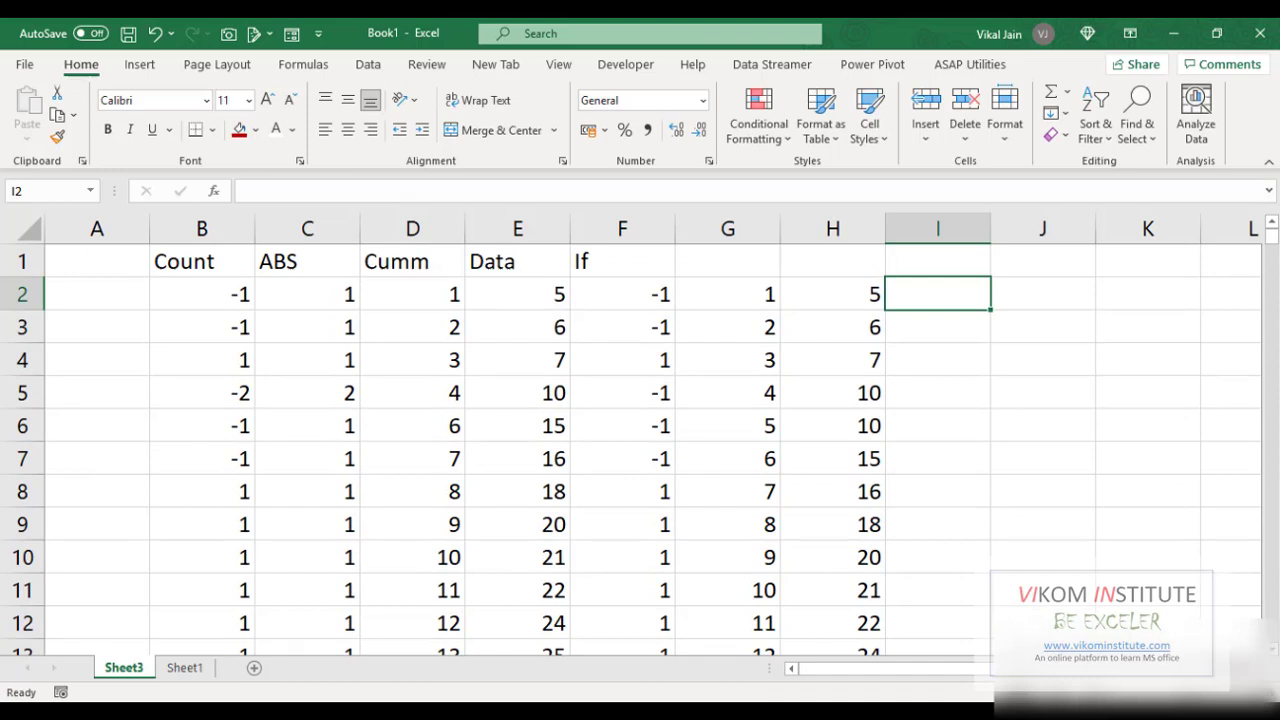
click(727, 228)
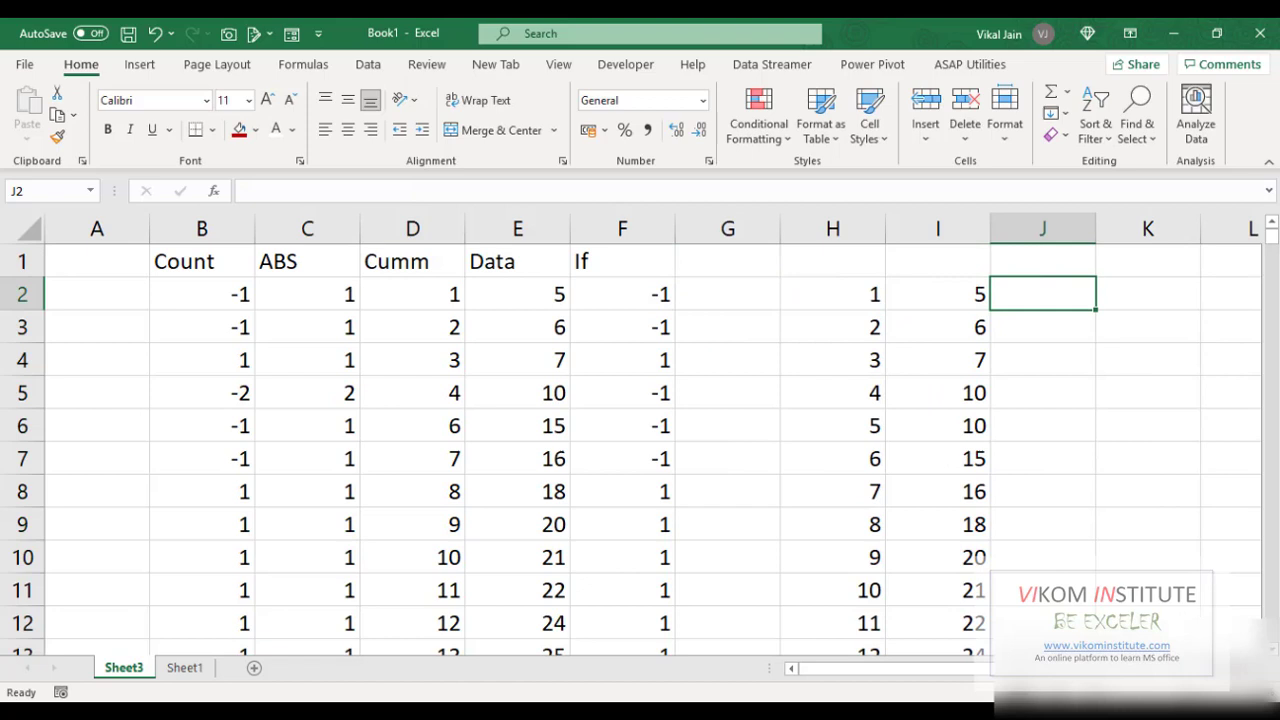
Look up each serial's sign with =VLOOKUP(I2,$E$2:$F$528,2) and multiply I2 by J2.
text(=VLOOKUP()
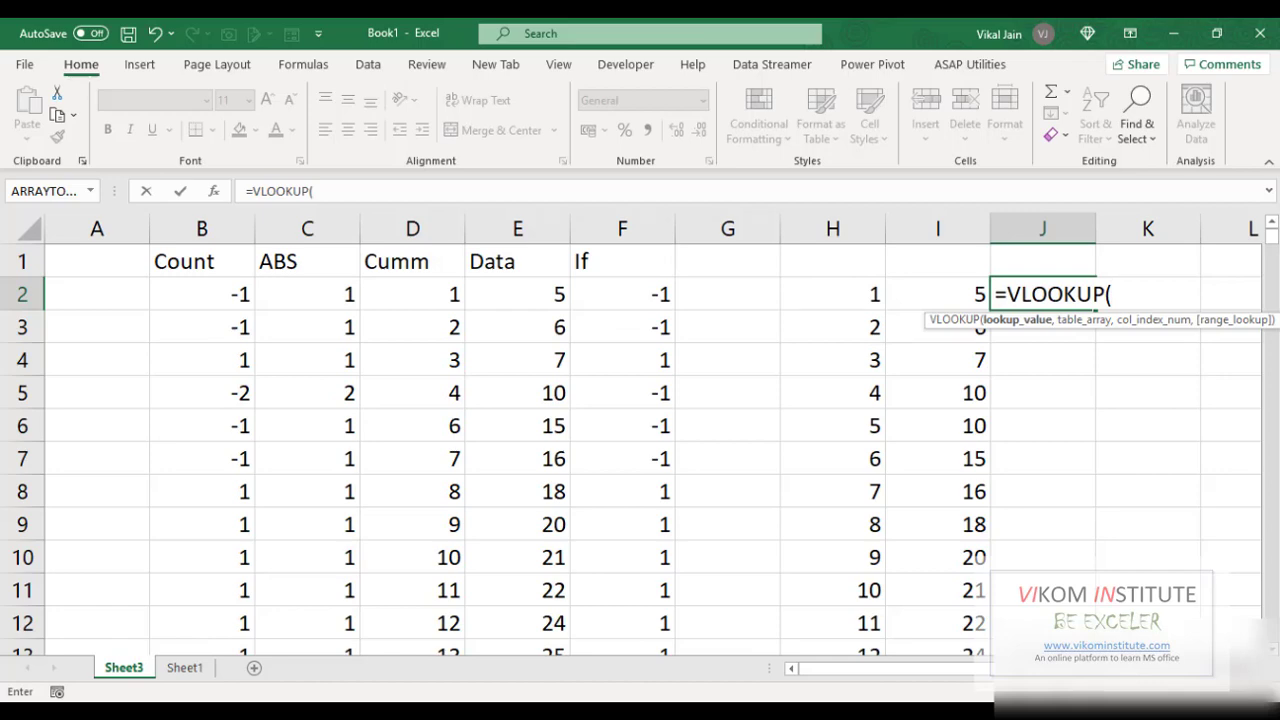
click(937, 293)
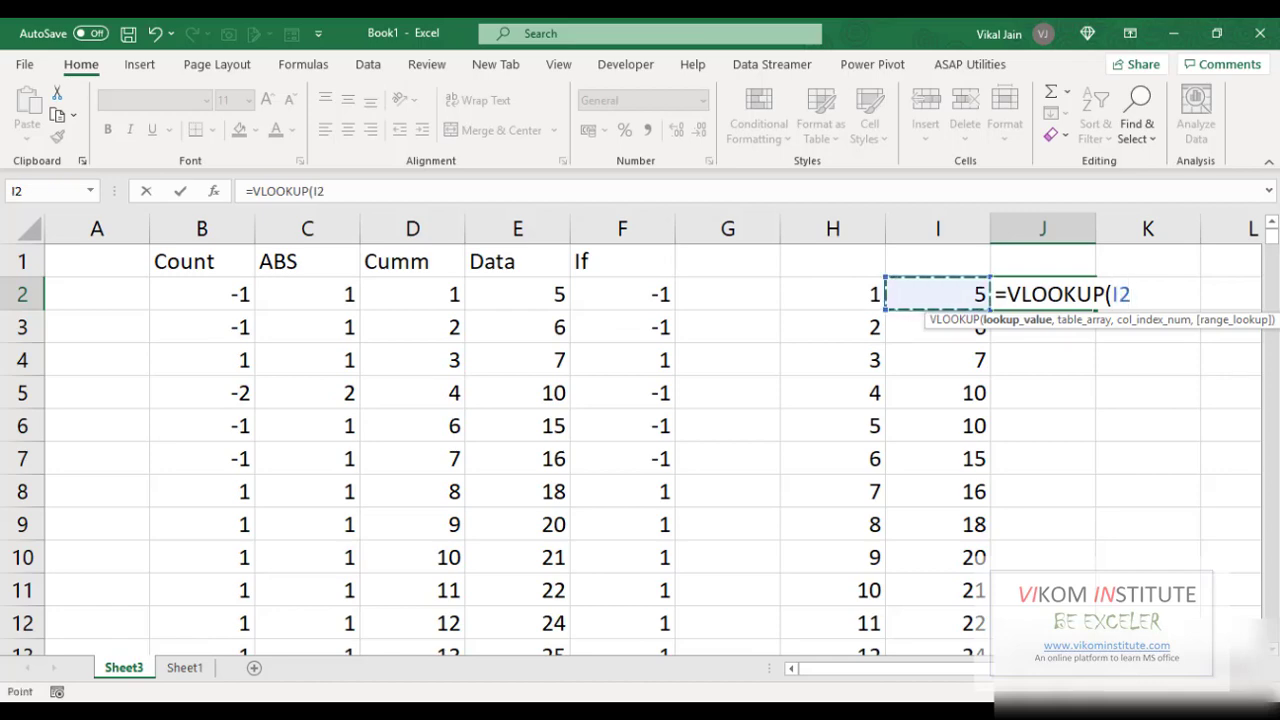
click(517, 293)
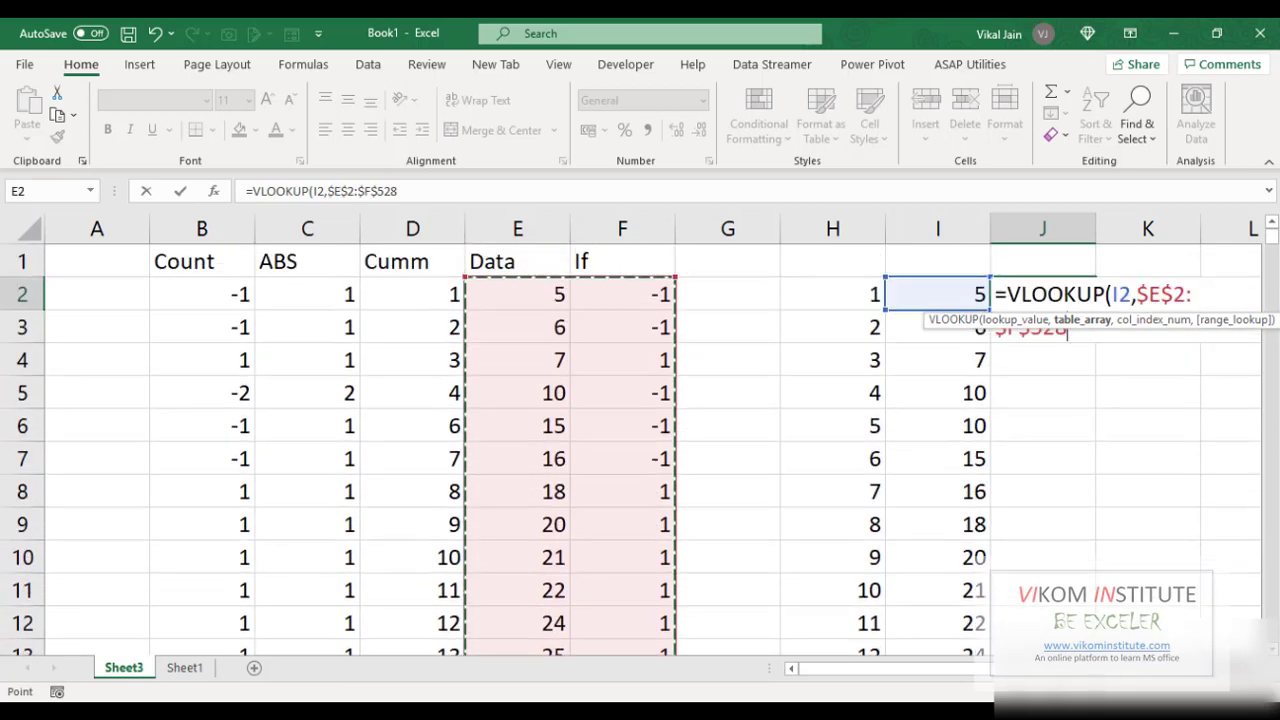
text(,2)
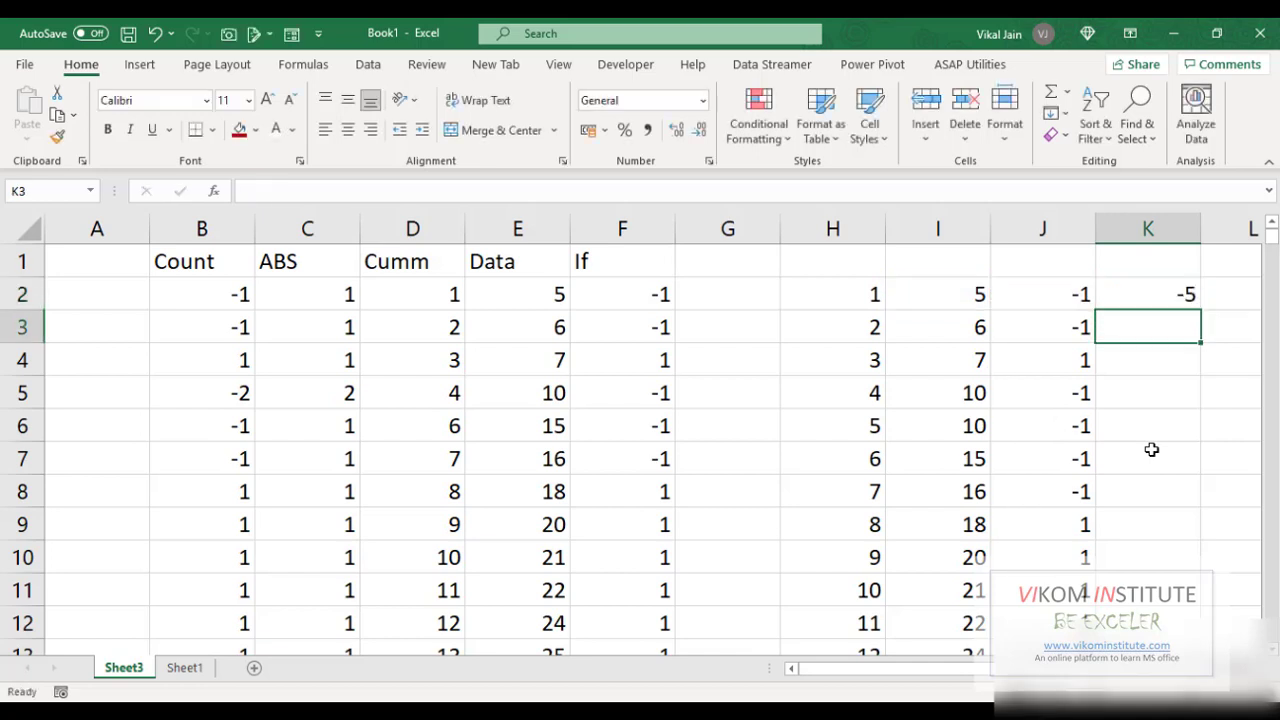
click(1147, 293)
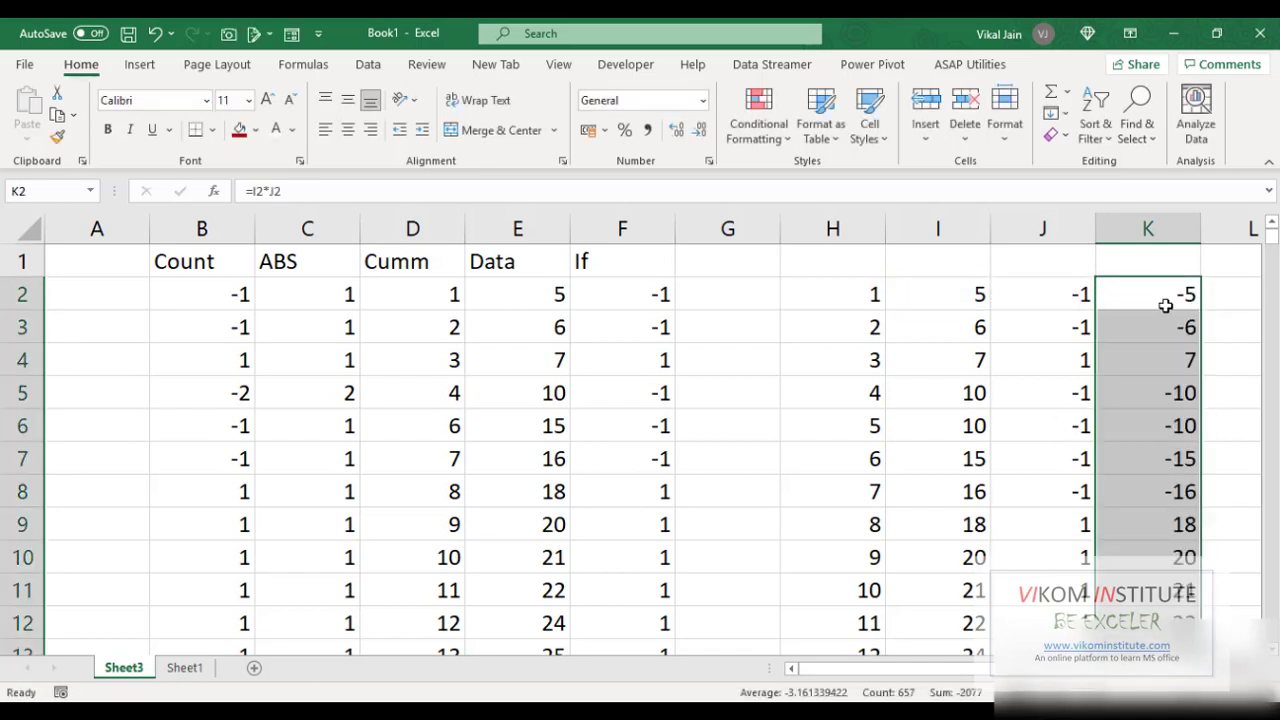
mouse_move(941, 393)
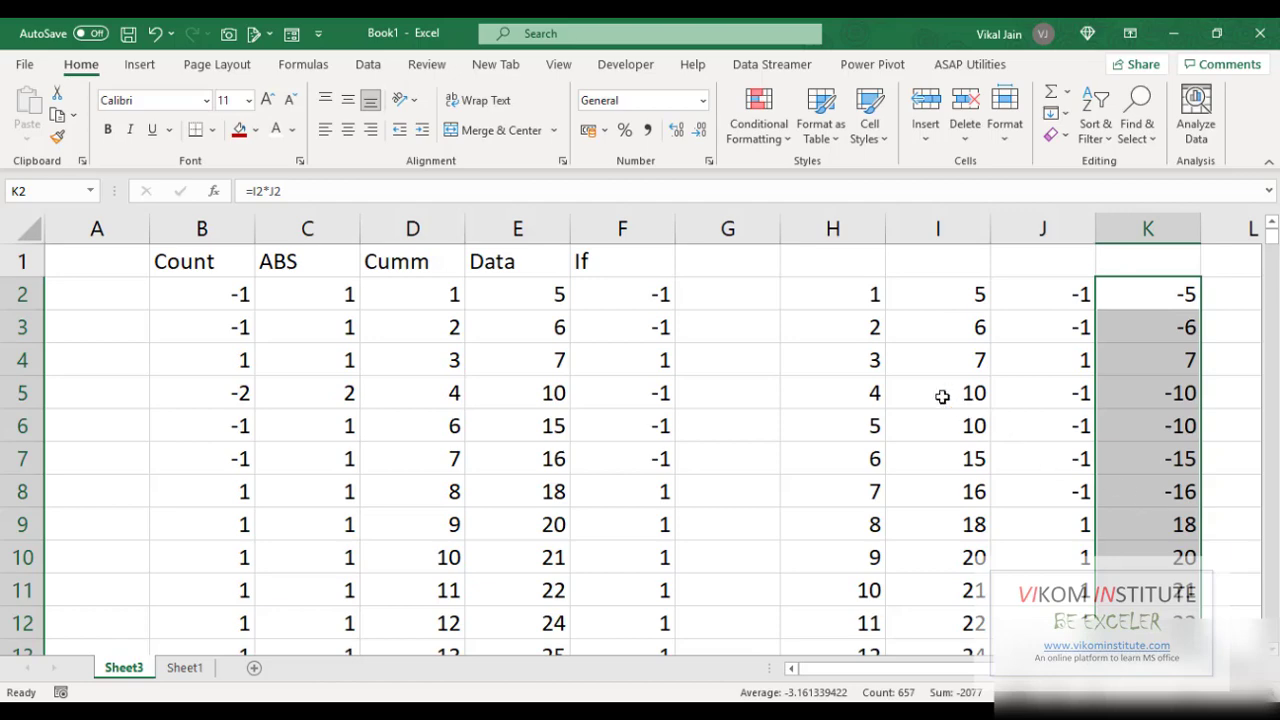
Switch to Sheet1 to compare the Numbers list and pivot sums.
click(184, 667)
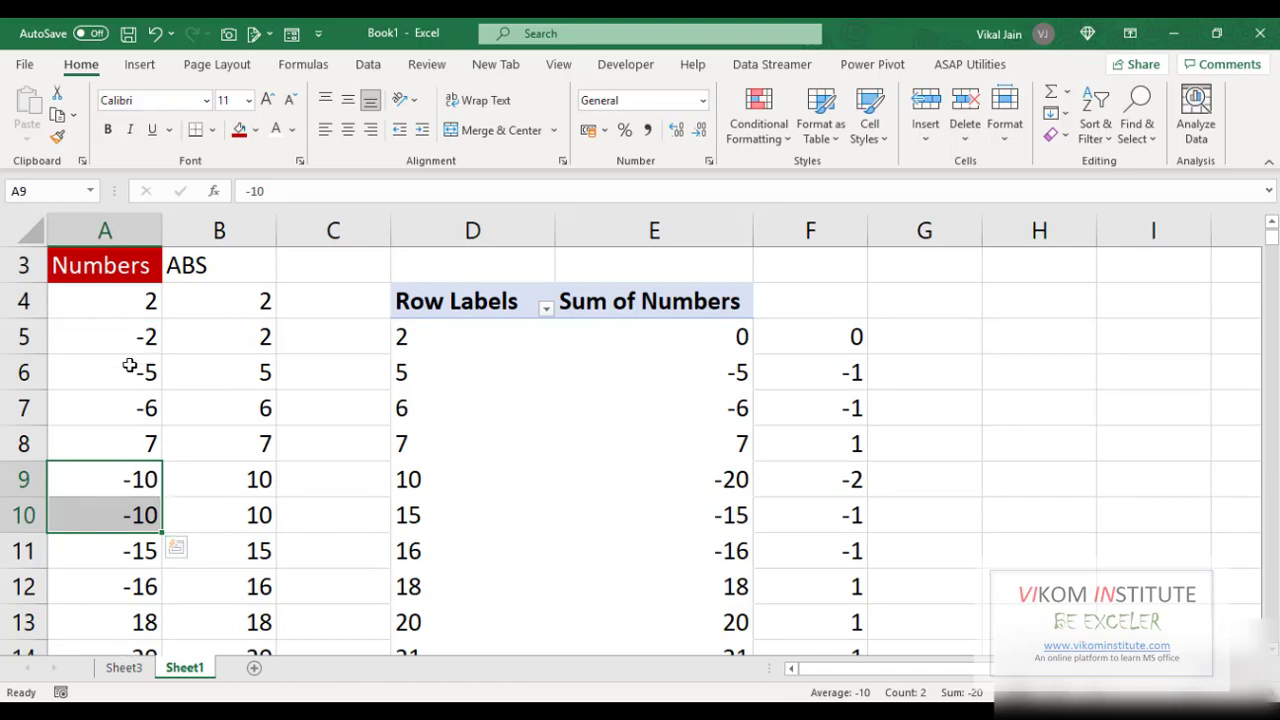
Back on Sheet3, type the header 'Results' in K1.
click(124, 667)
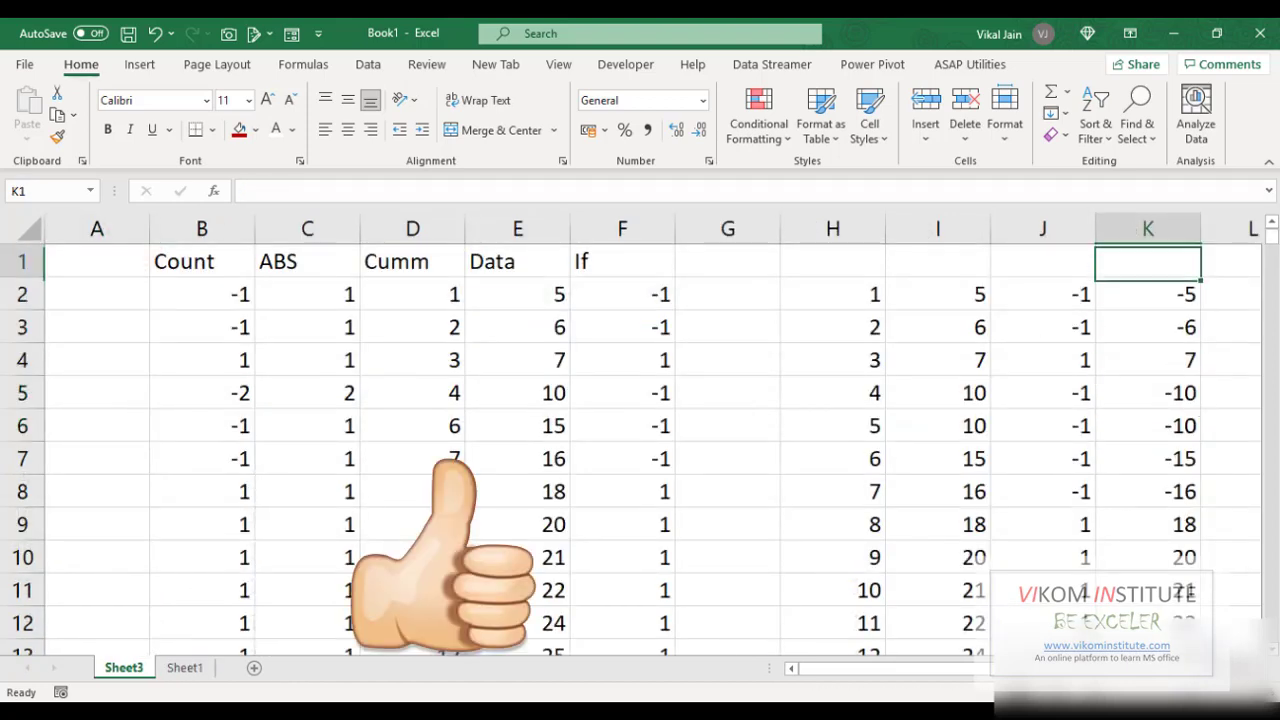
text(Results)
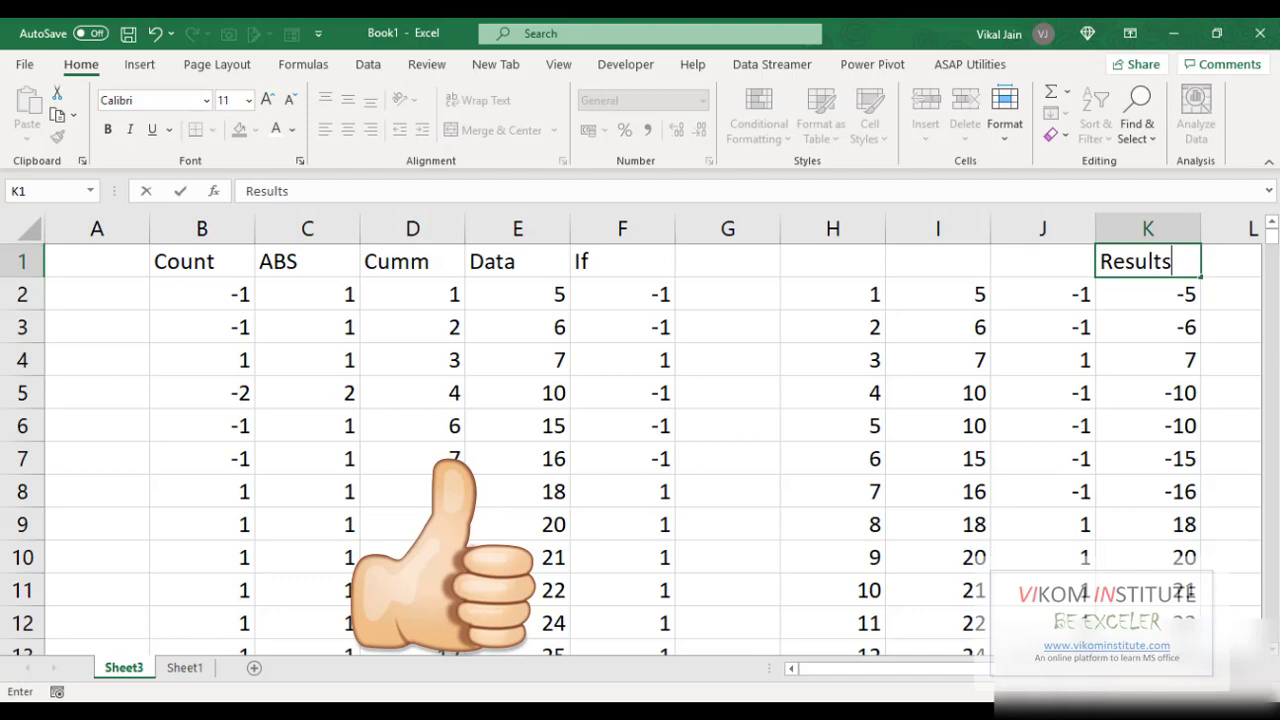